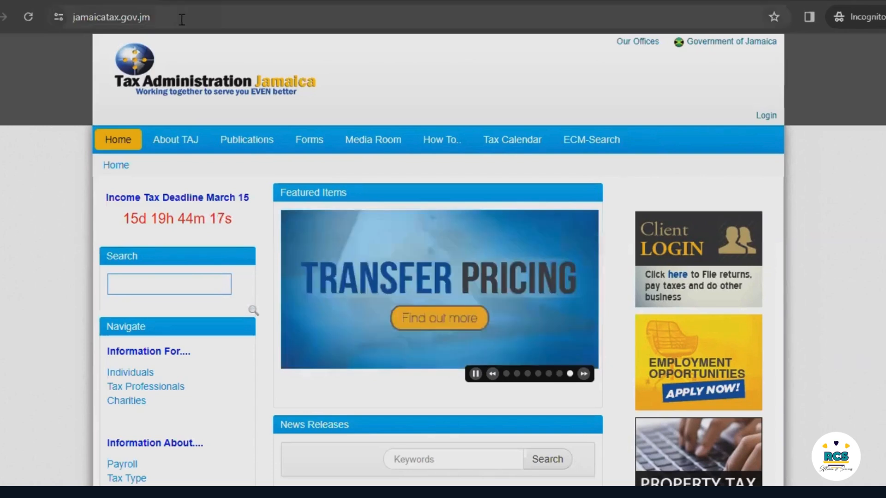
pyautogui.moveTo(164, 37)
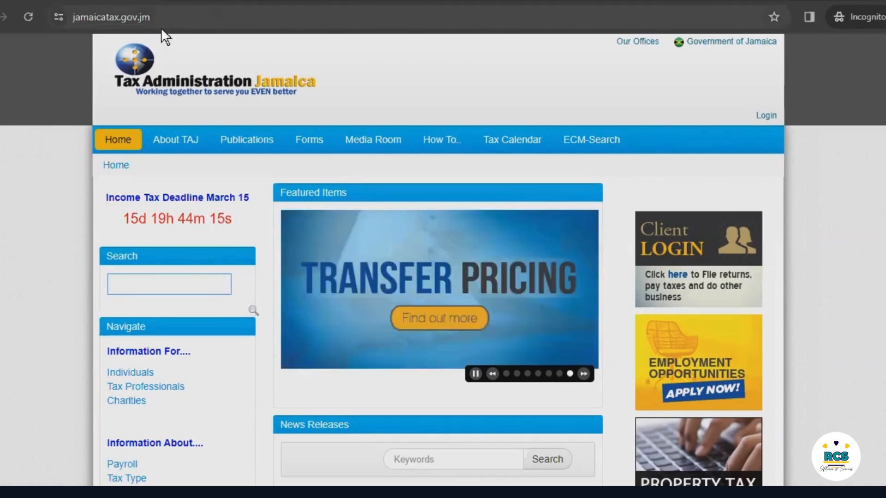
pyautogui.moveTo(155, 12)
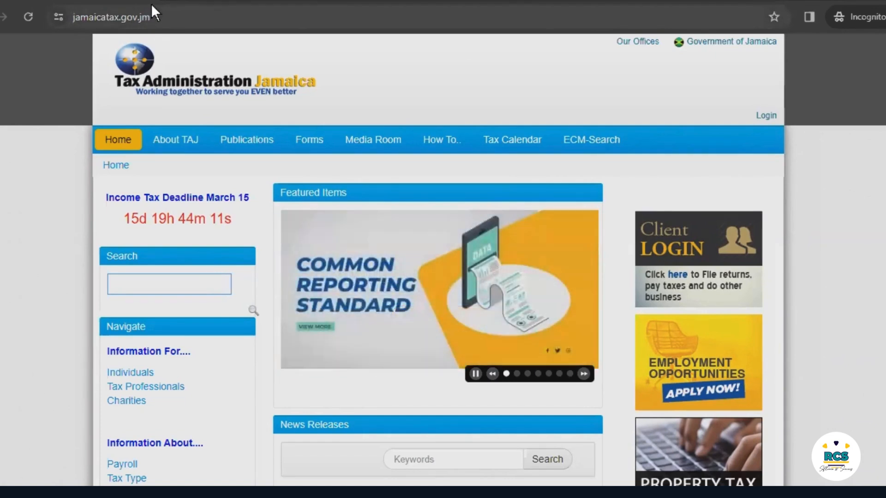
pyautogui.moveTo(614, 106)
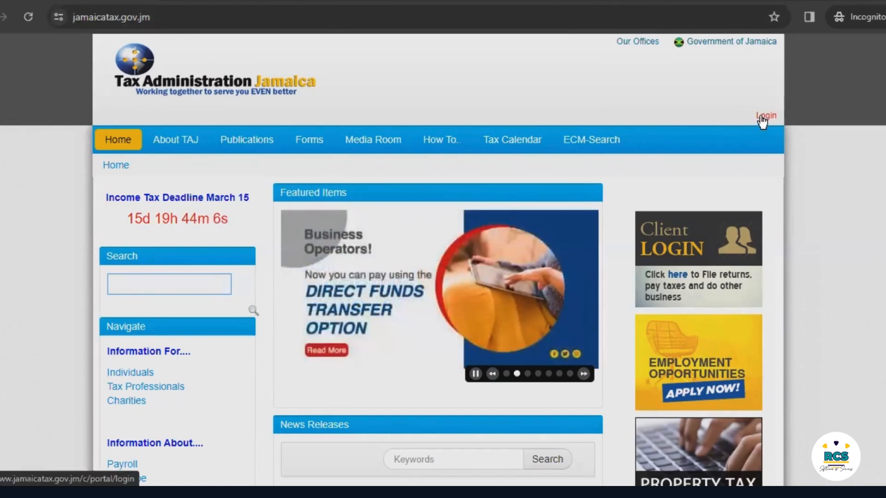
# Go to the portal sign-in page from the jamaicatax.gov.jm homepage Login link.
pyautogui.click(765, 115)
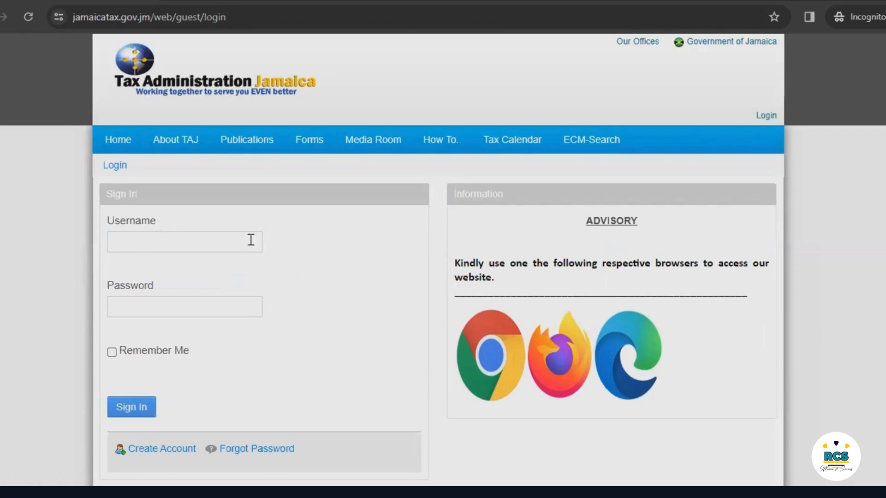
# Sign in with username 'ABC.ited' and the account password.
pyautogui.click(184, 242)
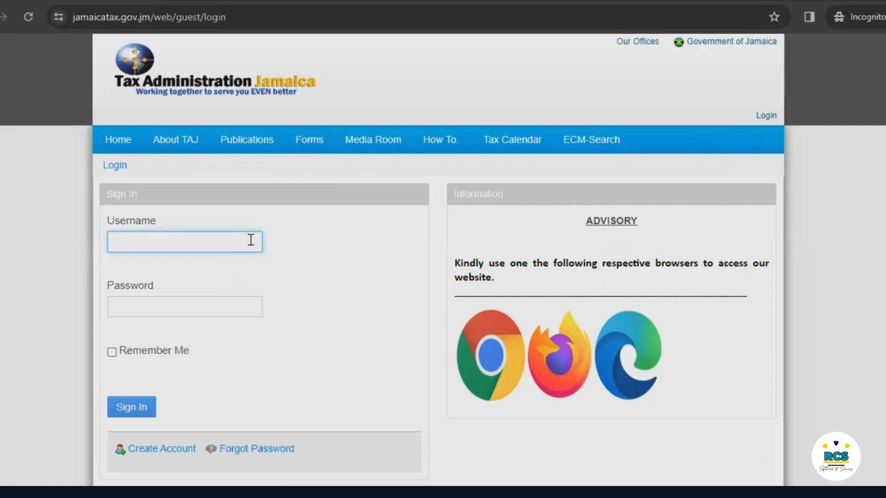
pyautogui.write('ABC.')
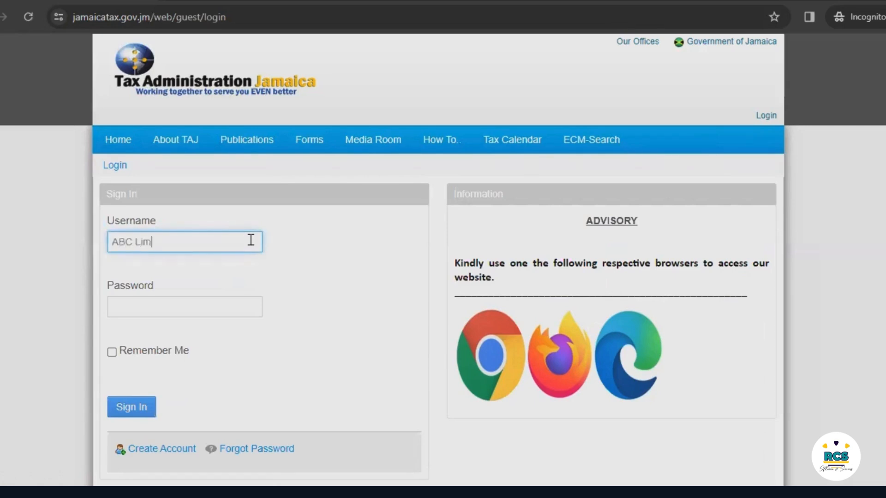
pyautogui.write('ited')
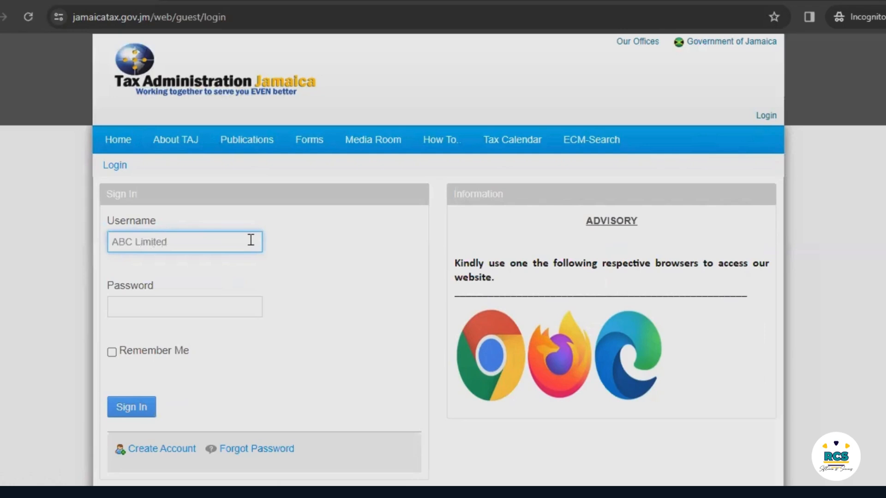
pyautogui.click(184, 306)
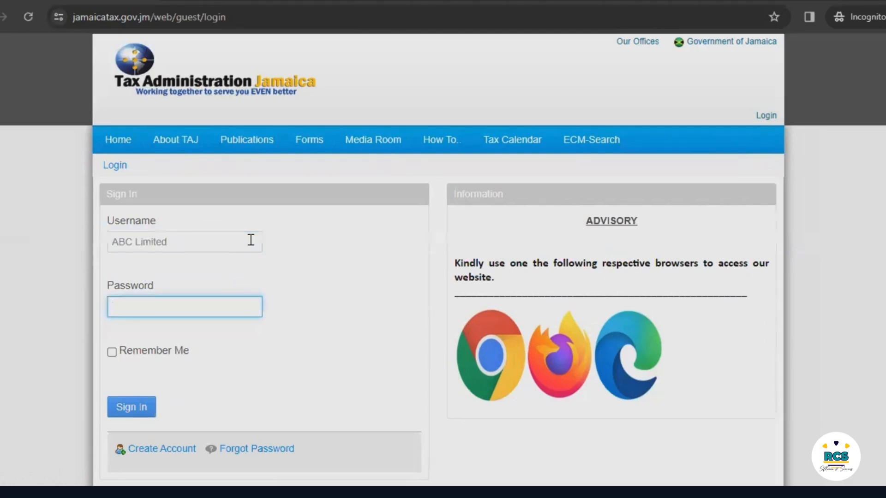
pyautogui.write('password')
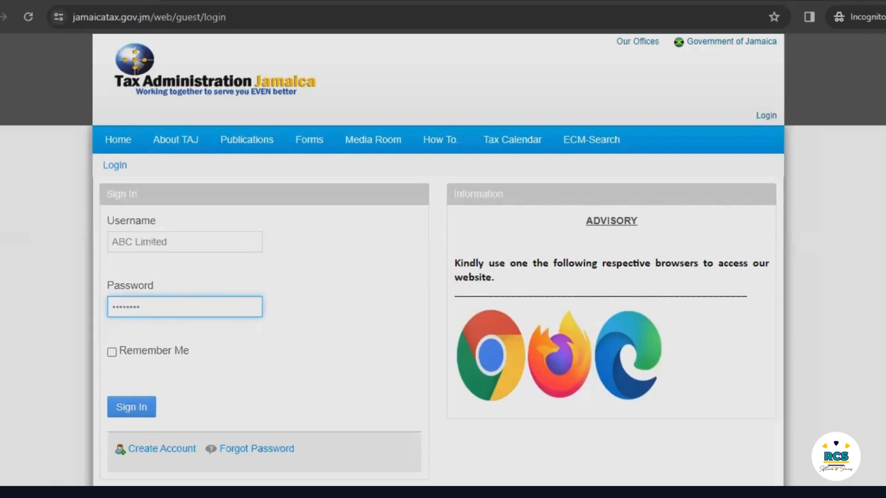
pyautogui.click(131, 407)
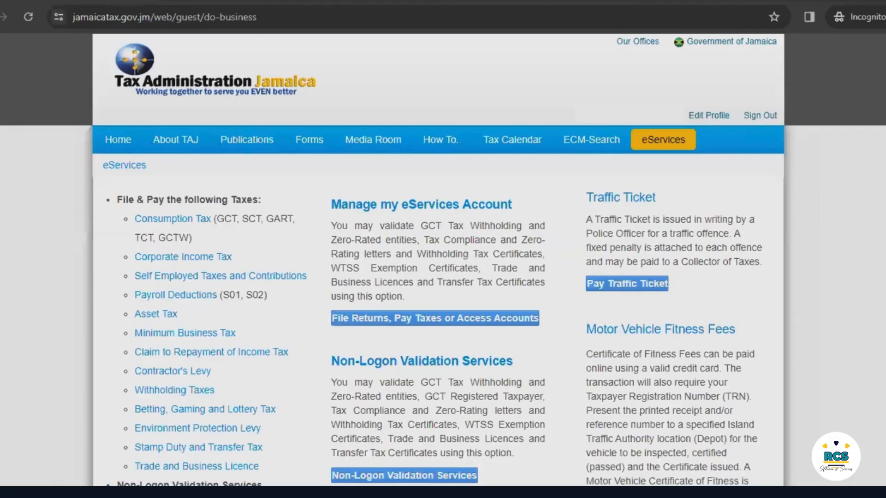
pyautogui.moveTo(877, 347)
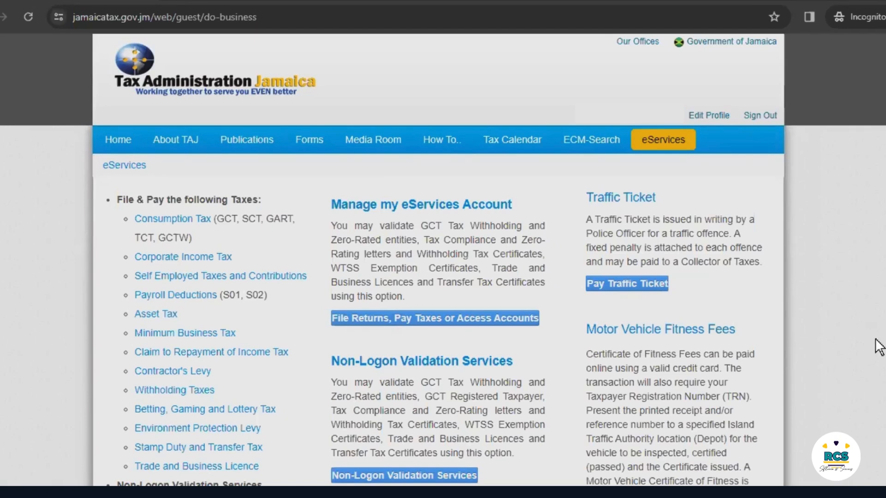
pyautogui.moveTo(386, 266)
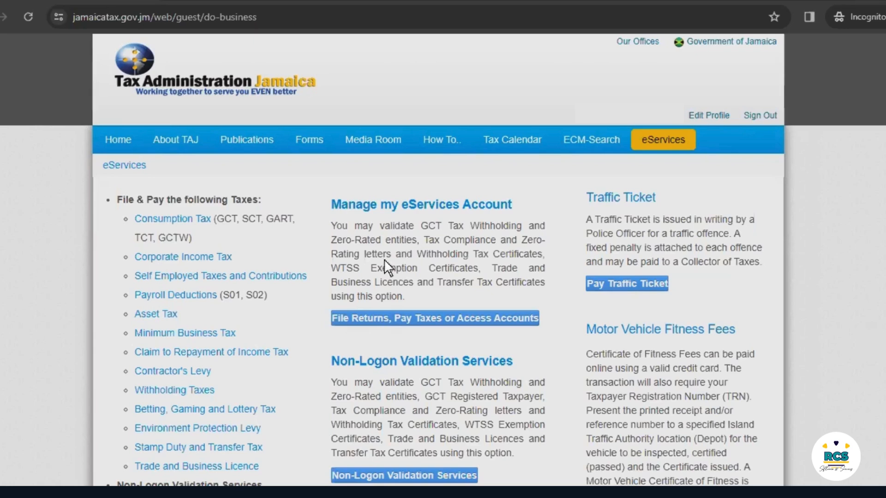
pyautogui.moveTo(361, 328)
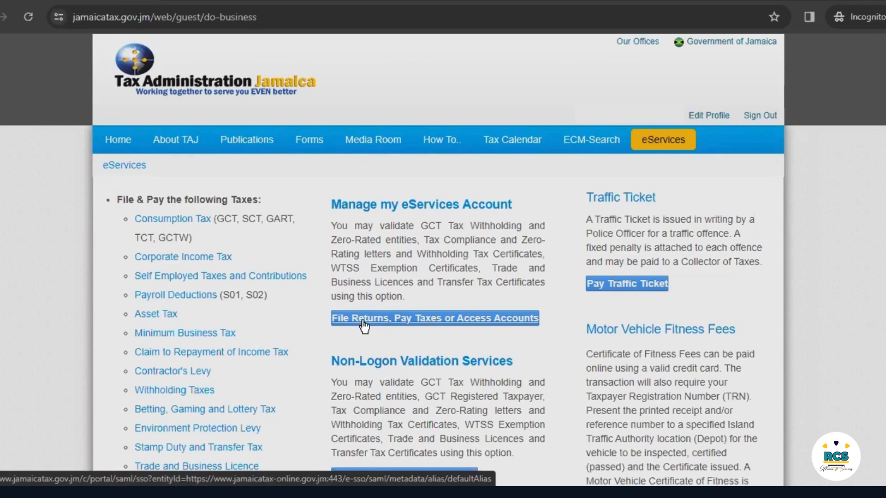
# Enter the 'File Returns, Pay Taxes or Access Accounts' eServices area.
pyautogui.click(433, 317)
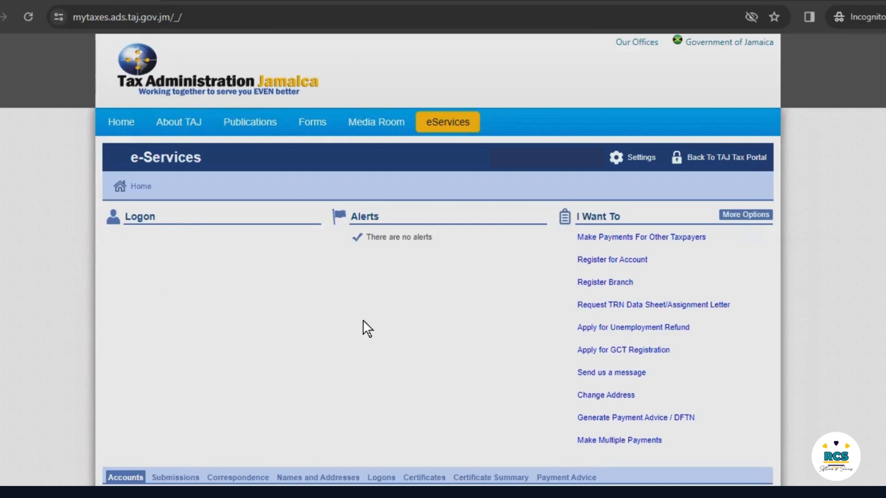
pyautogui.moveTo(461, 307)
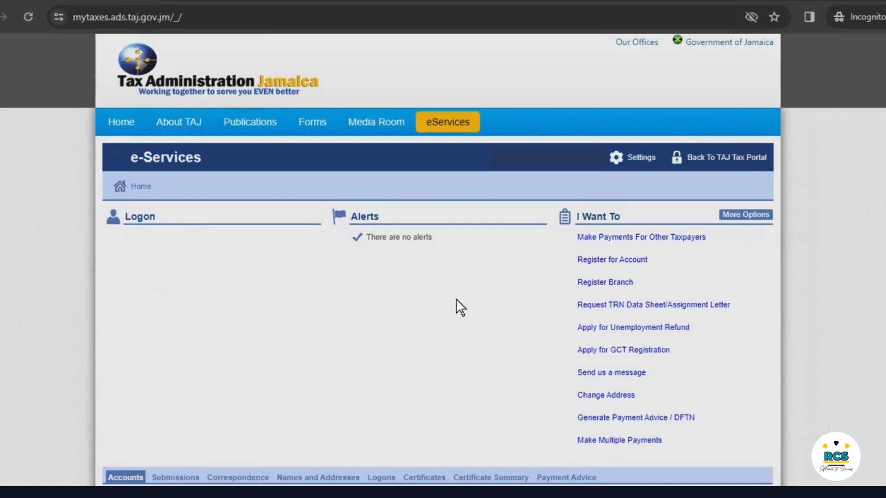
pyautogui.moveTo(536, 267)
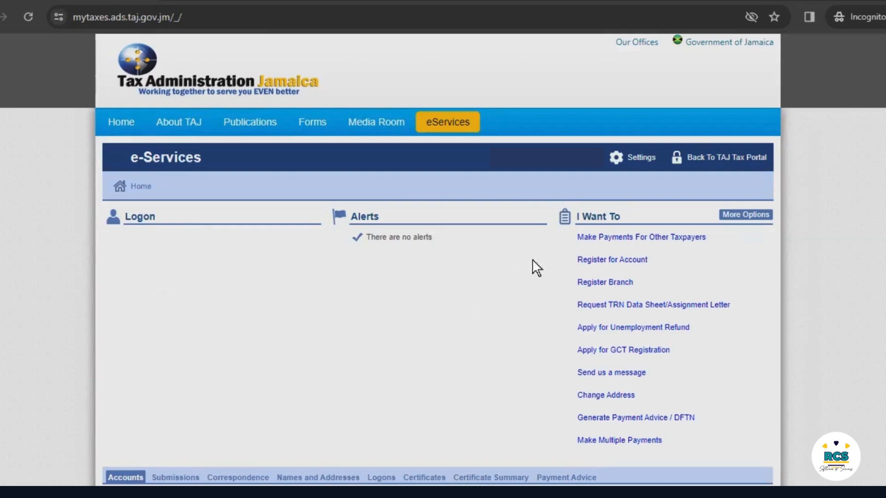
pyautogui.moveTo(557, 416)
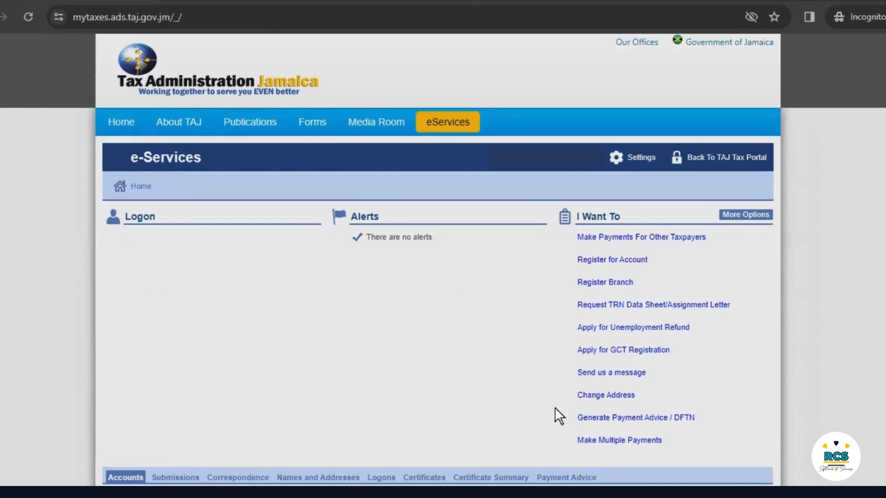
pyautogui.moveTo(562, 435)
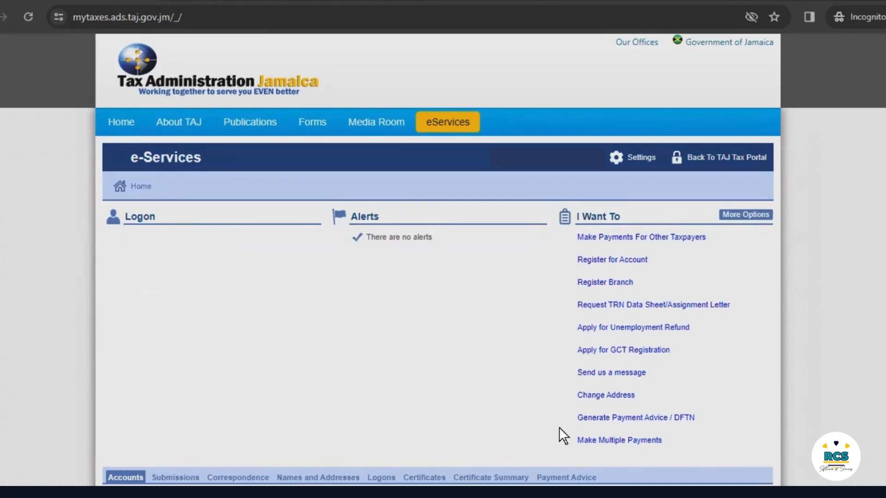
# Show the Accounts tab listing Education Tax, Income Tax, NHT and NIS balances.
pyautogui.scroll(-3)
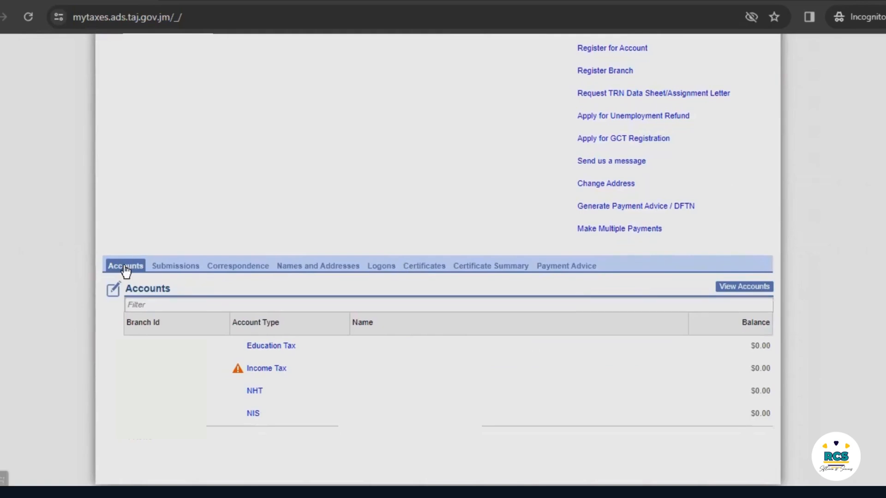
pyautogui.moveTo(521, 354)
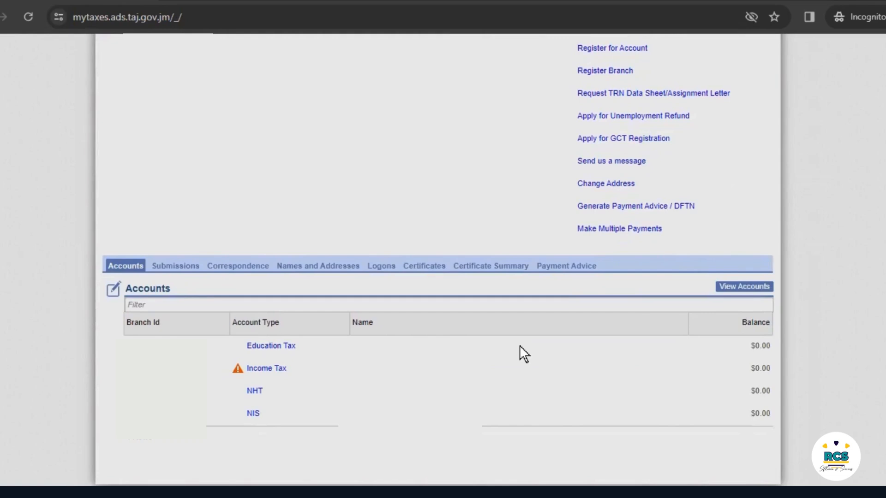
pyautogui.moveTo(139, 260)
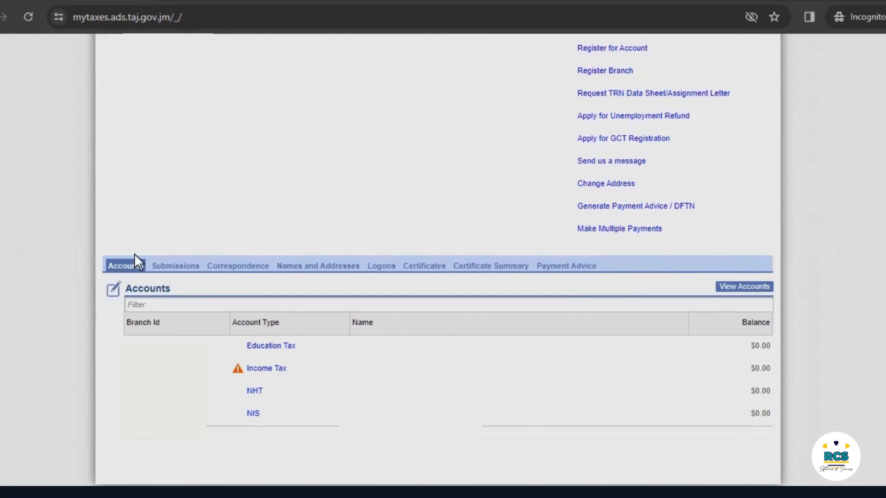
pyautogui.click(125, 265)
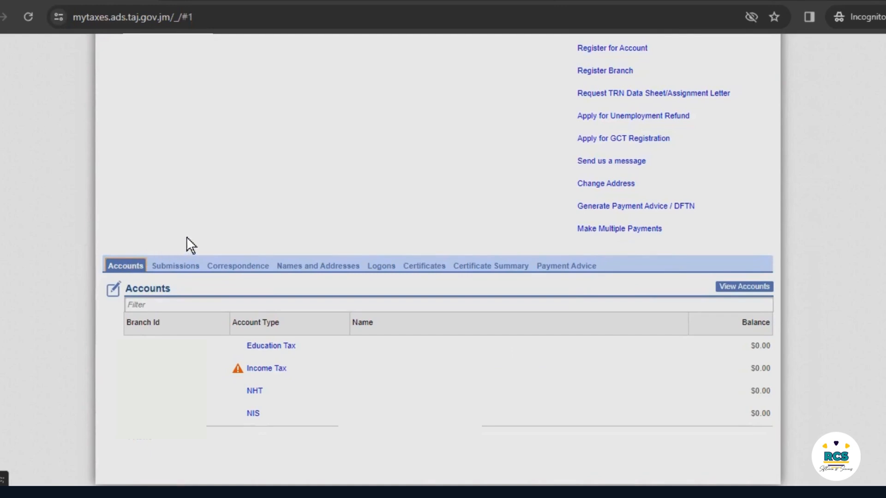
pyautogui.moveTo(250, 370)
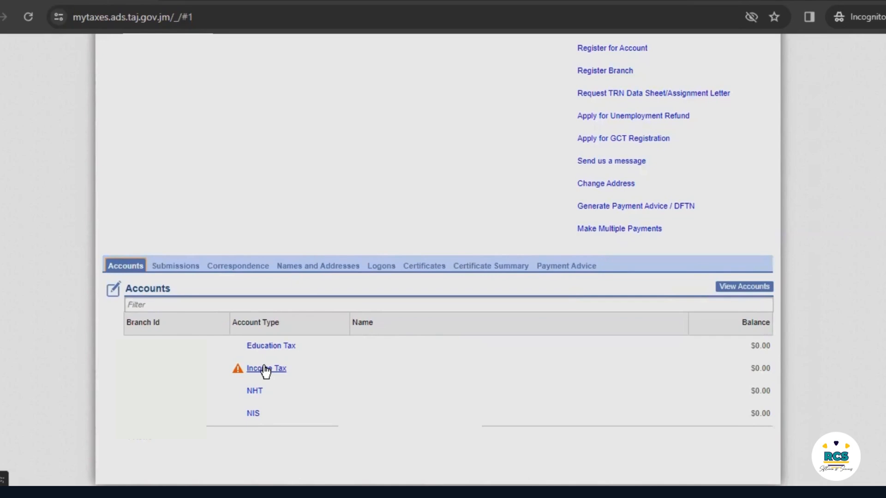
# Open the Income Tax account from the accounts list.
pyautogui.click(265, 368)
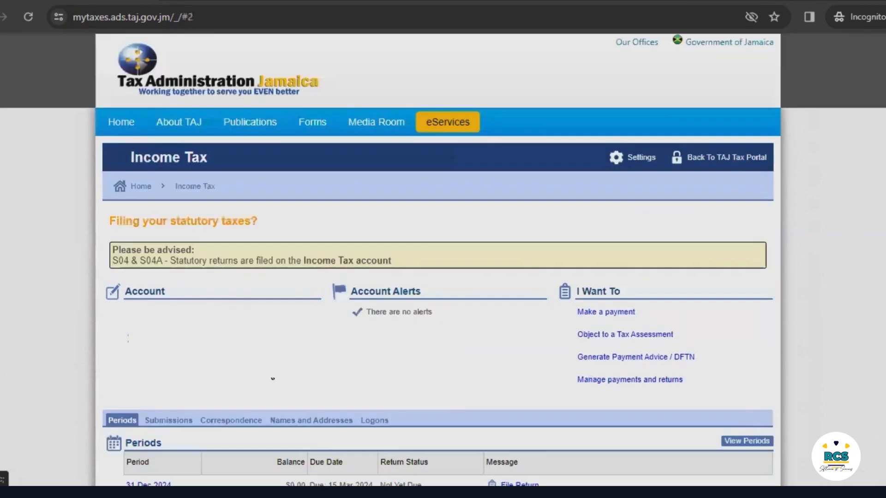
pyautogui.moveTo(609, 457)
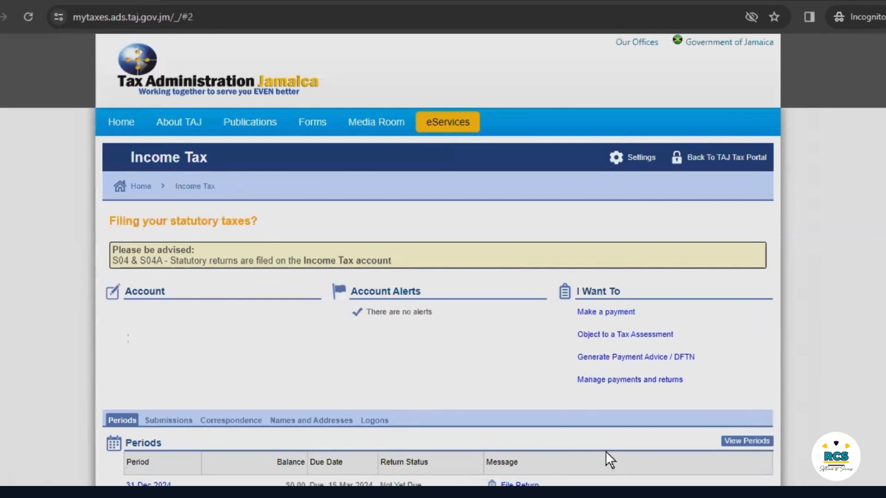
pyautogui.moveTo(610, 433)
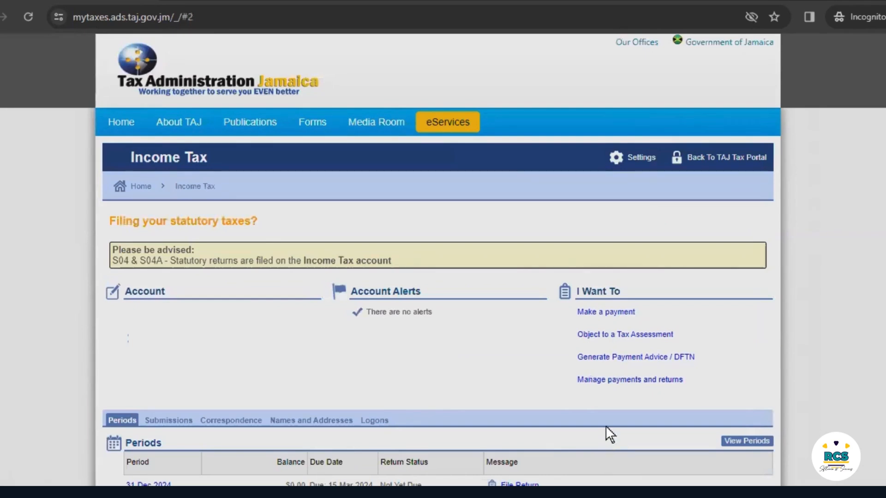
pyautogui.moveTo(609, 423)
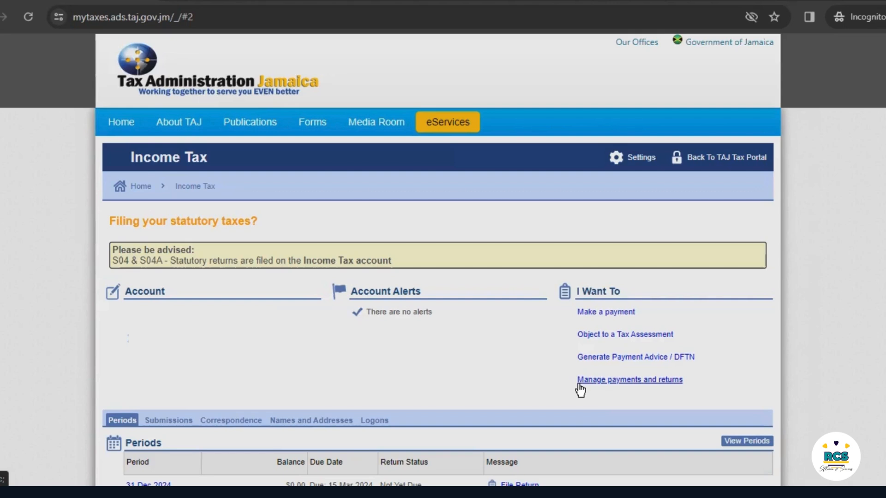
pyautogui.moveTo(546, 341)
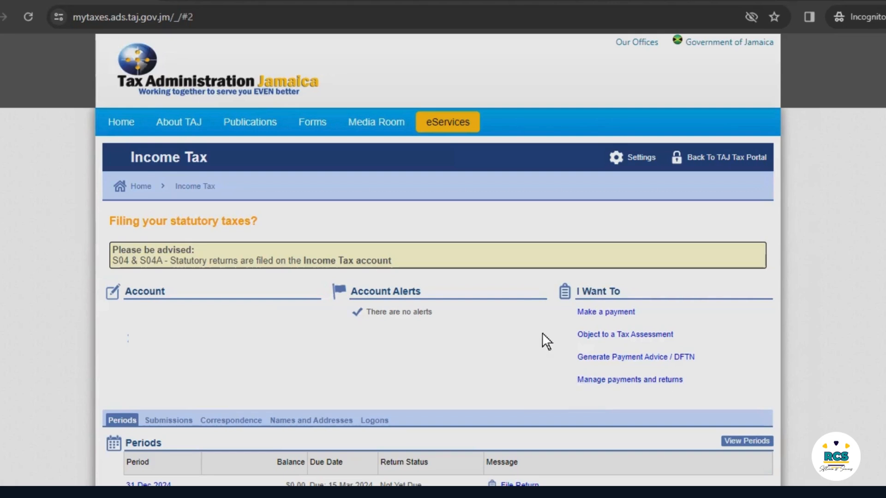
pyautogui.moveTo(547, 327)
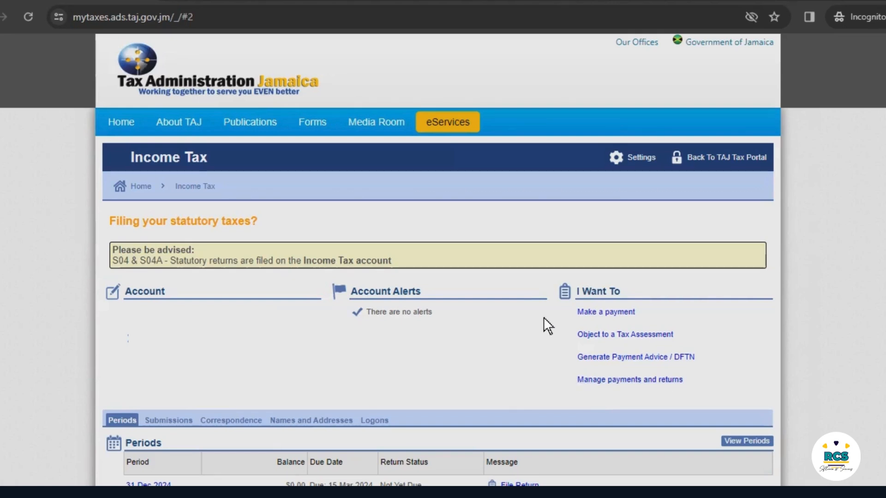
pyautogui.moveTo(566, 304)
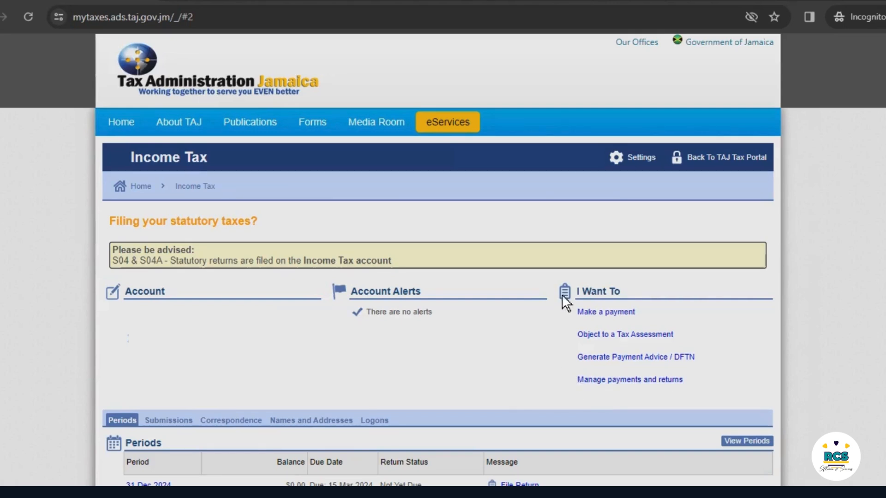
# Choose File Return on the overdue 31-Dec-2022 period row.
pyautogui.scroll(-3)
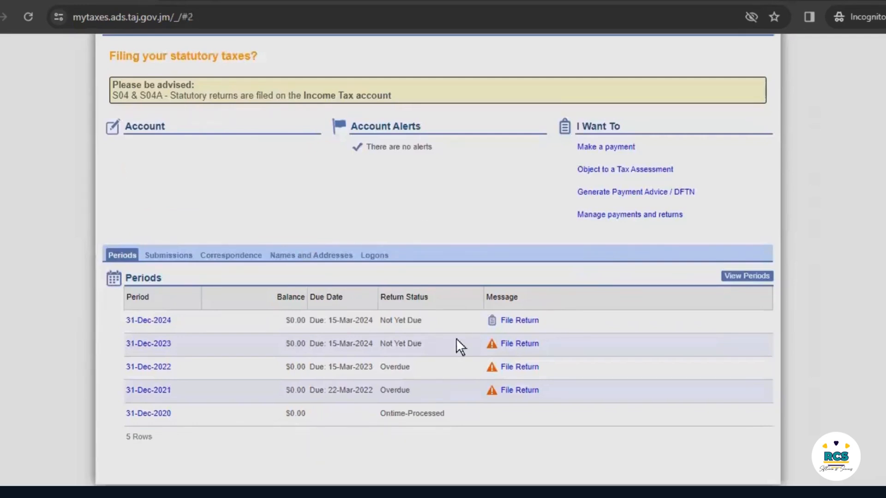
pyautogui.moveTo(414, 224)
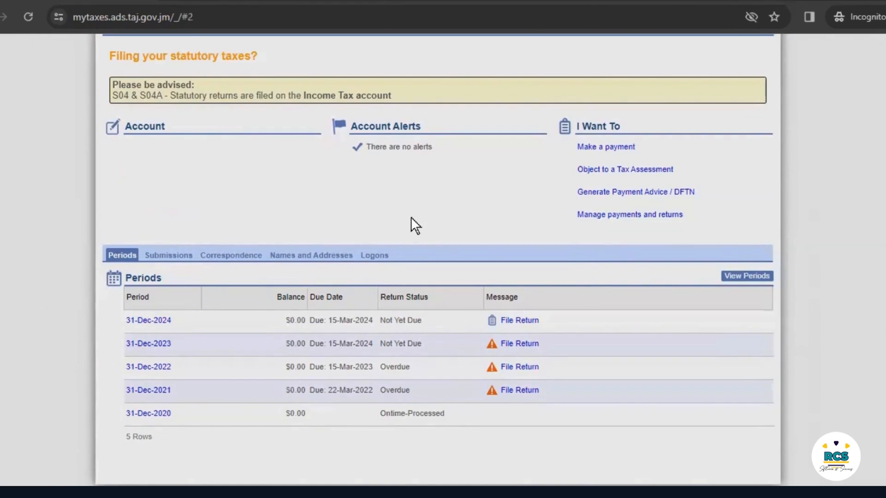
pyautogui.moveTo(203, 221)
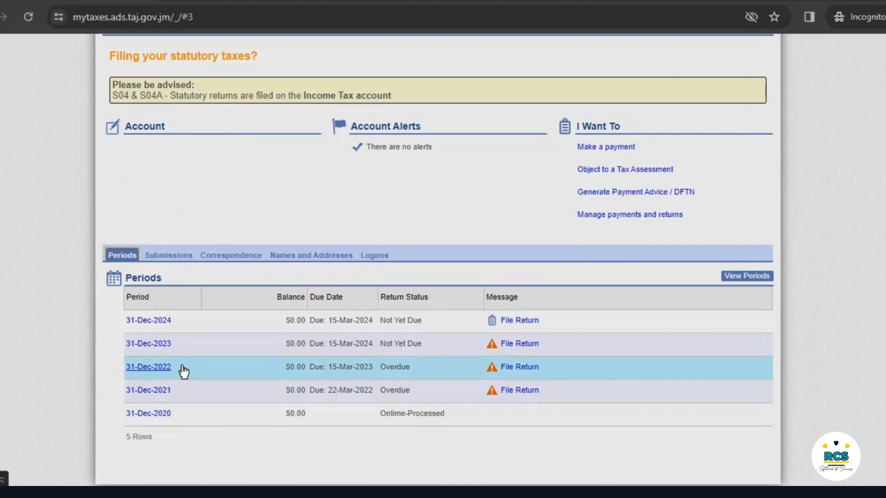
pyautogui.moveTo(439, 393)
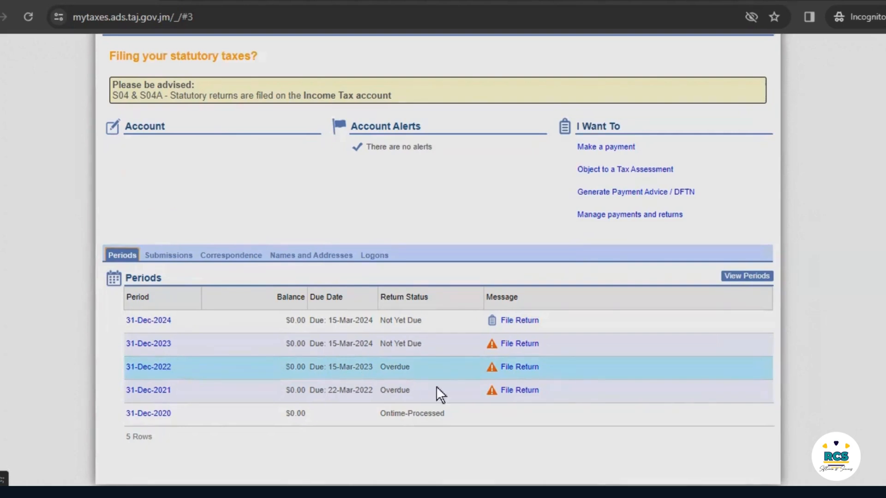
pyautogui.moveTo(475, 380)
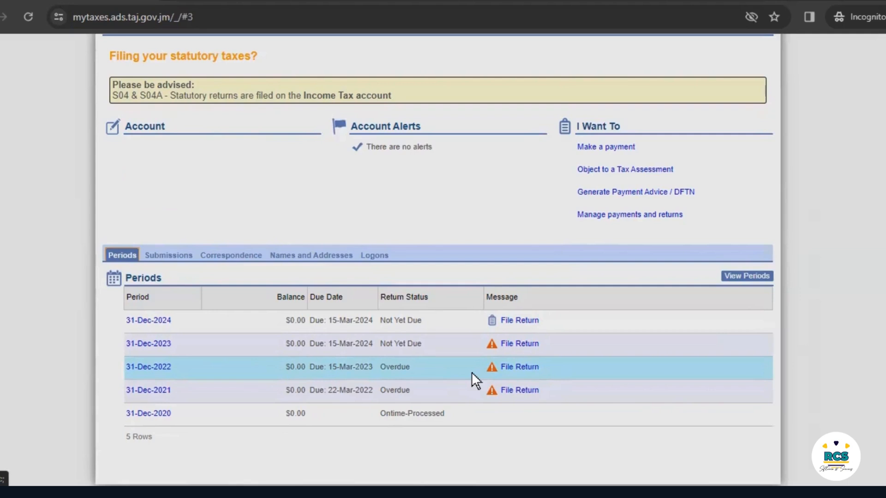
pyautogui.moveTo(518, 366)
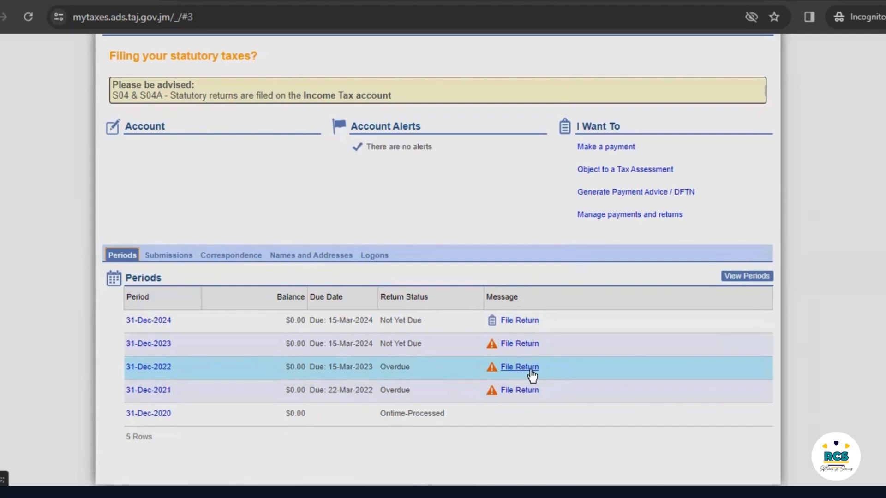
pyautogui.click(519, 366)
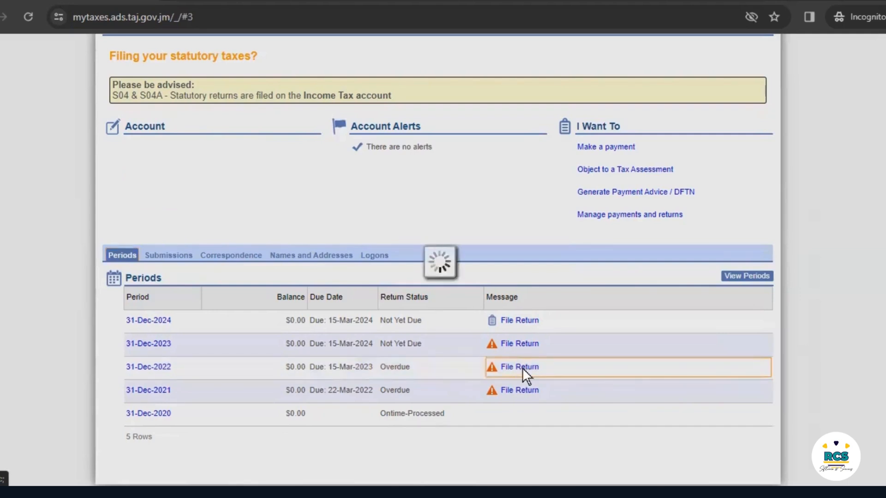
# Load the S04 Self Employed form and scroll to General Information.
pyautogui.click(519, 366)
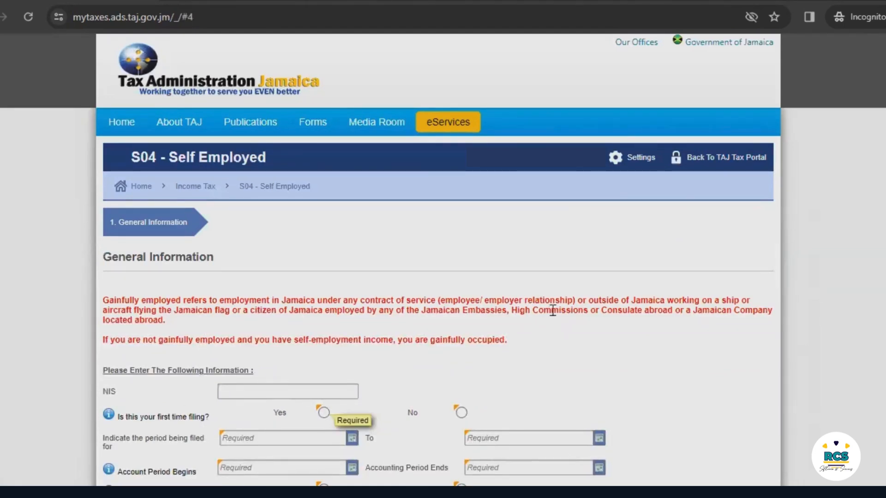
pyautogui.scroll(-3)
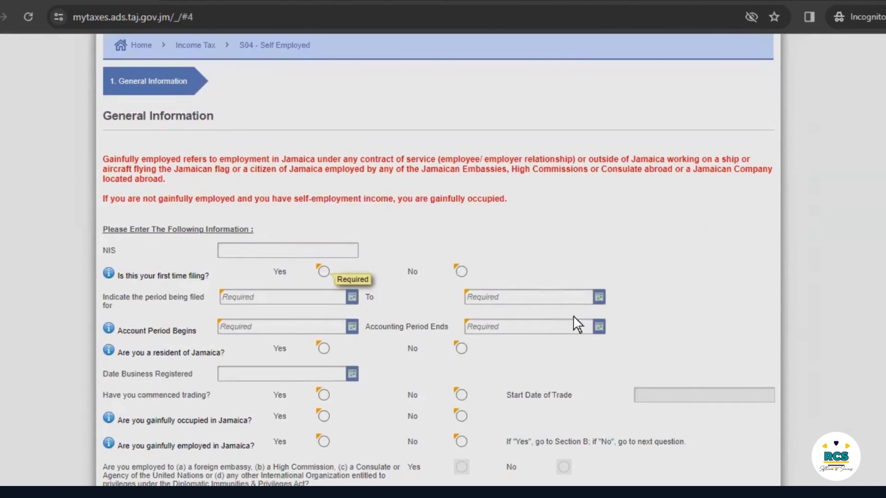
pyautogui.moveTo(468, 285)
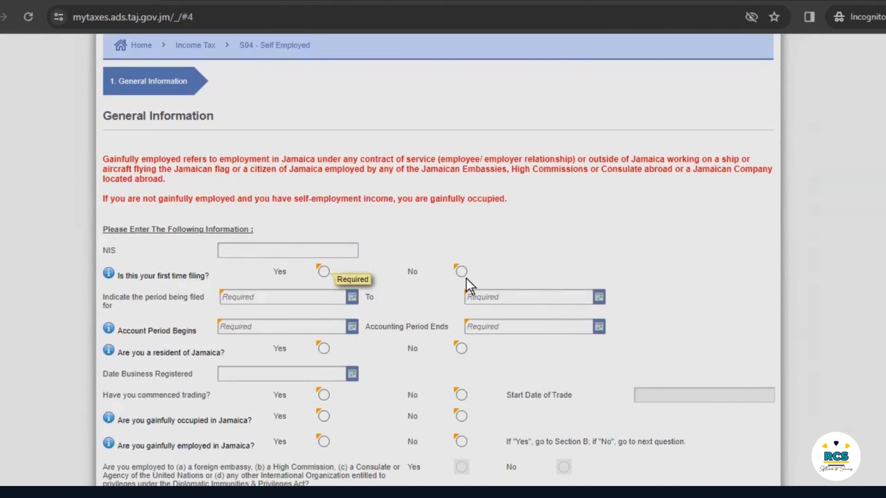
pyautogui.moveTo(467, 257)
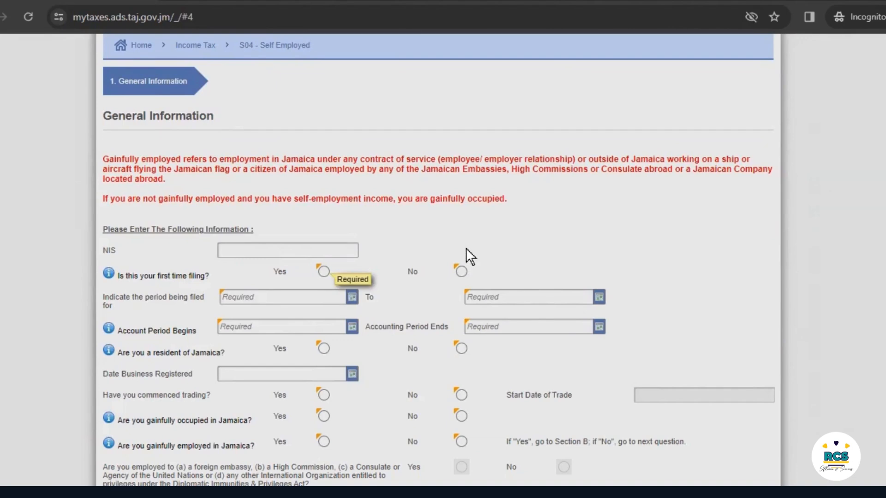
pyautogui.moveTo(477, 274)
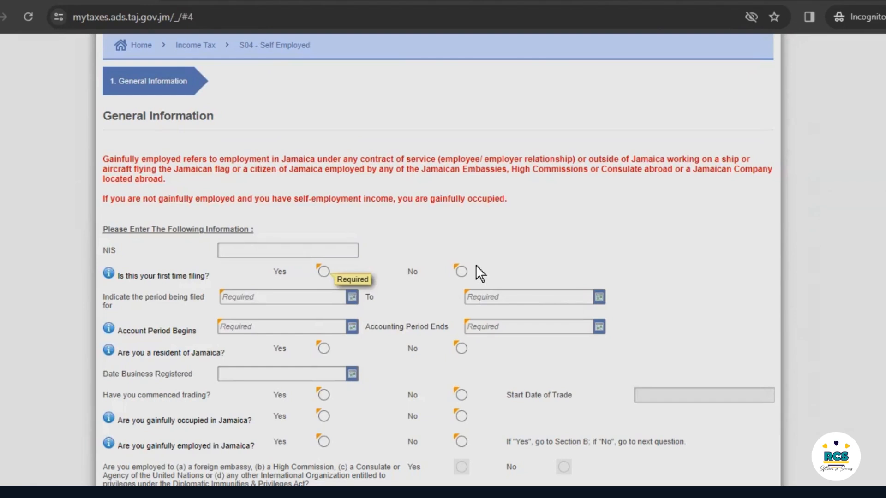
pyautogui.moveTo(180, 194)
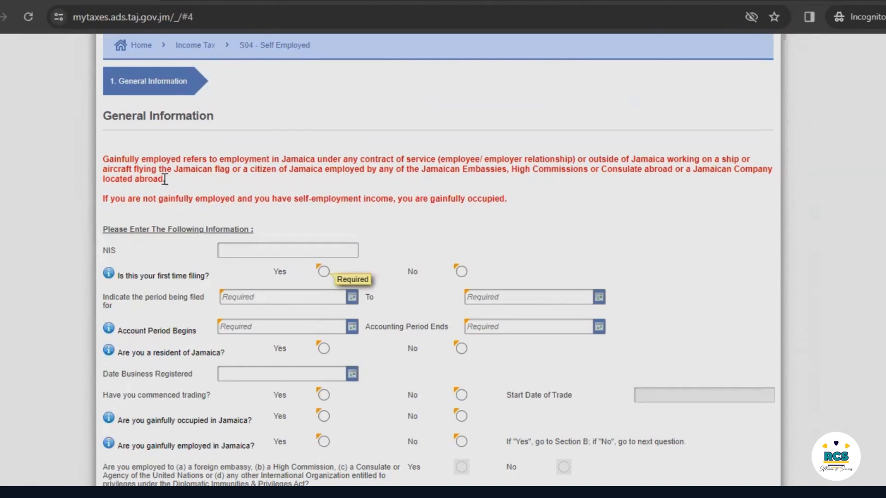
pyautogui.moveTo(392, 186)
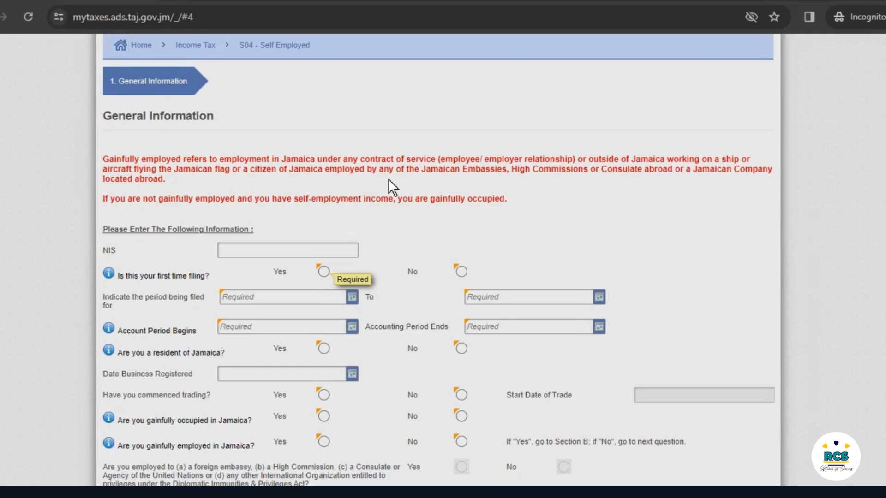
pyautogui.moveTo(415, 219)
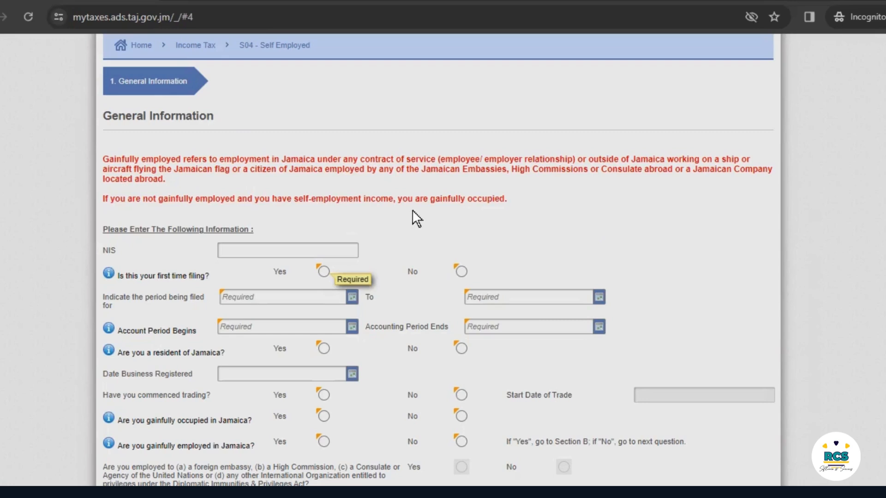
pyautogui.scroll(-3)
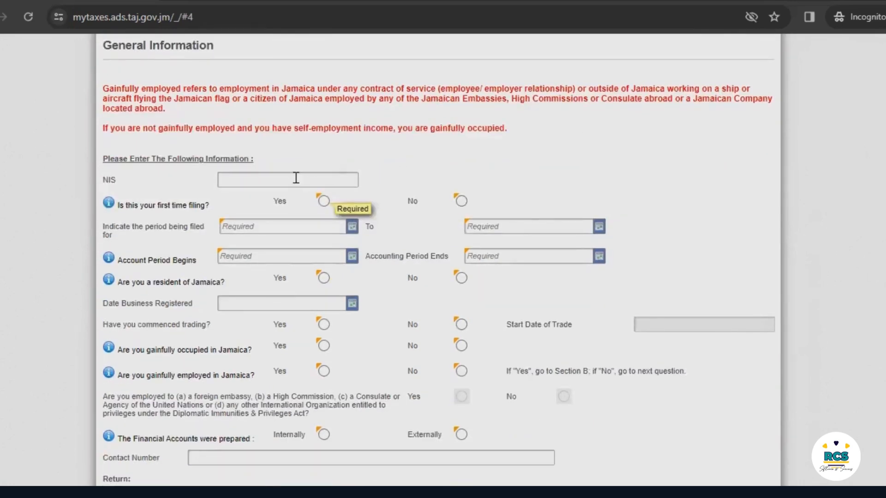
pyautogui.click(287, 179)
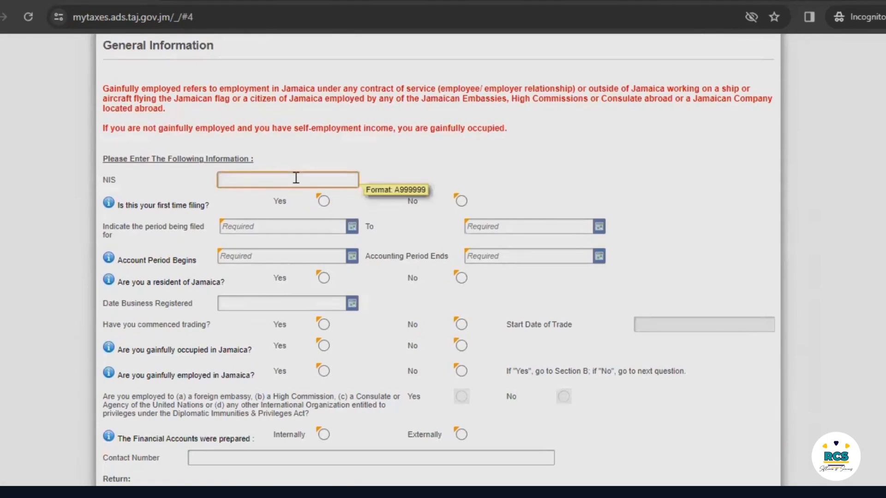
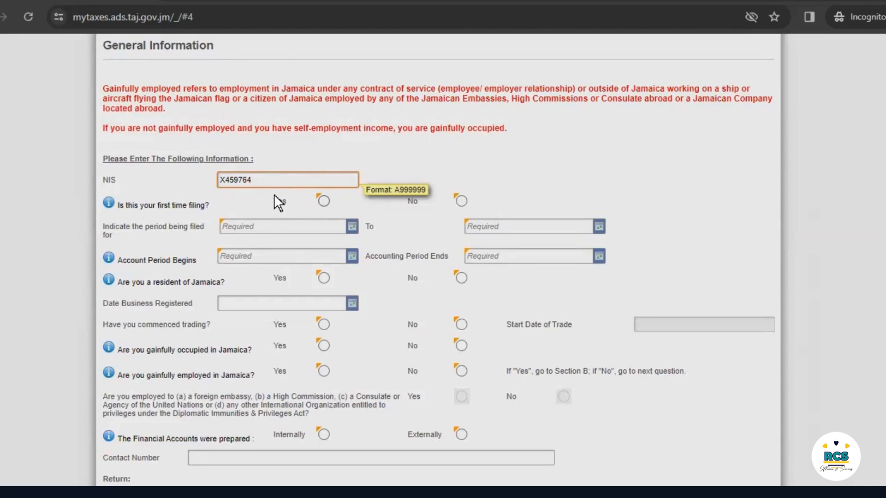
pyautogui.moveTo(321, 212)
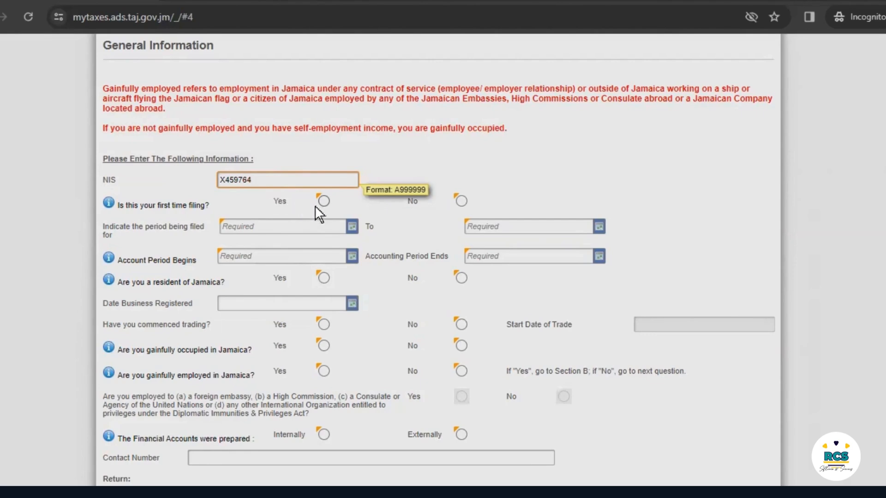
pyautogui.click(323, 201)
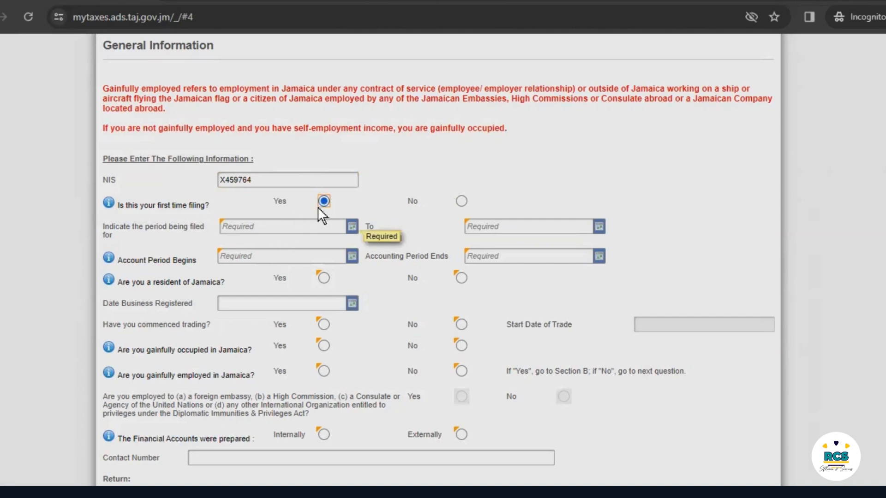
pyautogui.moveTo(352, 234)
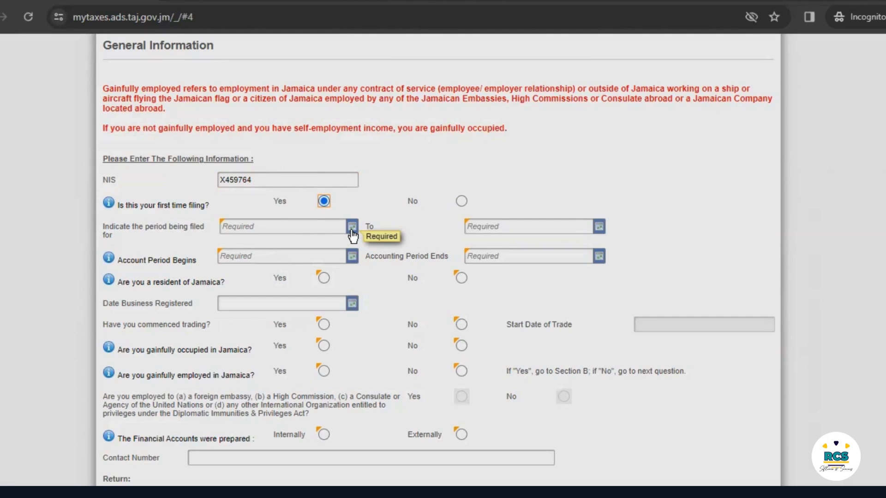
# Set the filing period start to 01-Jun-2022 and choose the end date's year.
pyautogui.click(352, 226)
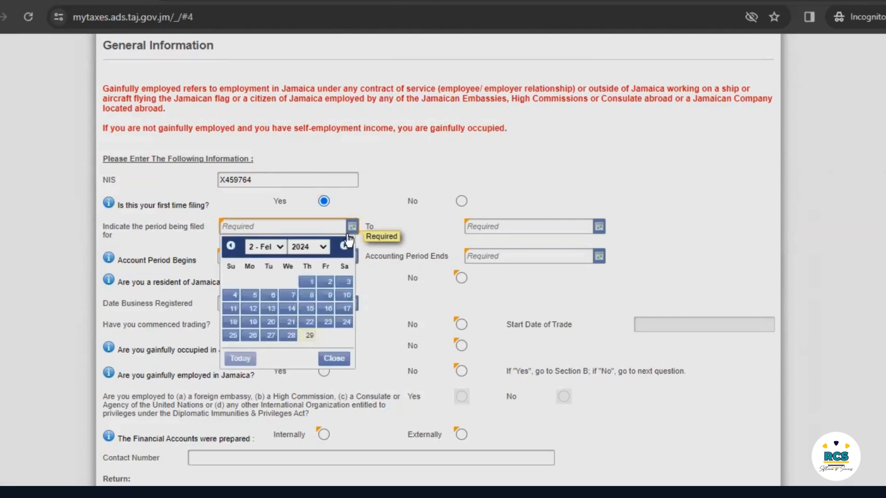
pyautogui.moveTo(323, 266)
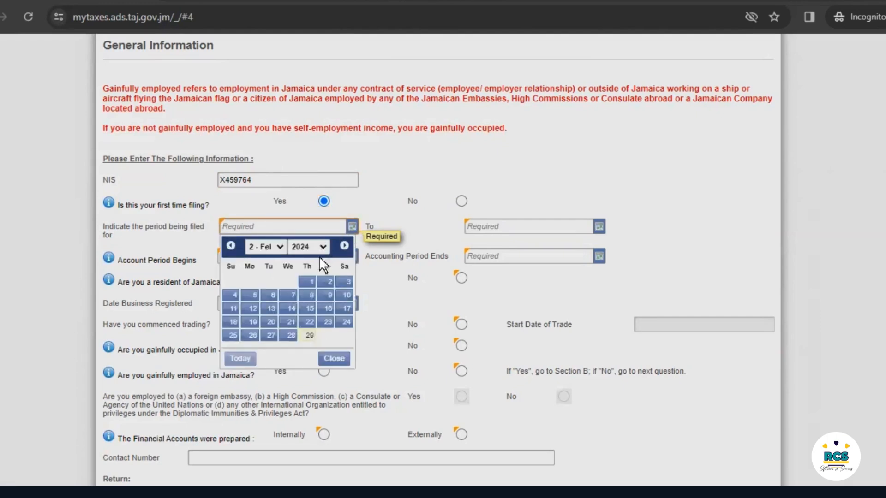
pyautogui.click(308, 246)
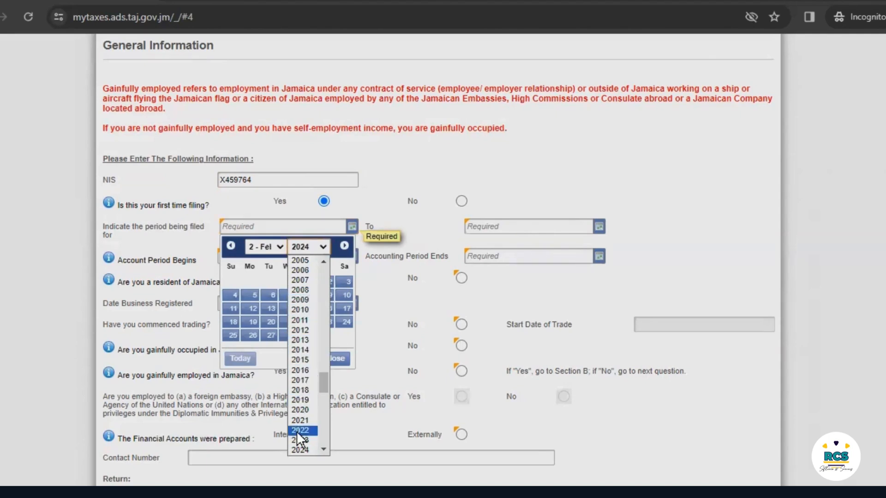
pyautogui.click(300, 430)
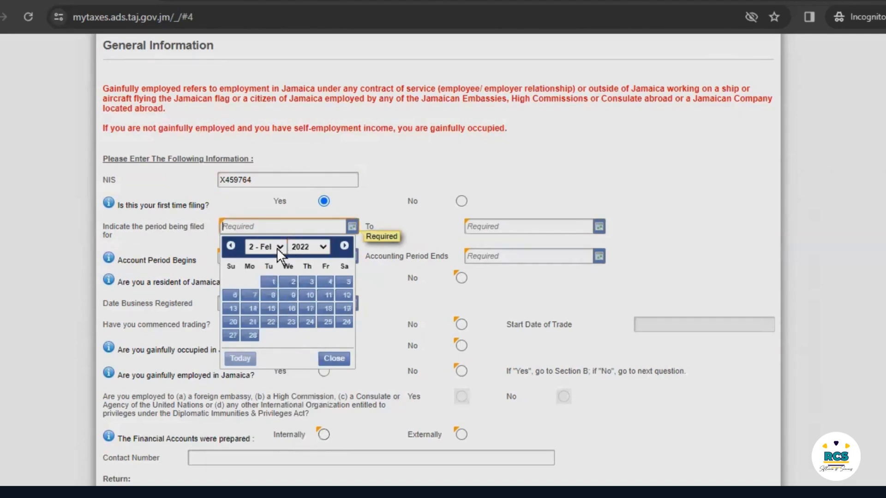
pyautogui.click(264, 247)
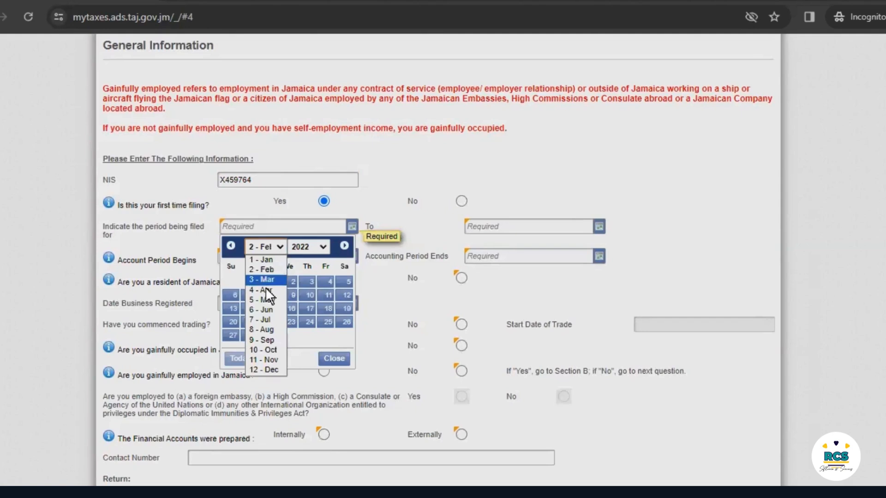
pyautogui.click(261, 310)
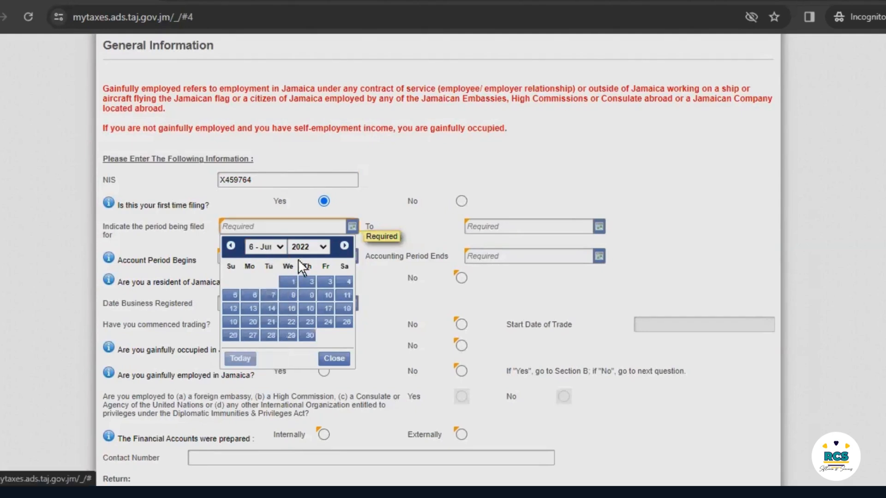
pyautogui.click(289, 282)
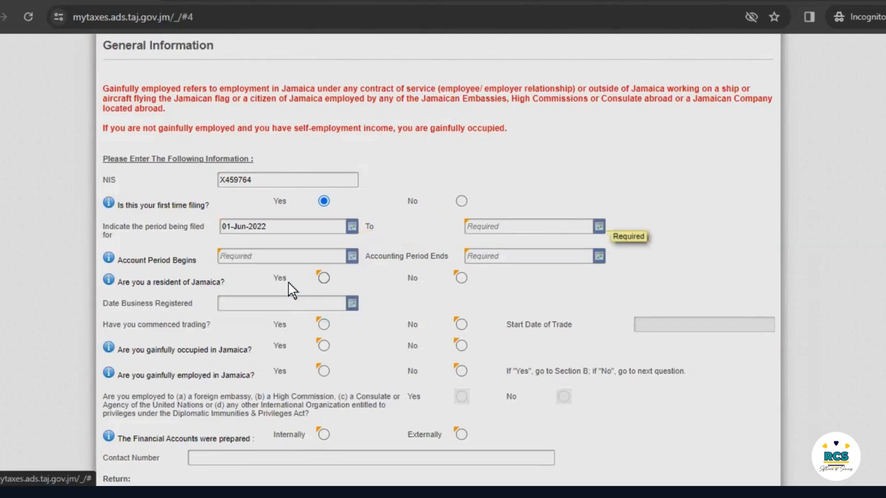
pyautogui.moveTo(599, 231)
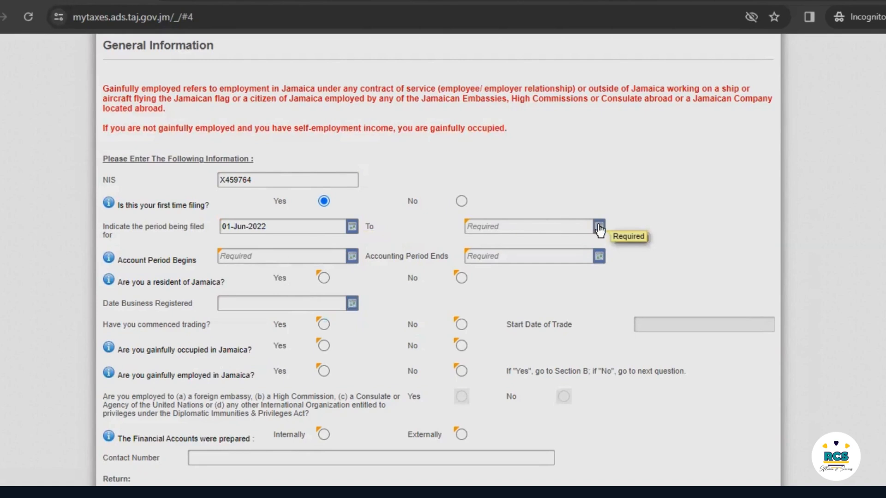
pyautogui.click(598, 226)
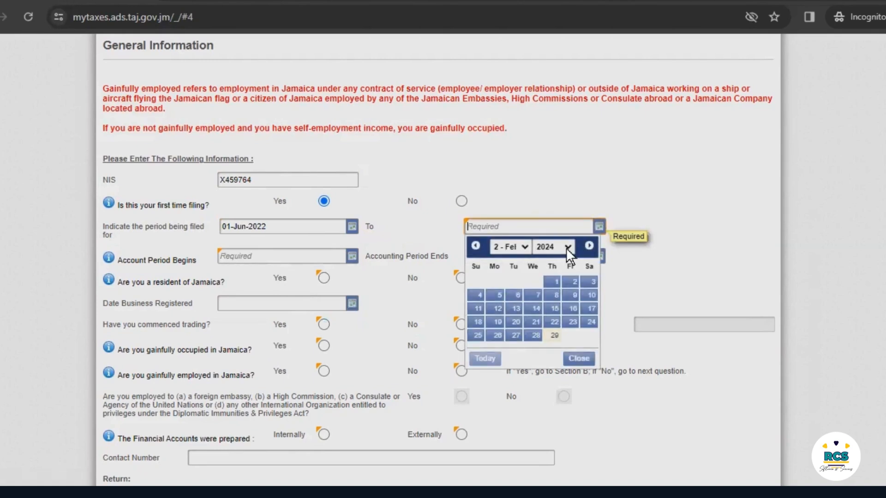
pyautogui.click(567, 247)
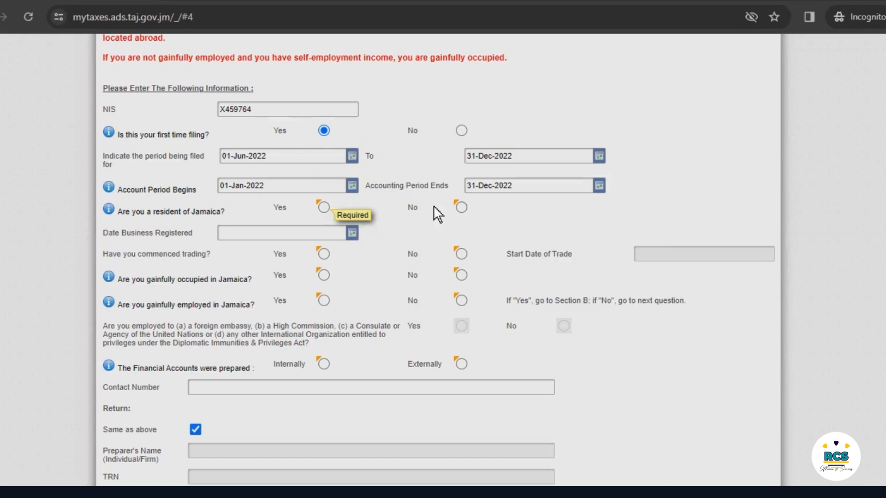
pyautogui.moveTo(598, 189)
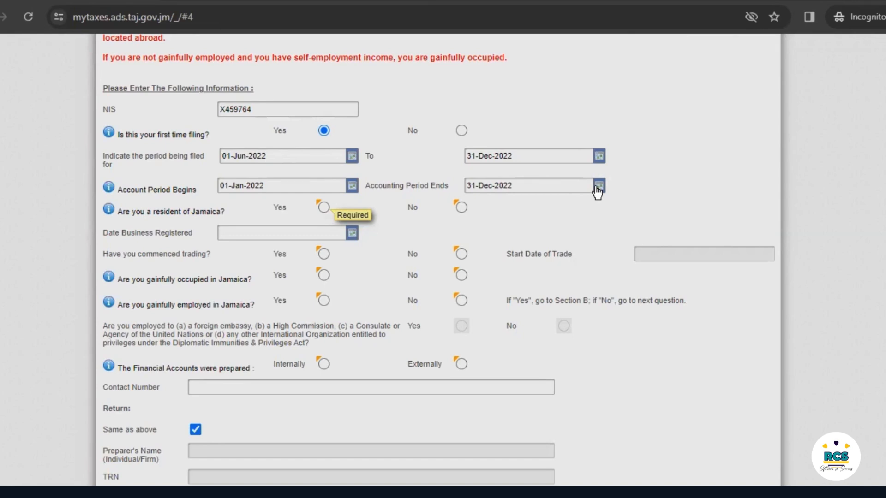
pyautogui.moveTo(393, 197)
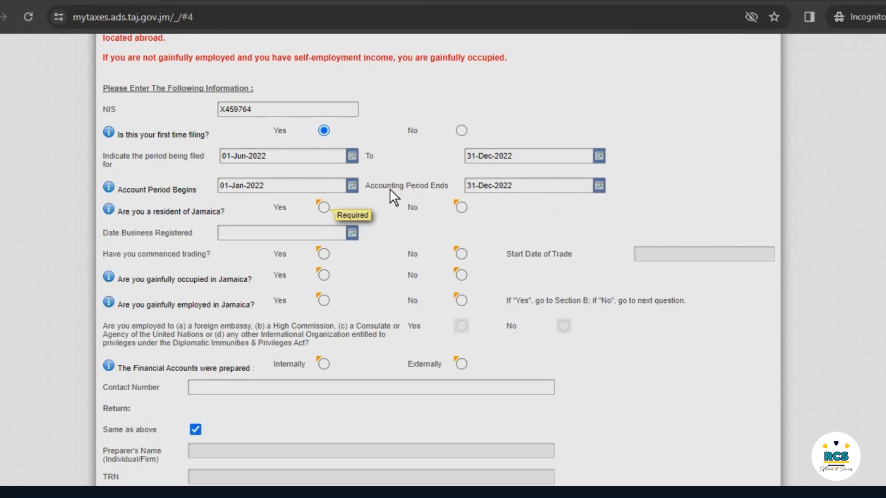
pyautogui.moveTo(325, 209)
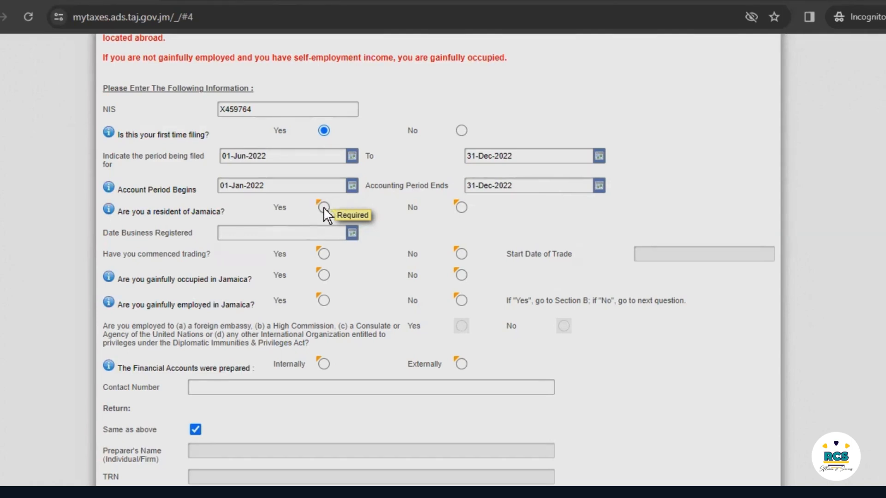
# Answer Yes to Jamaica residency and pick June 2022 as the registration date.
pyautogui.click(324, 207)
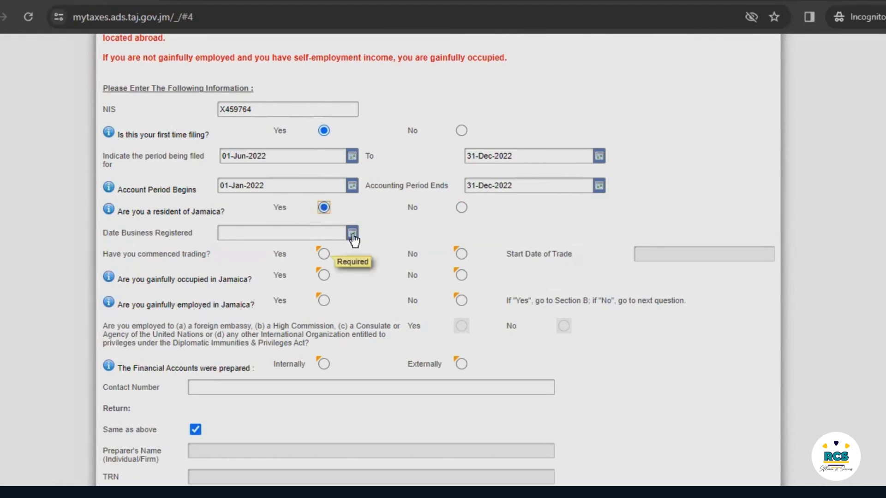
pyautogui.click(352, 232)
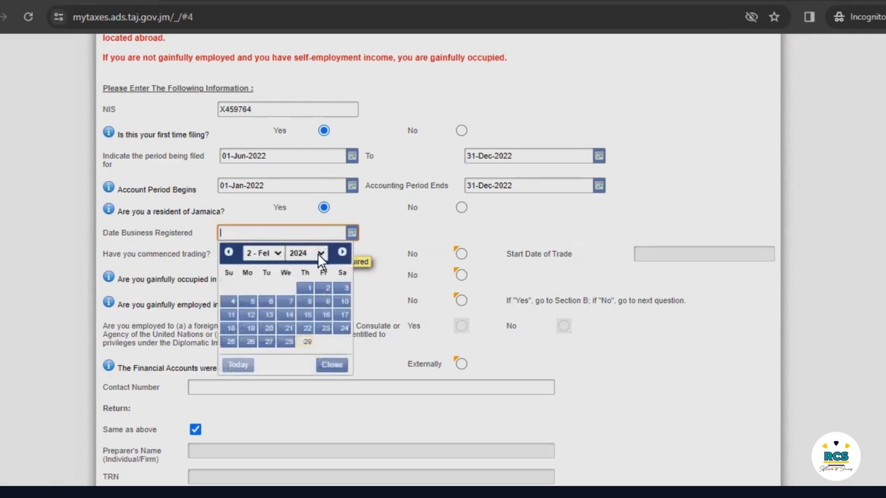
pyautogui.click(305, 253)
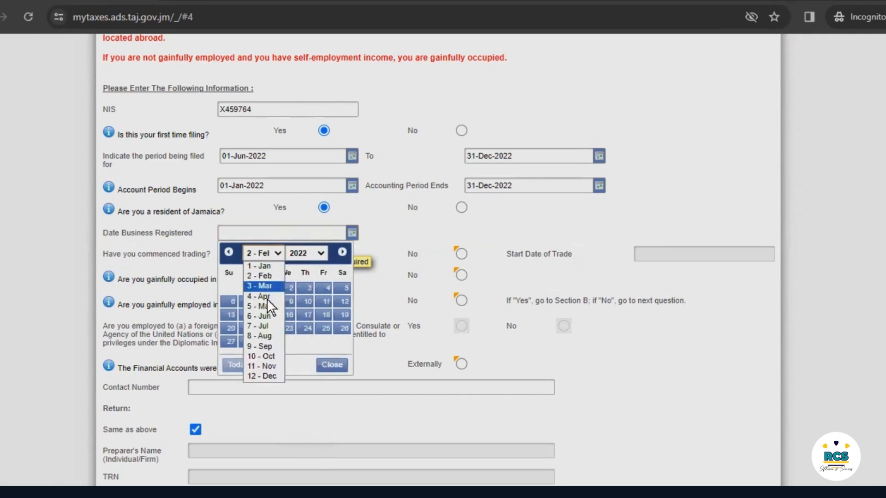
pyautogui.moveTo(266, 315)
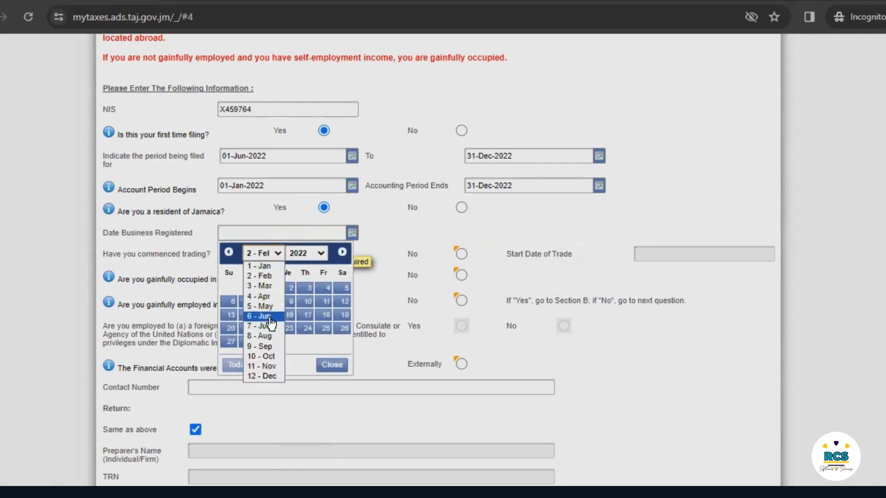
pyautogui.click(259, 315)
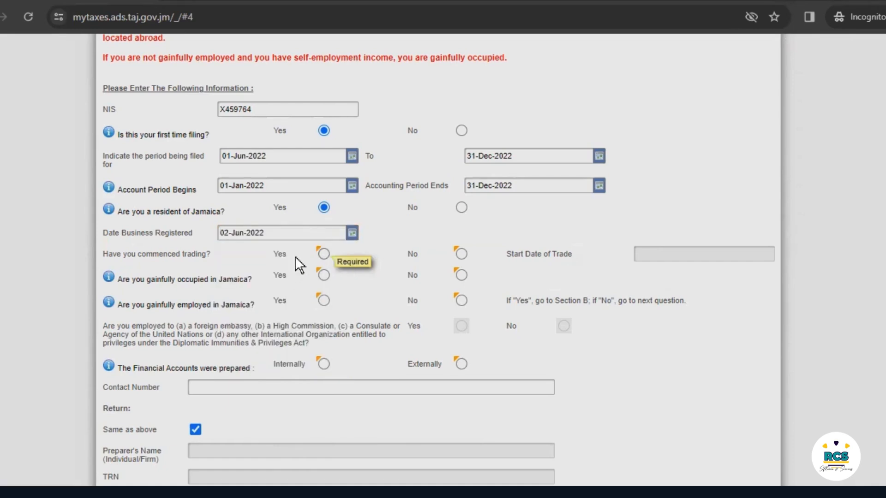
pyautogui.moveTo(276, 273)
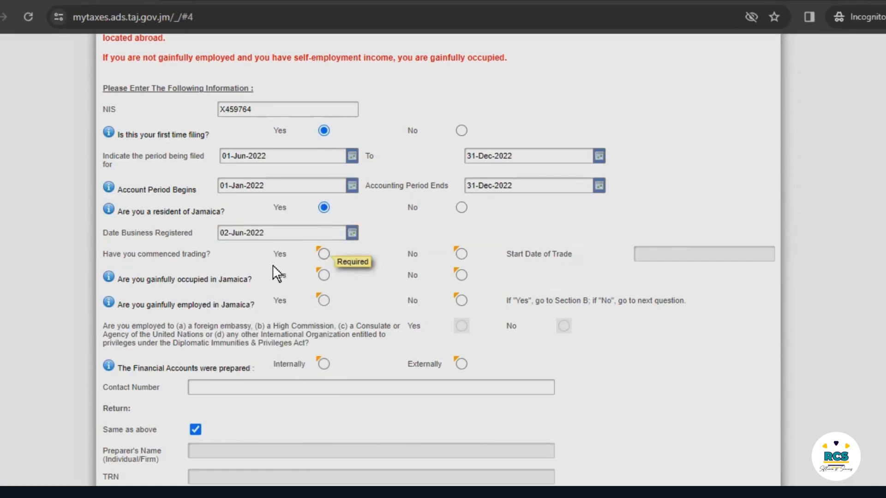
pyautogui.moveTo(186, 257)
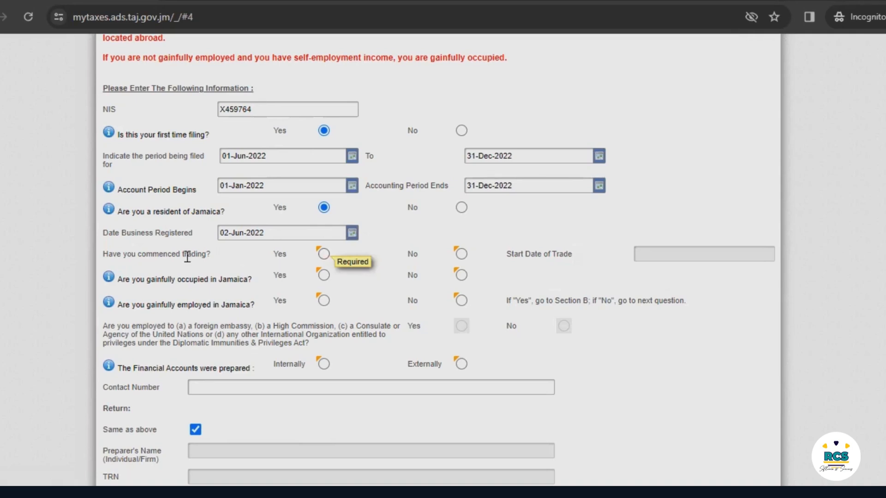
pyautogui.moveTo(246, 262)
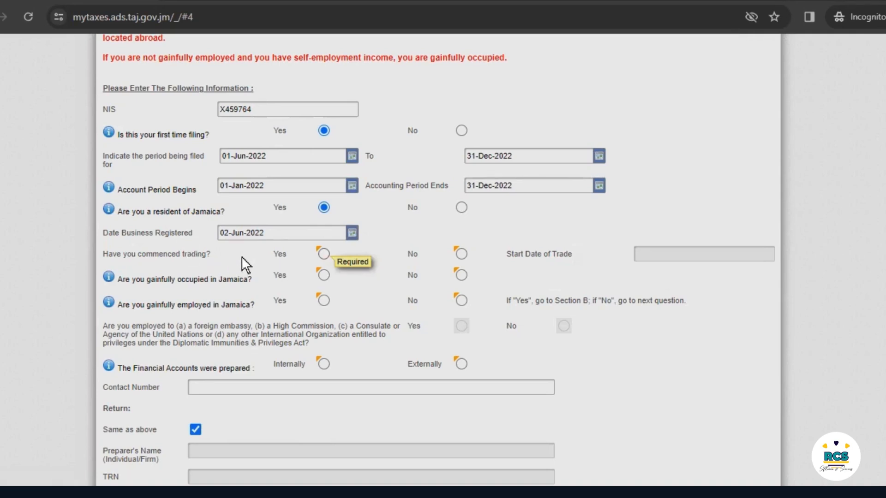
pyautogui.moveTo(288, 262)
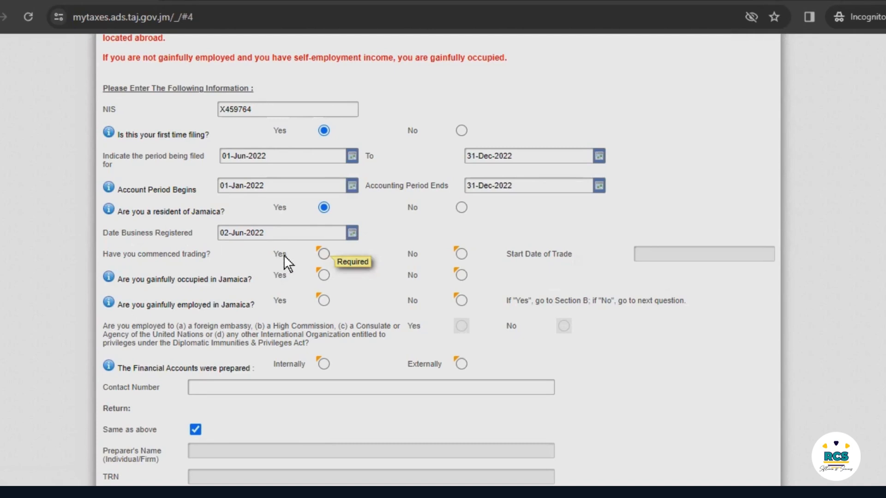
pyautogui.moveTo(461, 271)
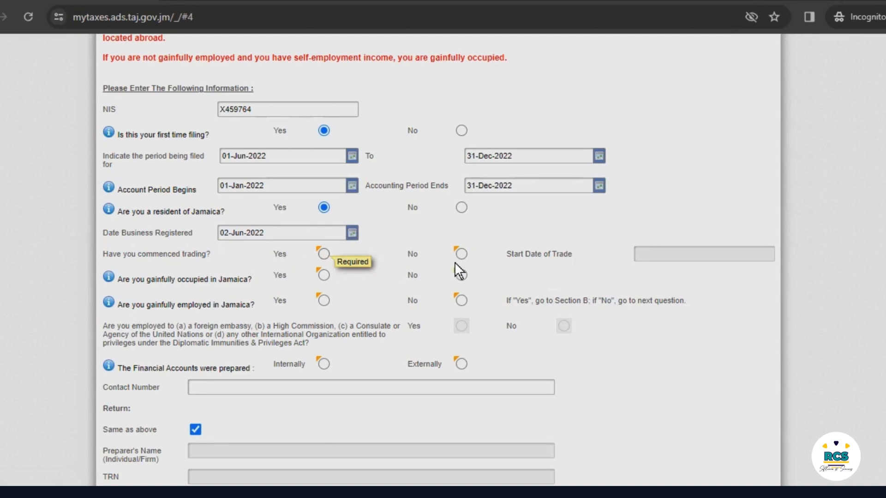
pyautogui.moveTo(466, 263)
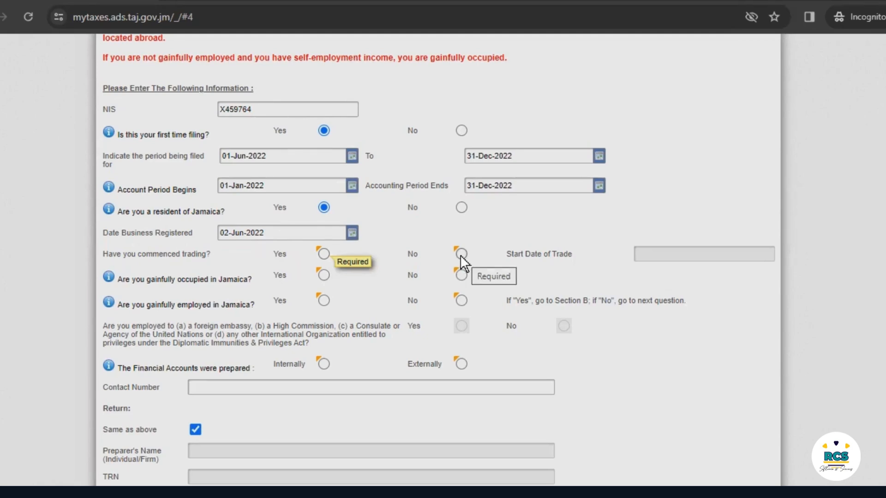
# Answer No to commenced trading, gainfully occupied, gainfully employed and foreign embassy employment.
pyautogui.click(461, 253)
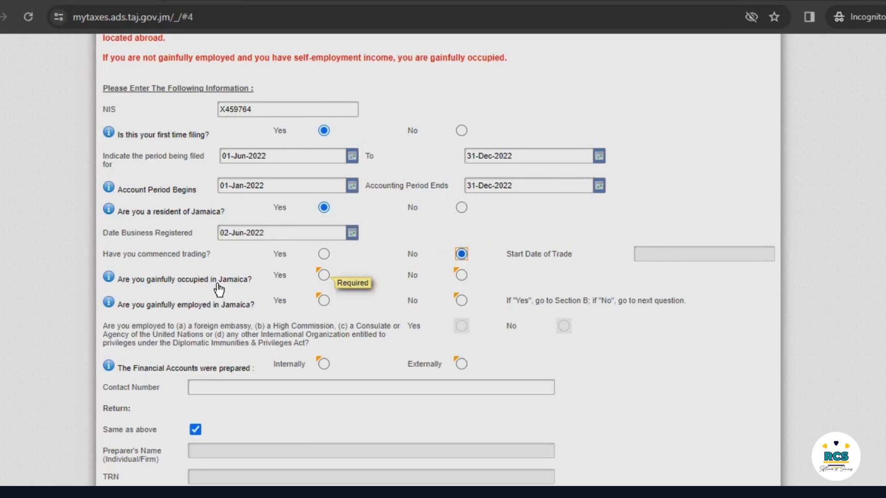
pyautogui.moveTo(269, 290)
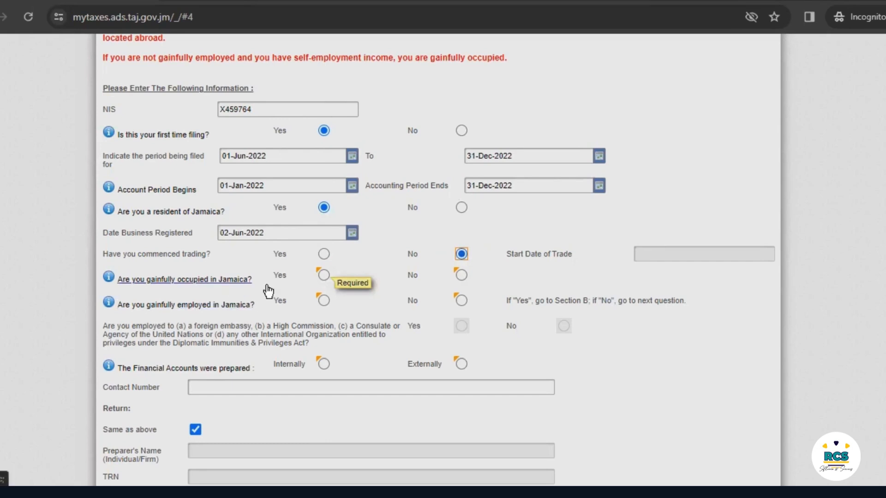
pyautogui.moveTo(299, 291)
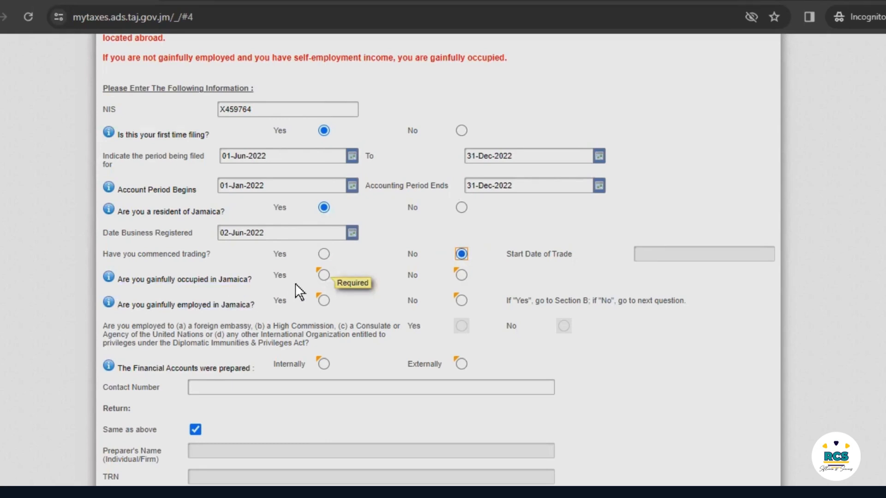
pyautogui.moveTo(330, 269)
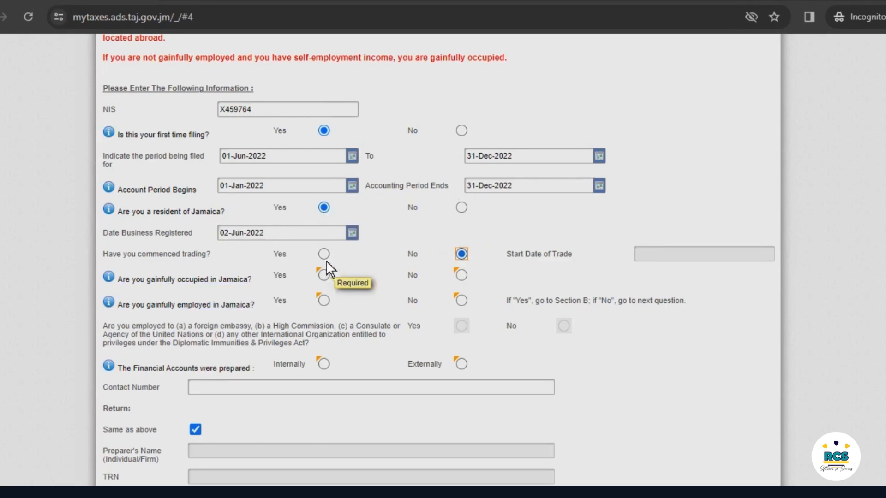
pyautogui.scroll(3)
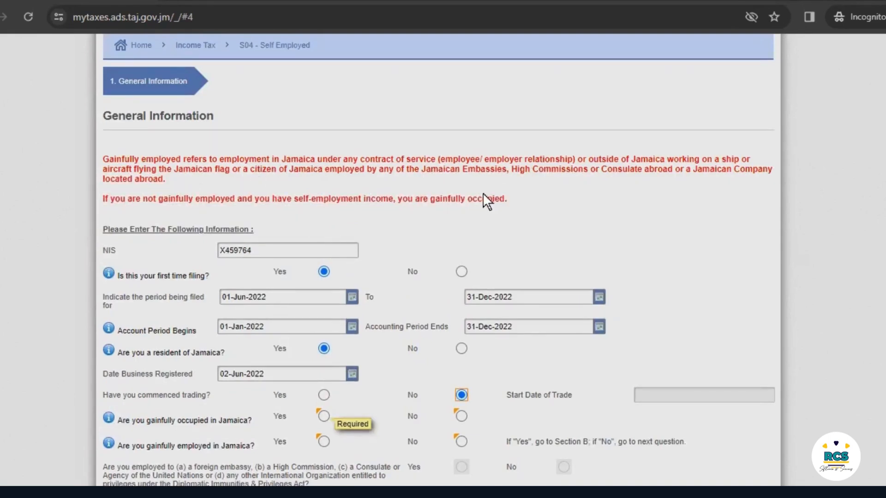
pyautogui.scroll(-3)
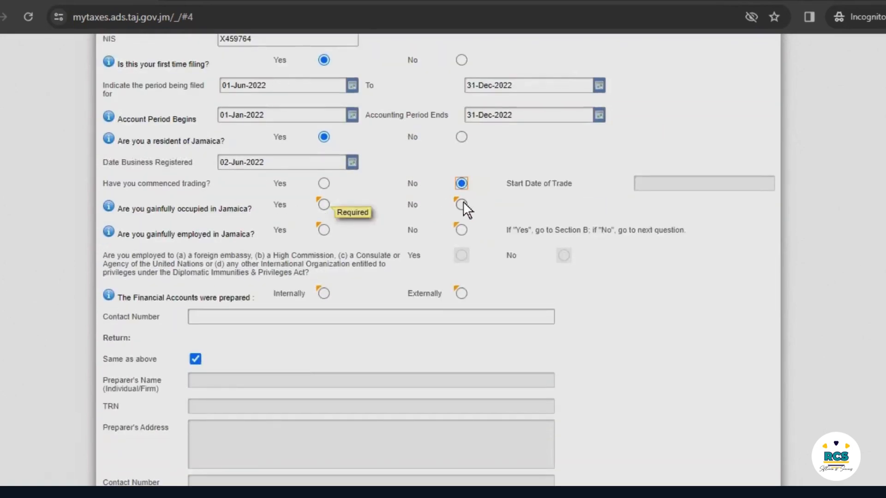
pyautogui.click(461, 205)
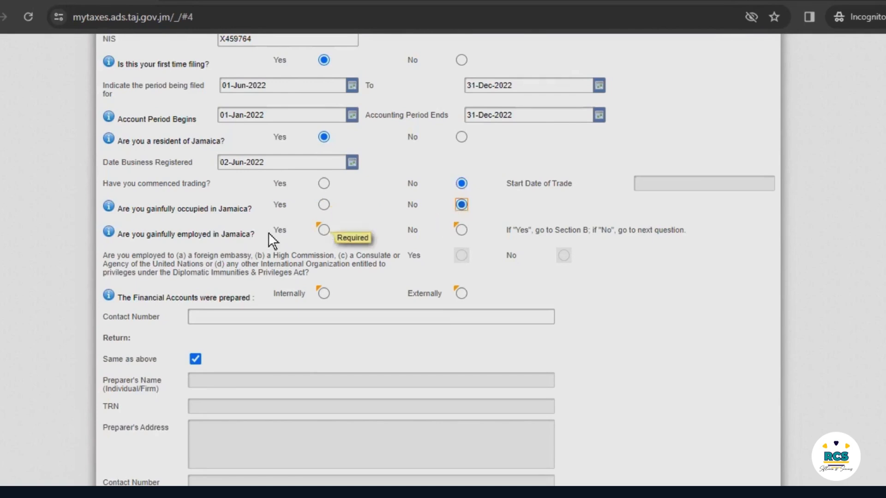
pyautogui.moveTo(314, 237)
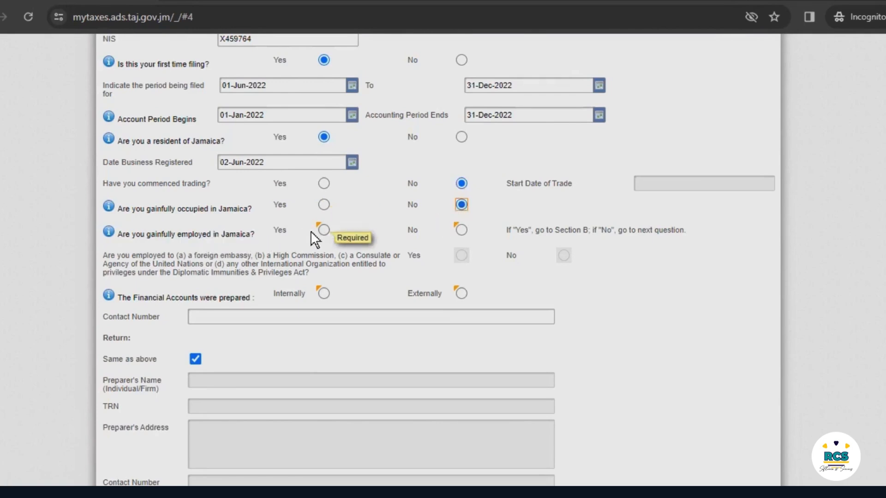
pyautogui.scroll(3)
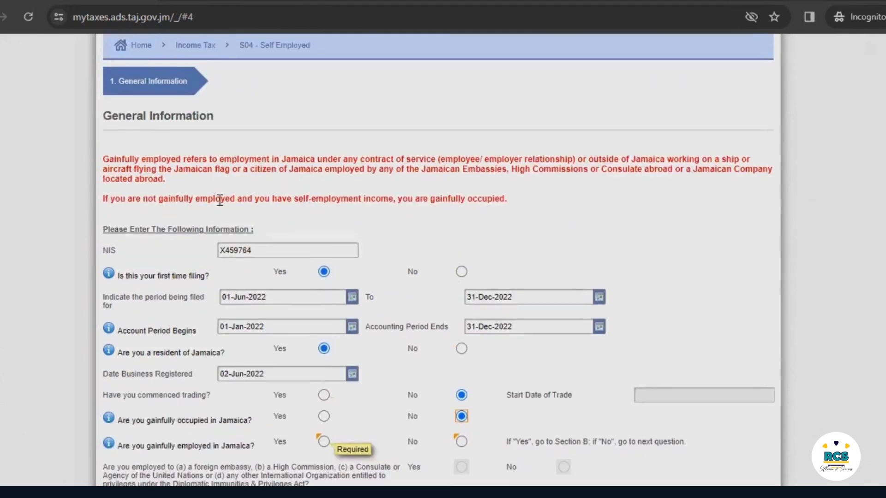
pyautogui.moveTo(615, 173)
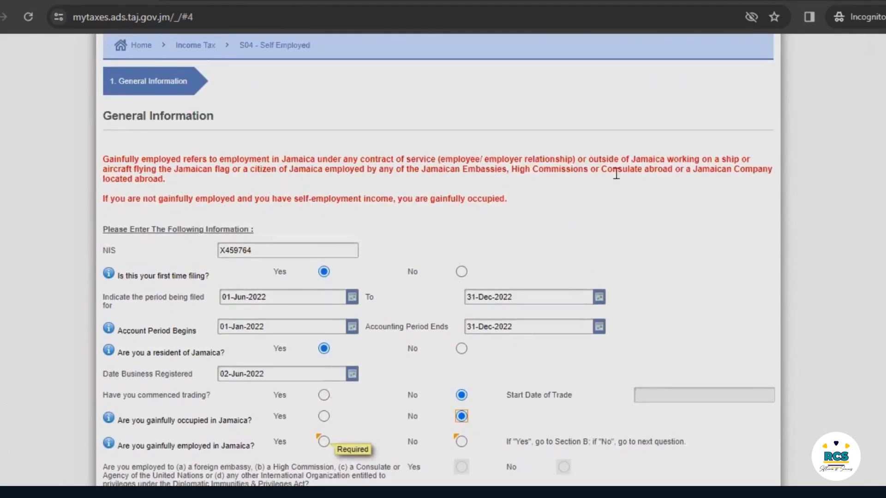
pyautogui.scroll(-3)
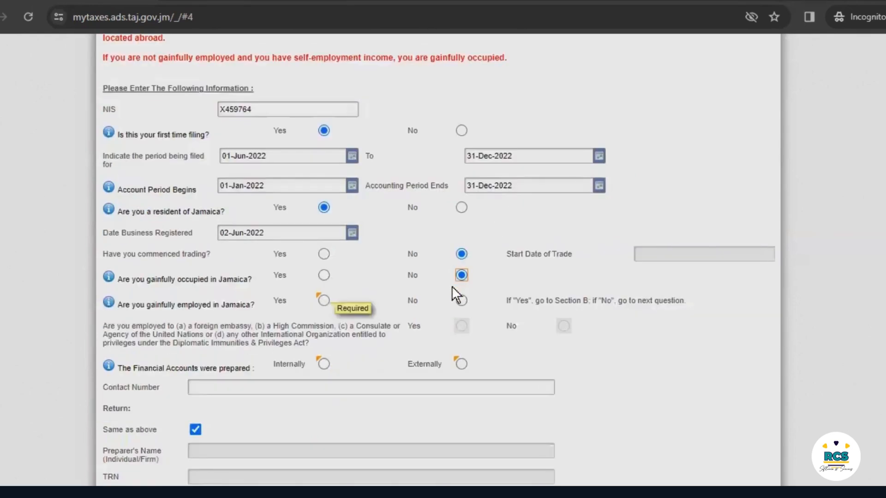
pyautogui.click(460, 300)
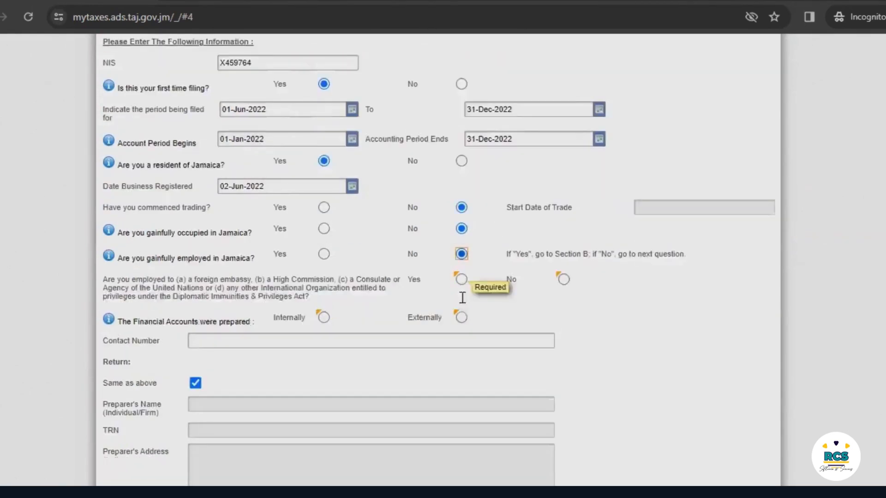
pyautogui.scroll(-3)
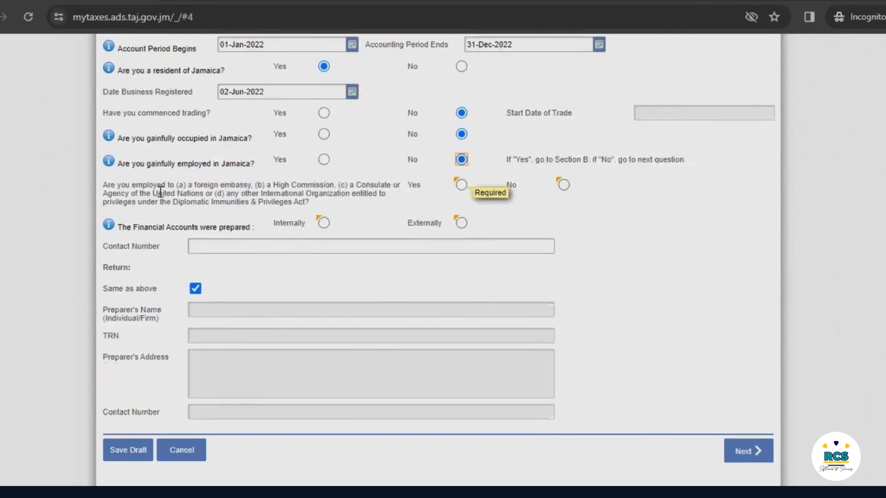
pyautogui.moveTo(320, 188)
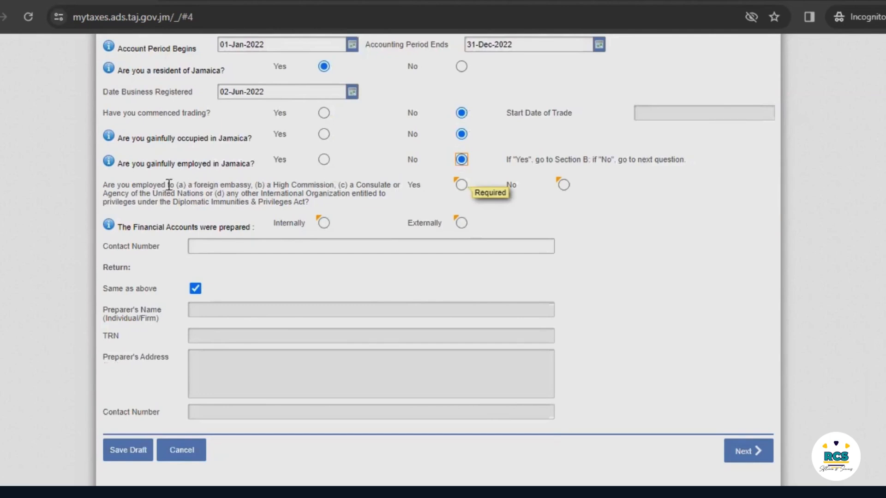
pyautogui.moveTo(209, 194)
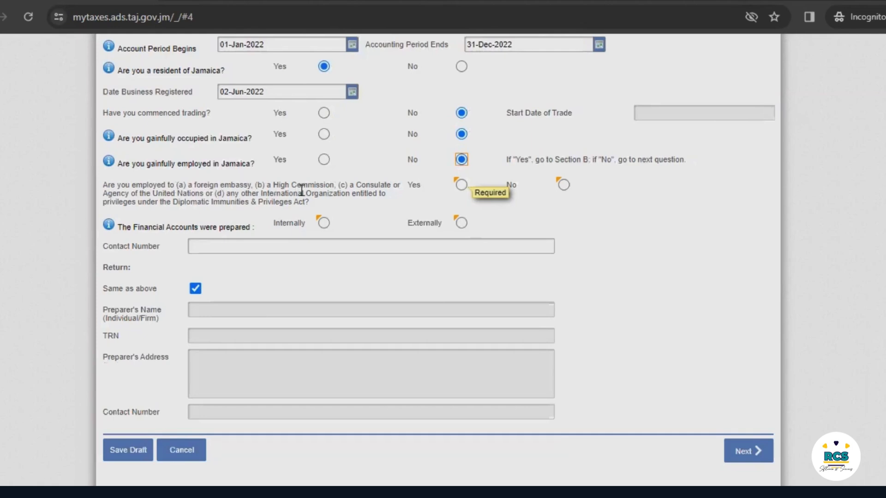
pyautogui.moveTo(388, 204)
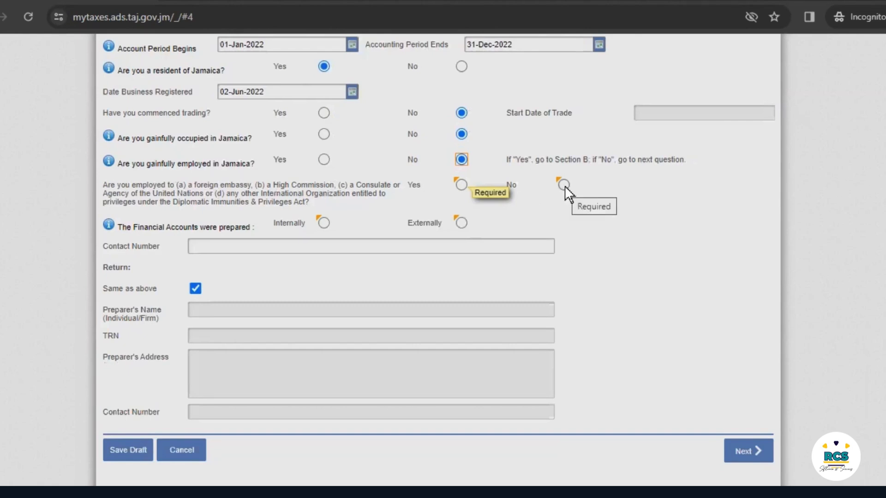
pyautogui.click(563, 184)
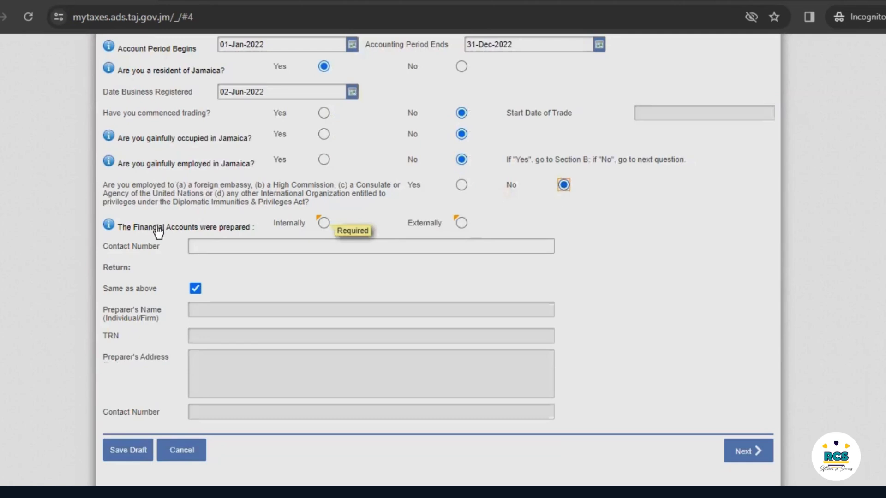
pyautogui.moveTo(151, 244)
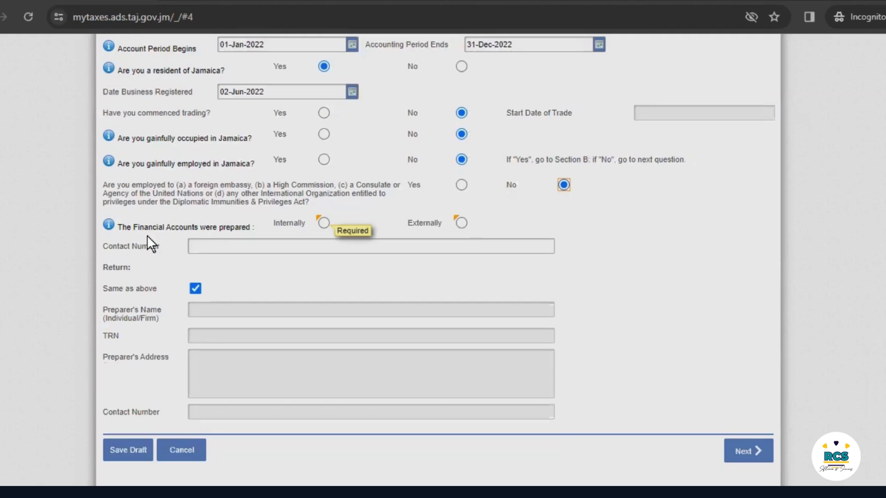
pyautogui.moveTo(327, 243)
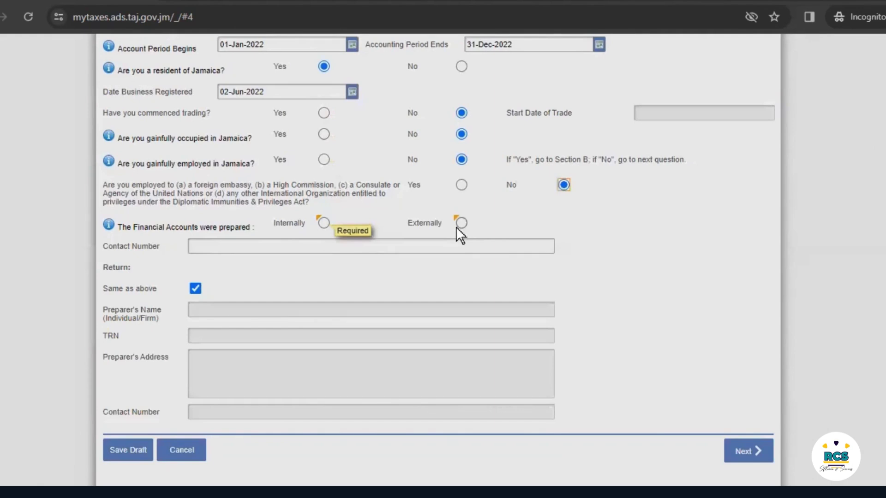
pyautogui.moveTo(448, 231)
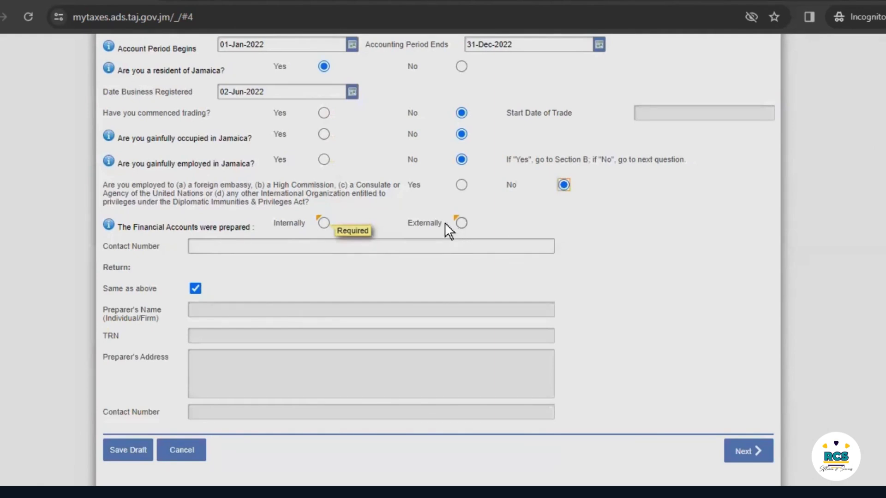
pyautogui.moveTo(325, 232)
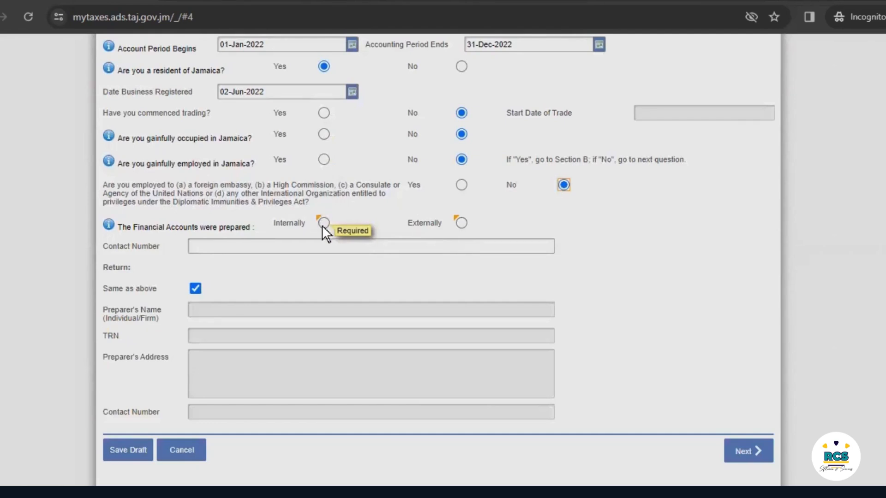
pyautogui.click(323, 222)
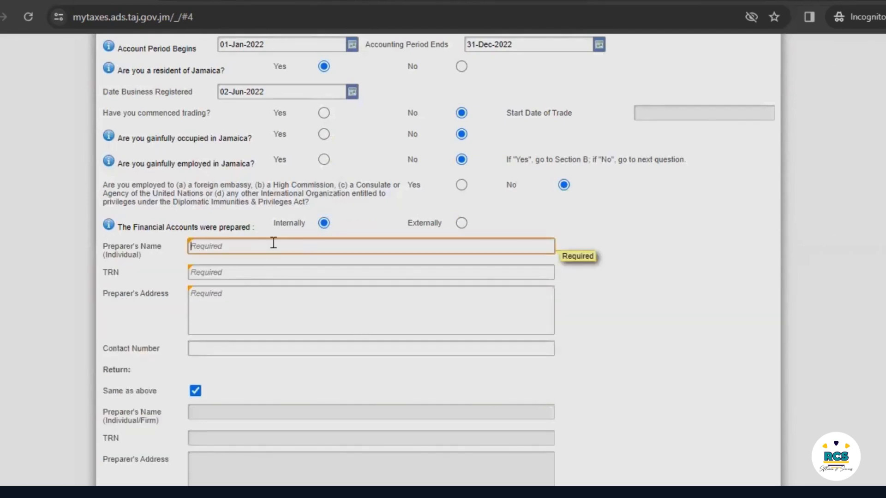
pyautogui.write('J')
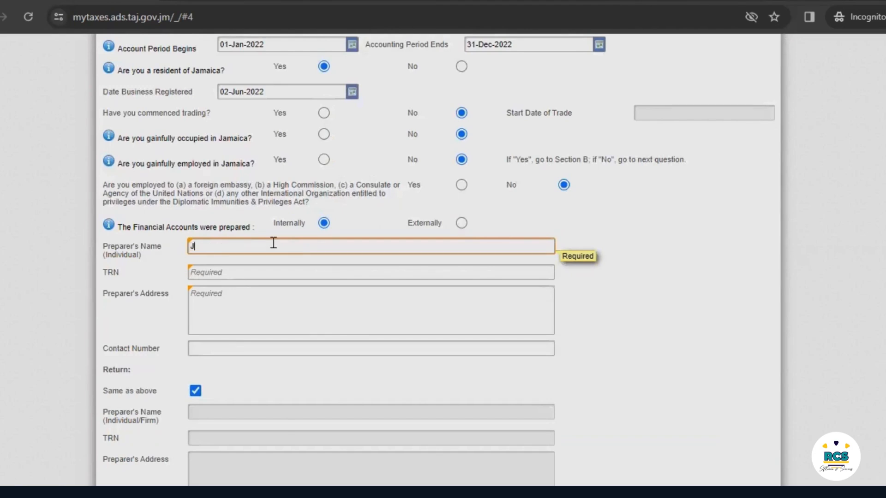
pyautogui.write('ohn B')
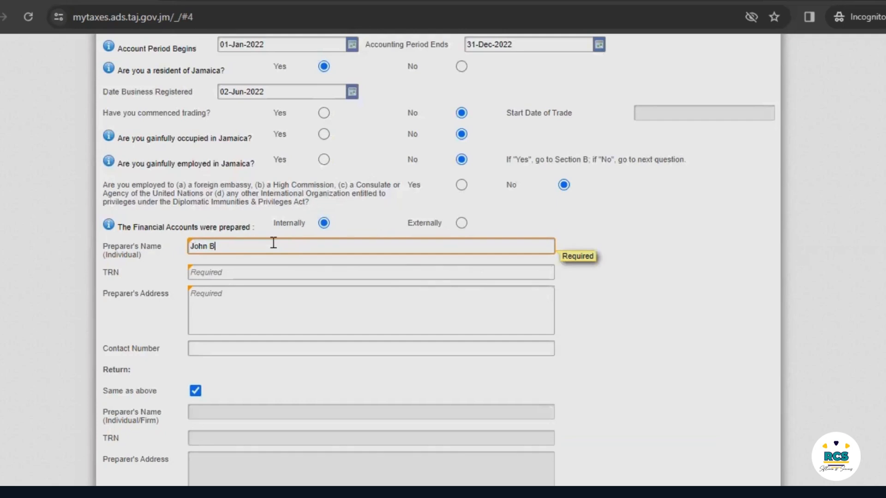
pyautogui.write('rown')
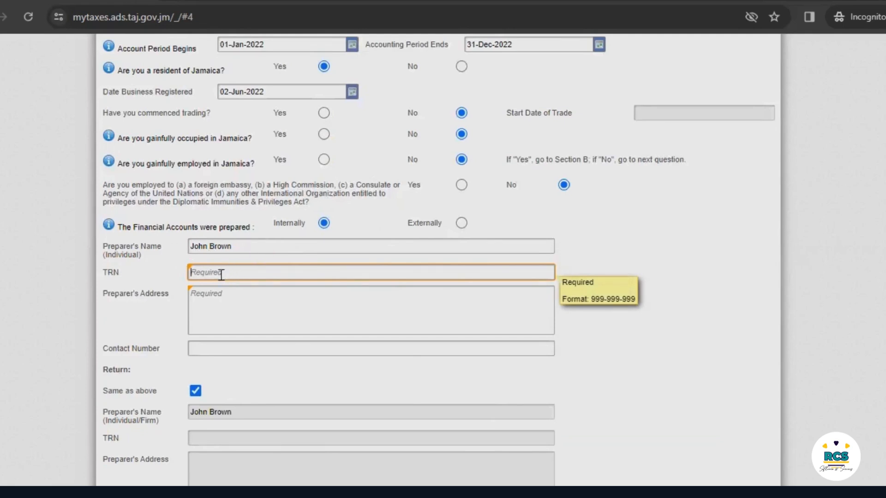
pyautogui.write('123-3')
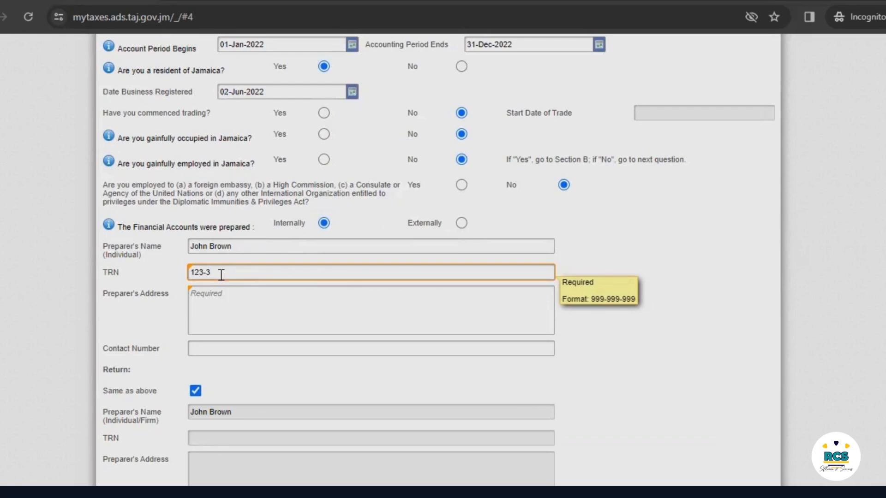
pyautogui.write('455')
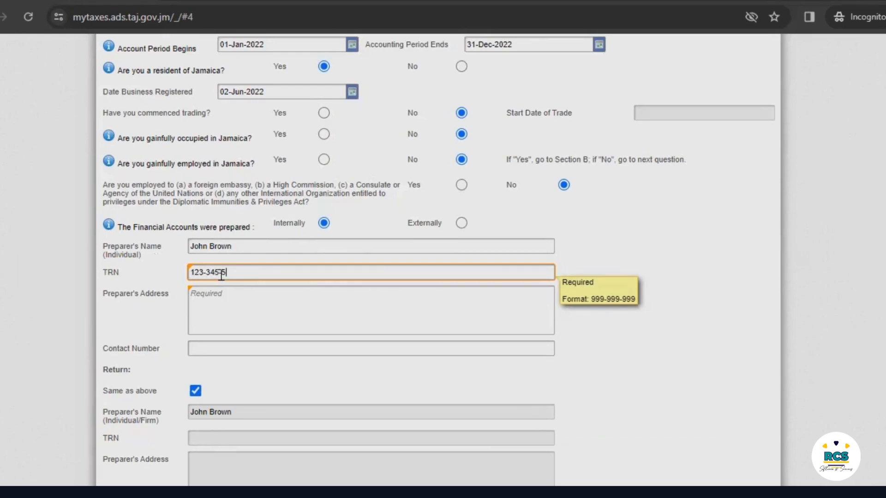
pyautogui.write('-567')
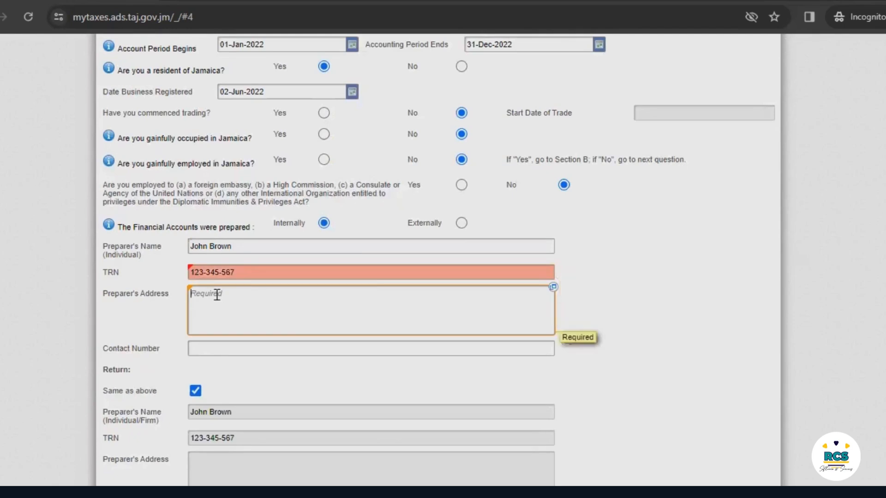
# Enter preparer address 123 Lo Street, Jamaica and contact number (876)-999-99.
pyautogui.write('123')
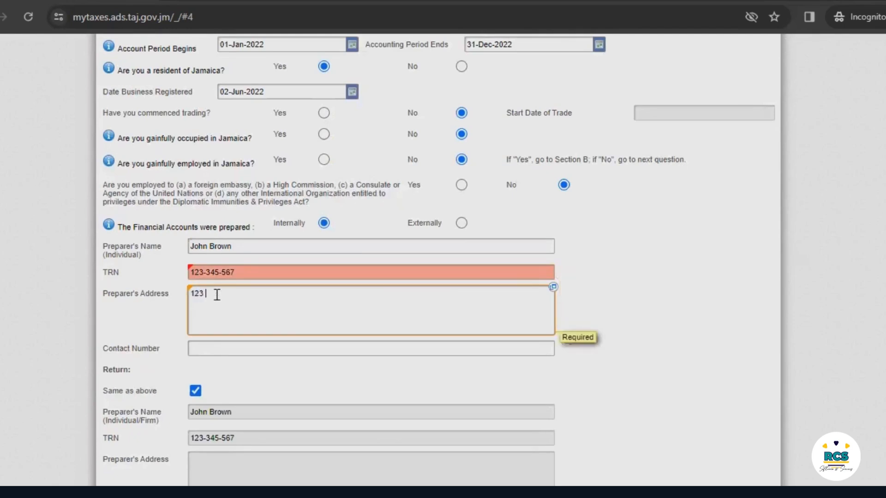
pyautogui.write('Lo')
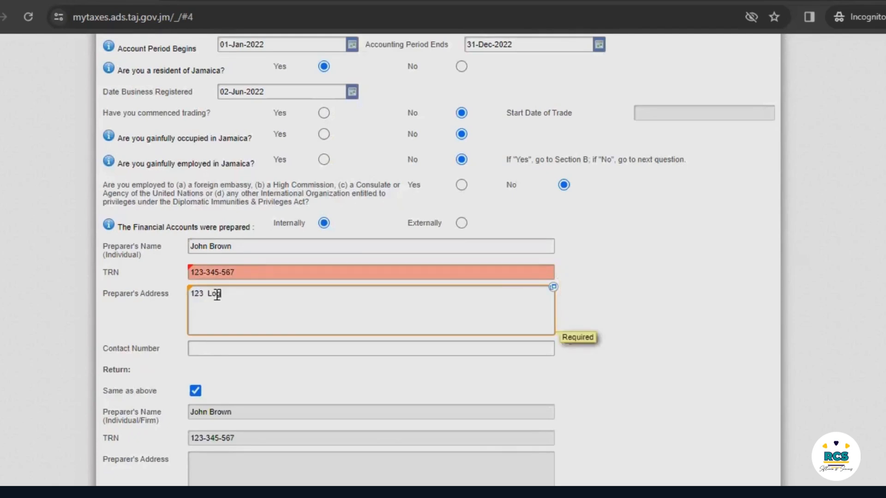
pyautogui.write('Str')
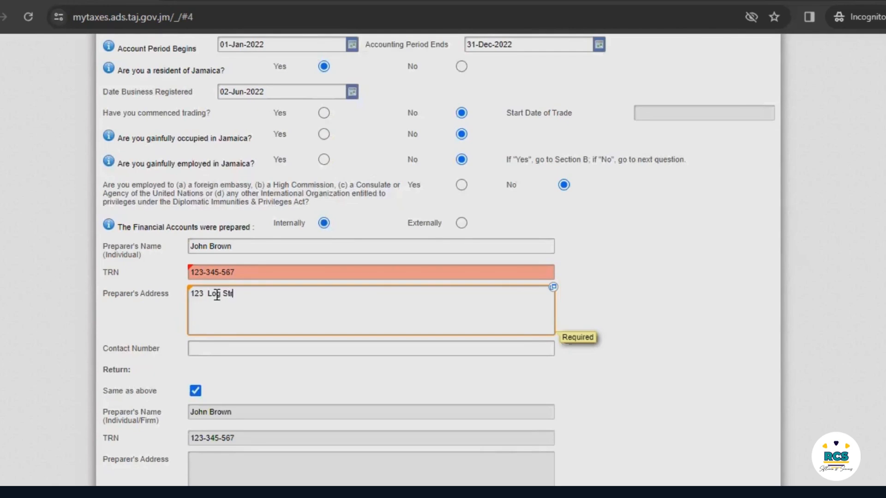
pyautogui.write('eet')
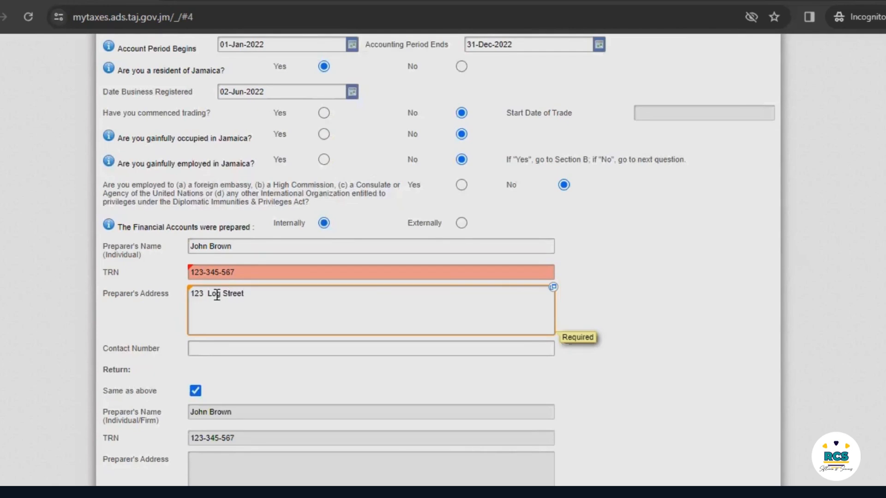
pyautogui.write(',')
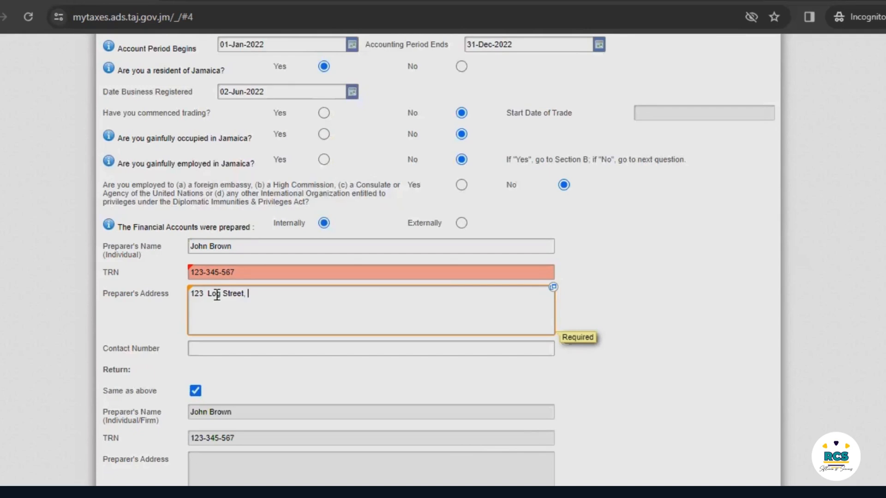
pyautogui.write('Jamaic')
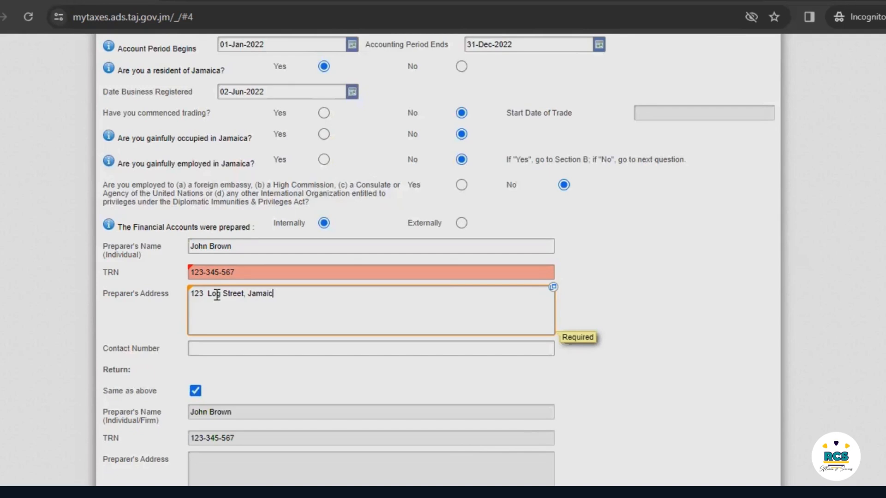
pyautogui.write('a')
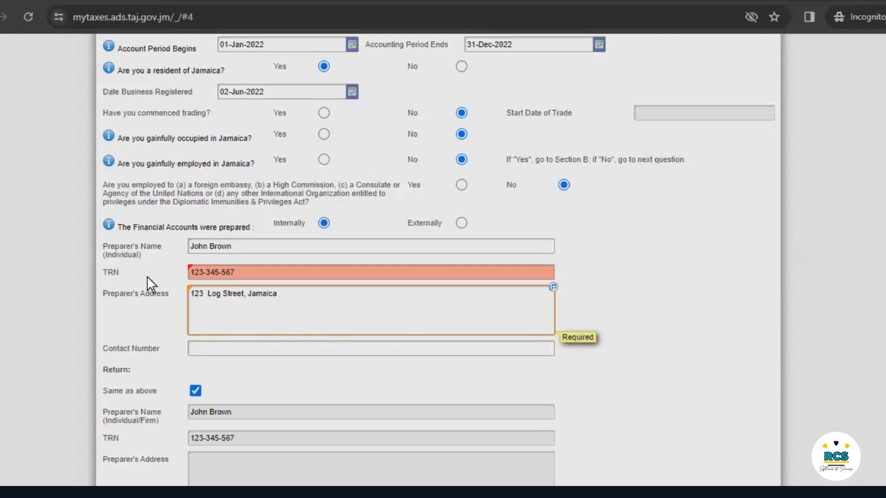
pyautogui.click(370, 348)
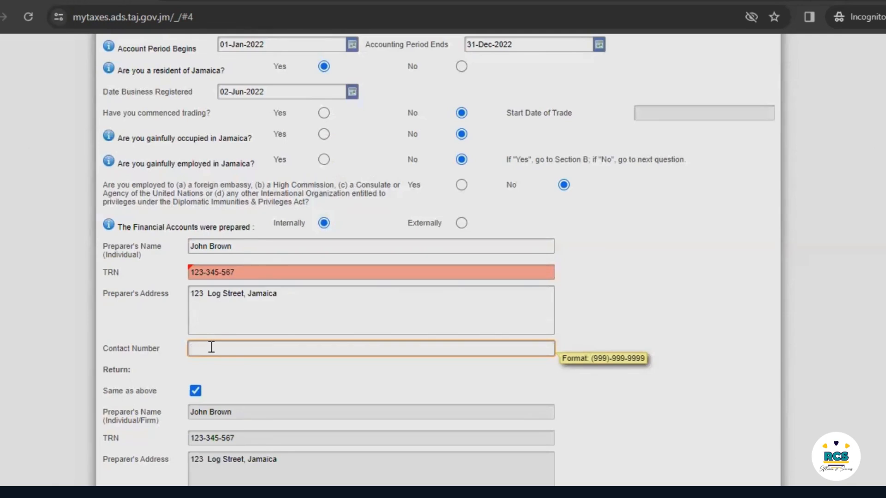
pyautogui.write('(876)-')
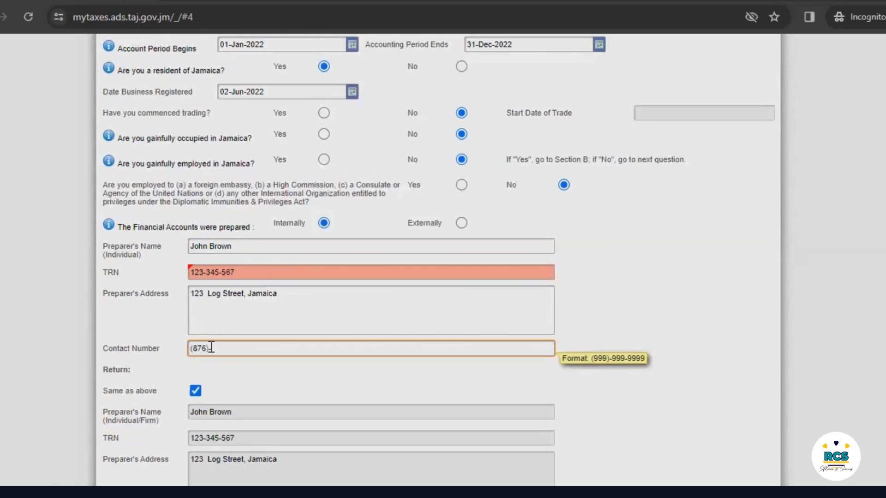
pyautogui.write('999-9999')
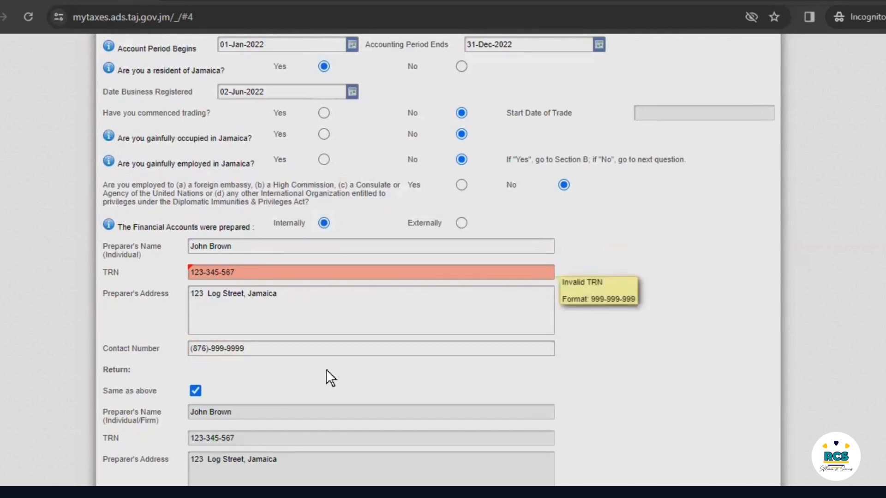
pyautogui.scroll(-3)
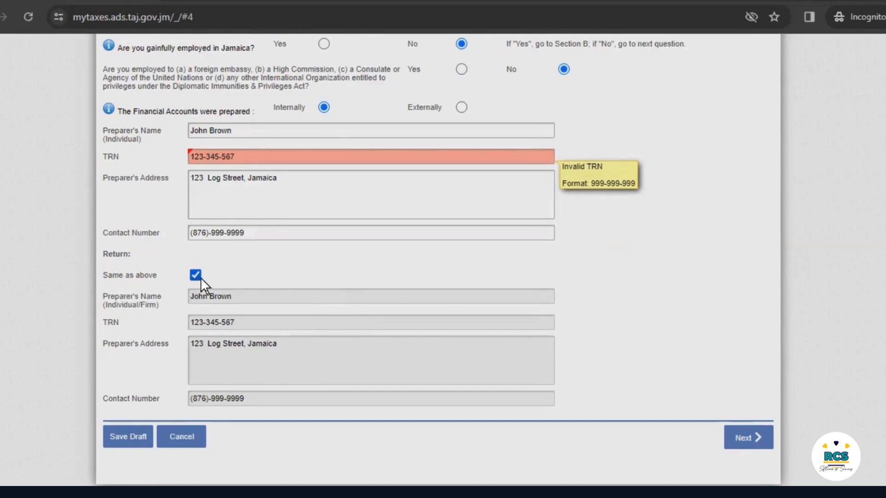
pyautogui.moveTo(134, 296)
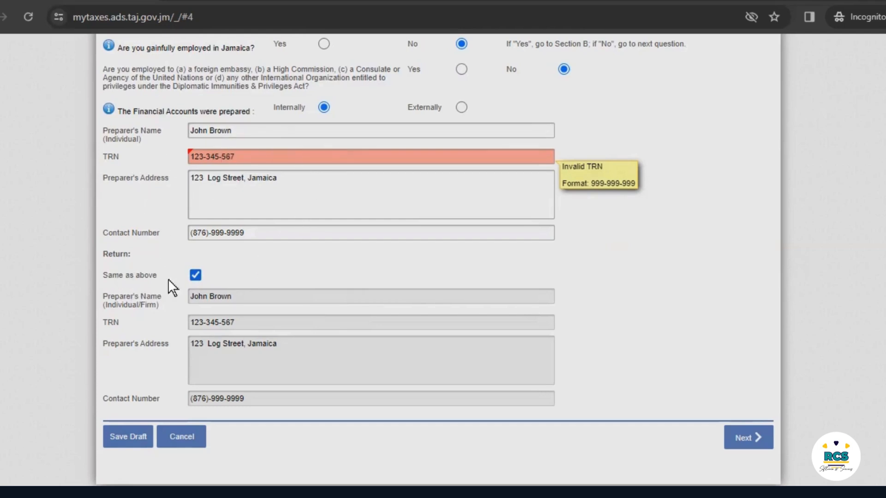
pyautogui.moveTo(236, 257)
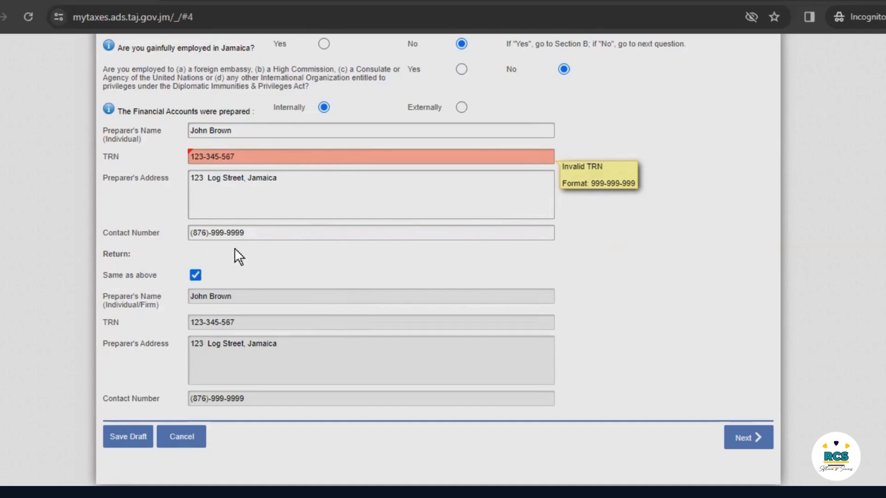
pyautogui.moveTo(295, 267)
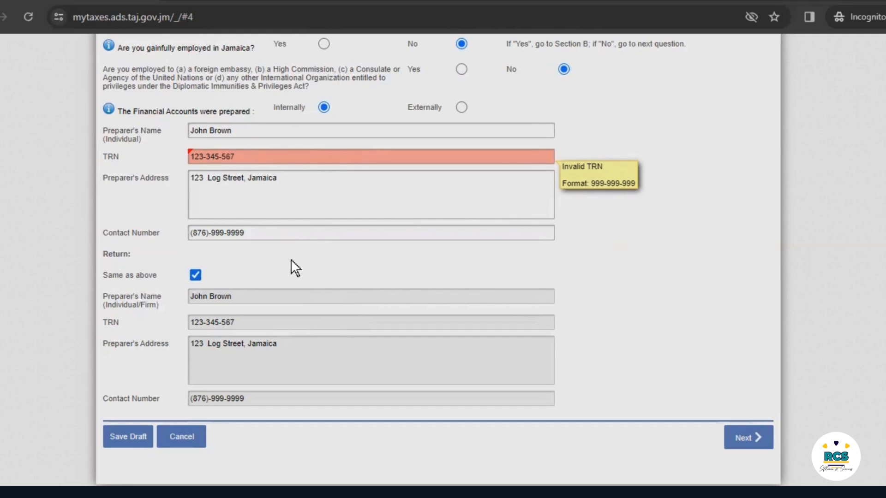
pyautogui.moveTo(309, 226)
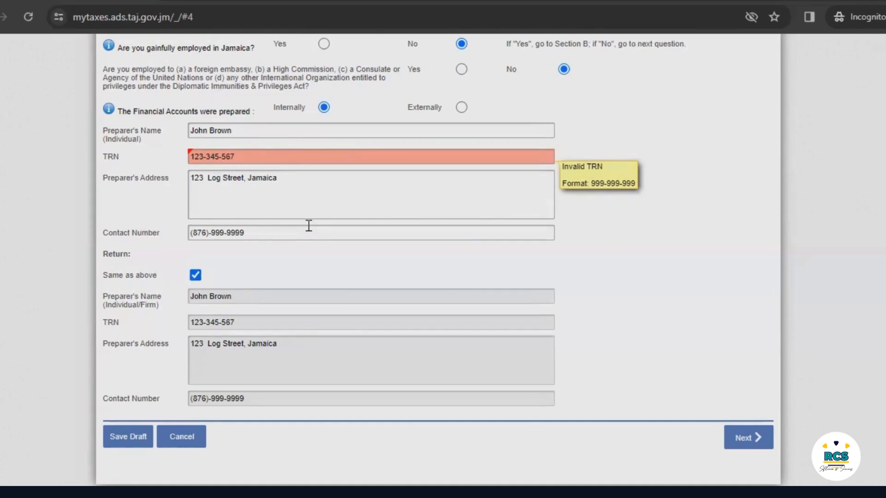
pyautogui.moveTo(249, 178)
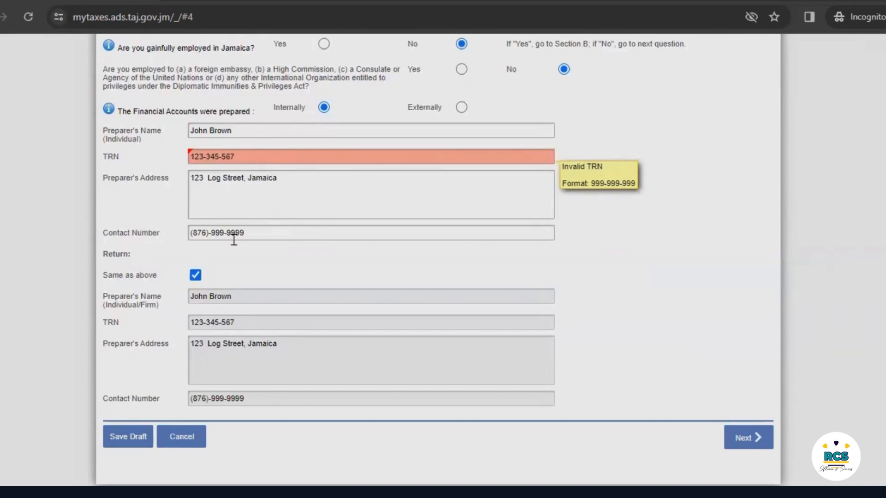
pyautogui.moveTo(702, 380)
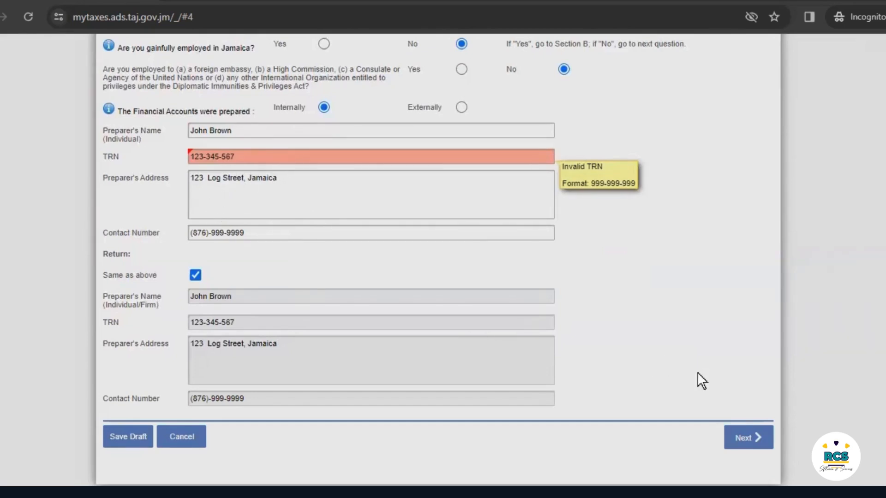
pyautogui.moveTo(724, 445)
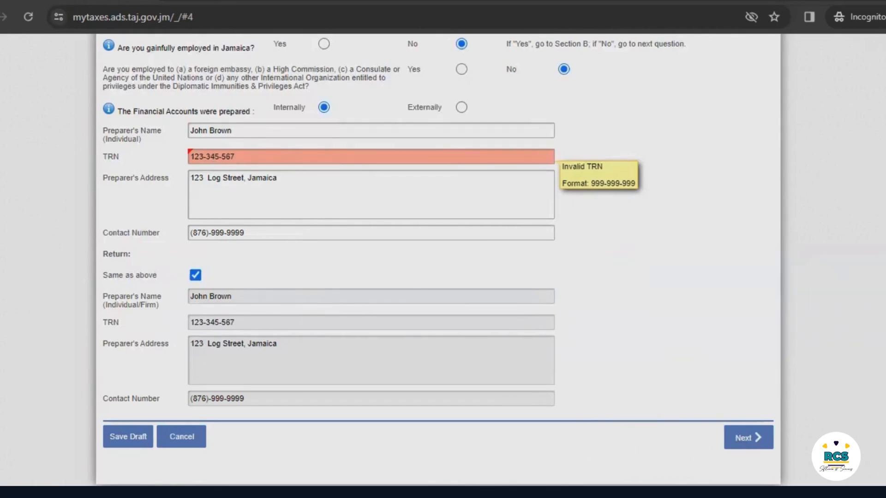
# Advance from the General Information page to the Summary of Income step.
pyautogui.click(747, 436)
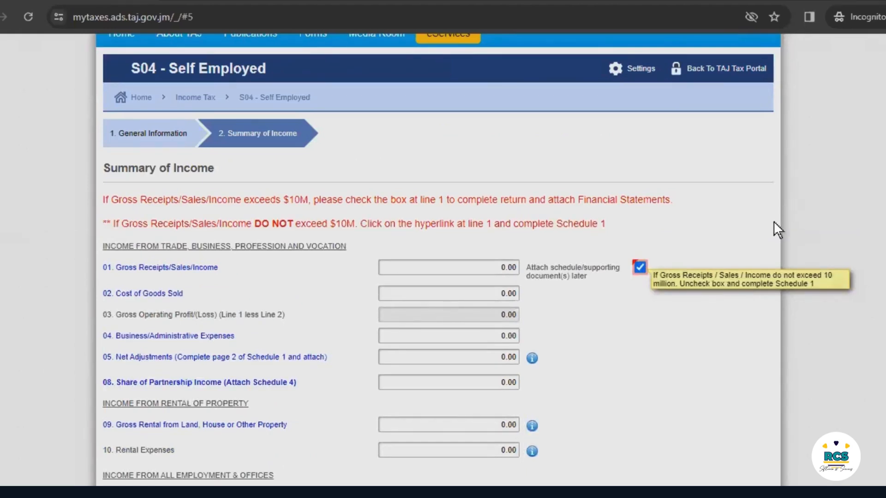
pyautogui.moveTo(124, 214)
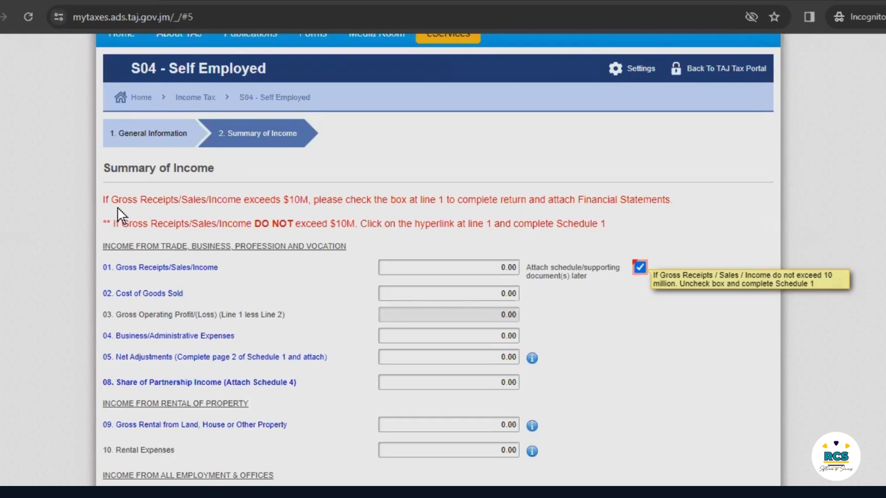
pyautogui.moveTo(139, 155)
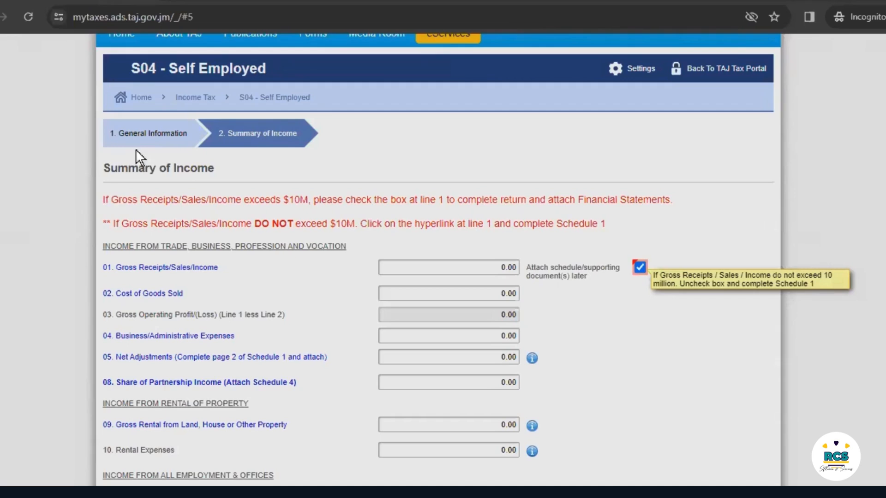
pyautogui.moveTo(131, 260)
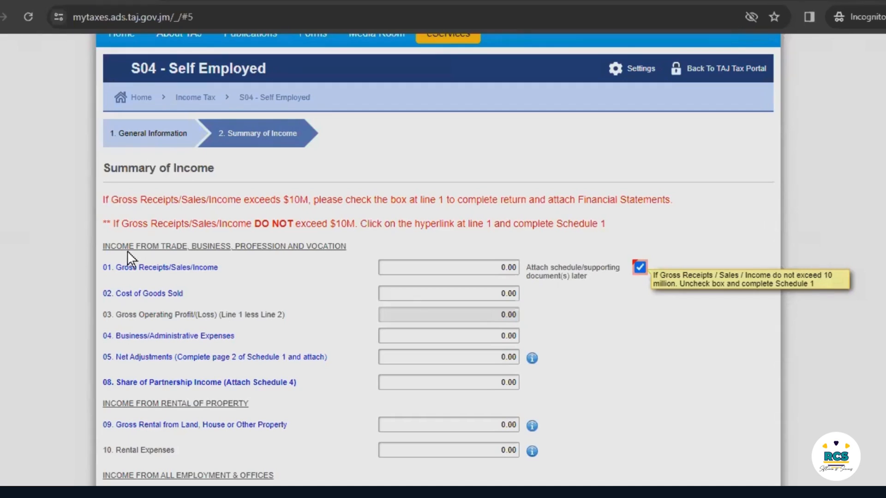
pyautogui.moveTo(181, 199)
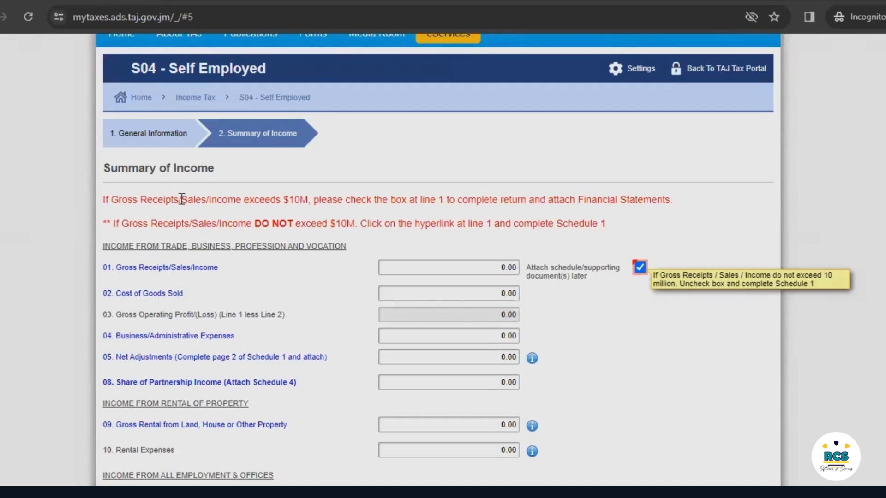
pyautogui.moveTo(247, 204)
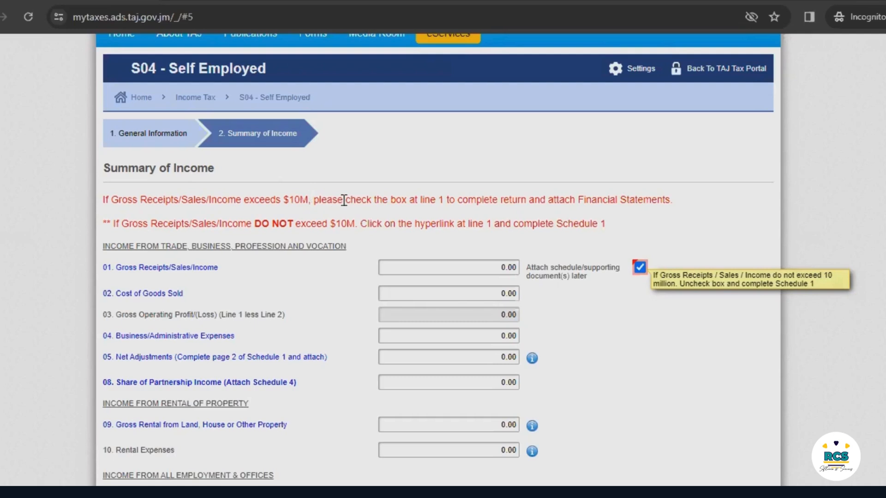
pyautogui.moveTo(495, 195)
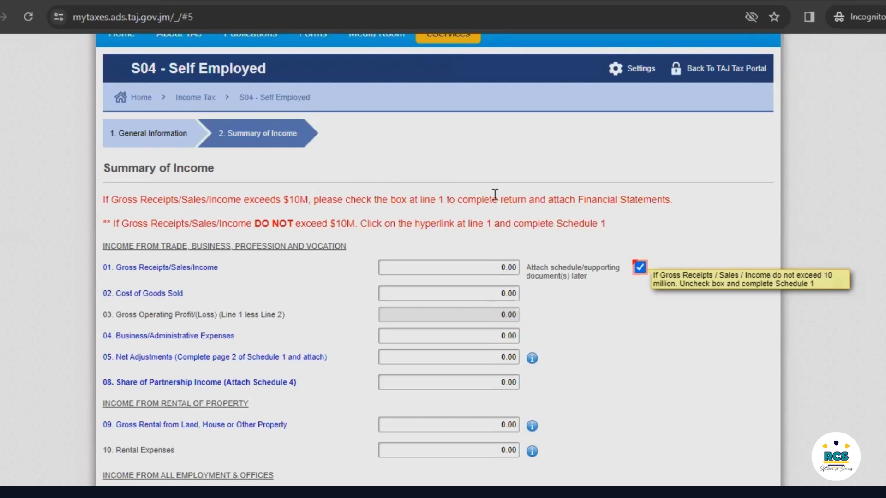
pyautogui.moveTo(606, 194)
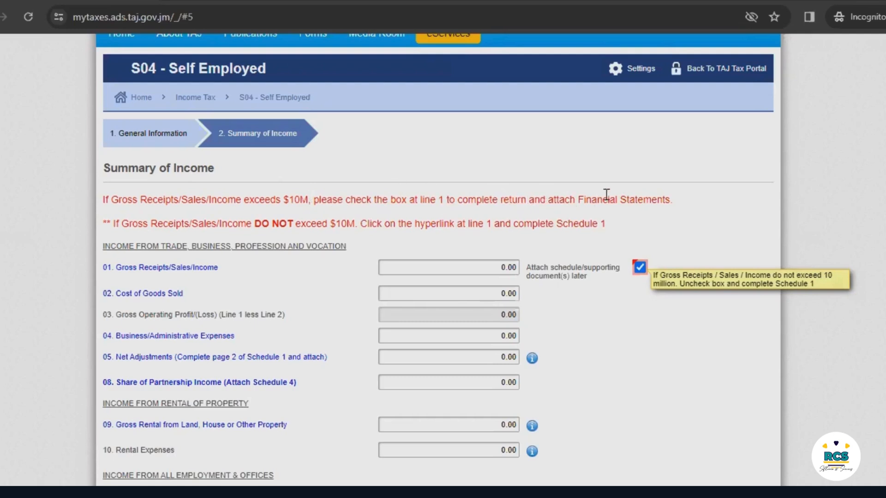
pyautogui.moveTo(683, 208)
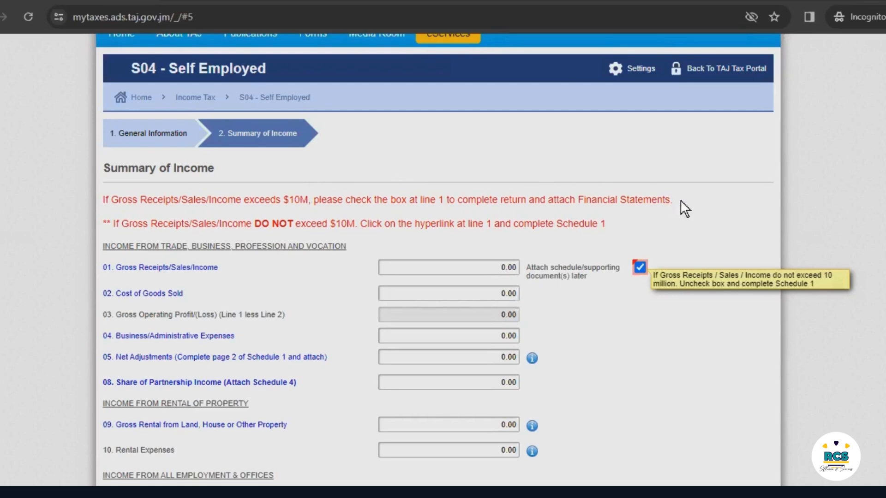
pyautogui.moveTo(199, 224)
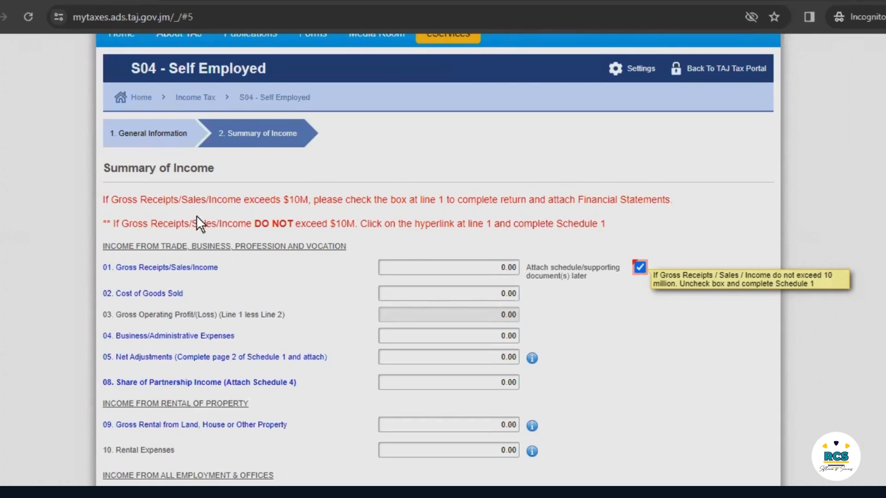
pyautogui.moveTo(294, 226)
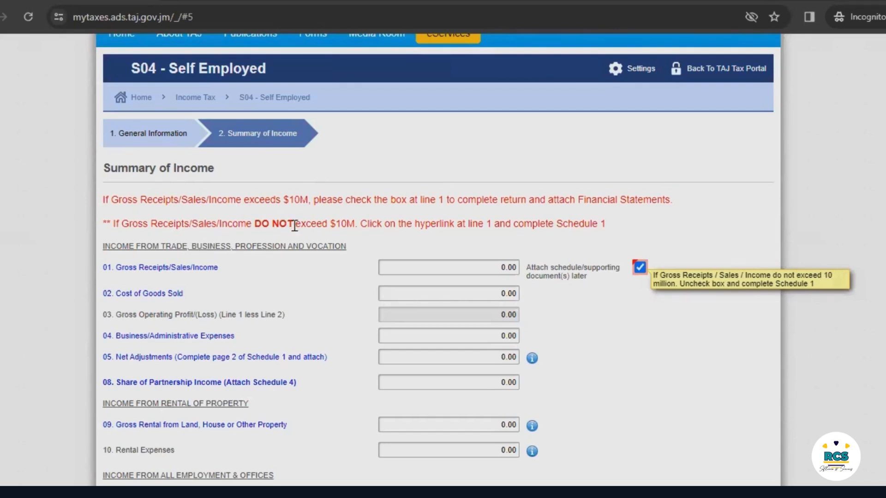
pyautogui.moveTo(378, 236)
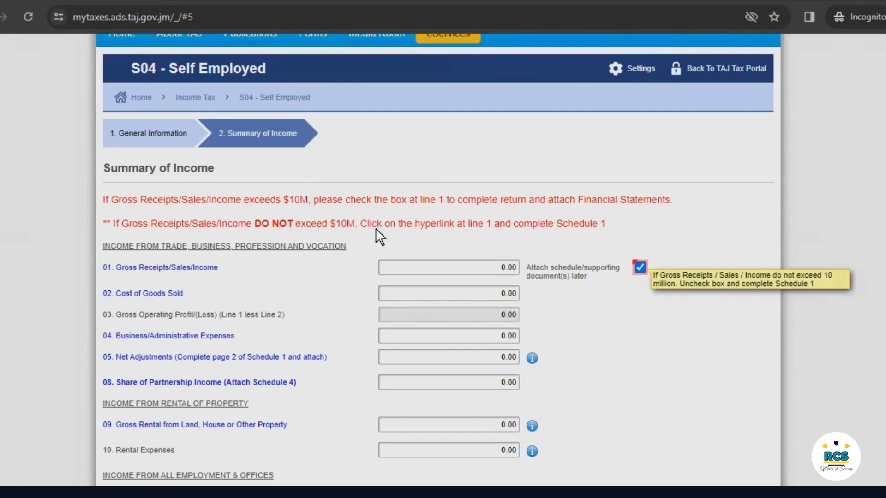
pyautogui.moveTo(531, 228)
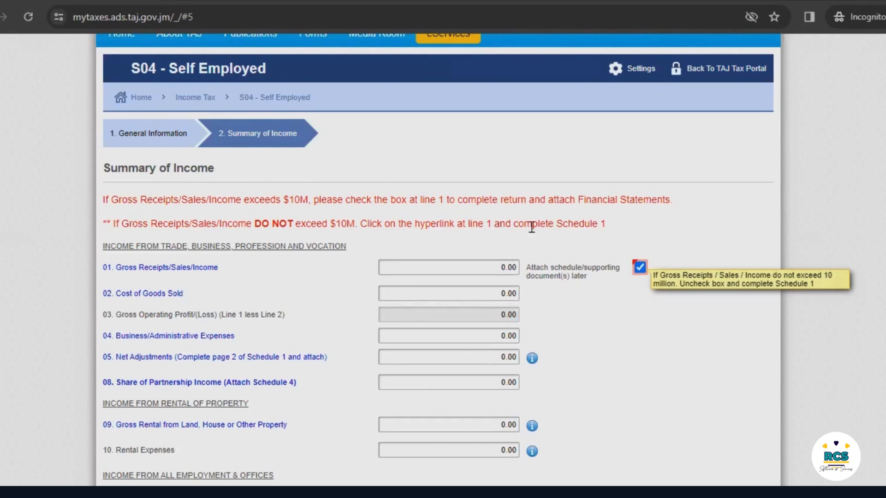
pyautogui.moveTo(595, 242)
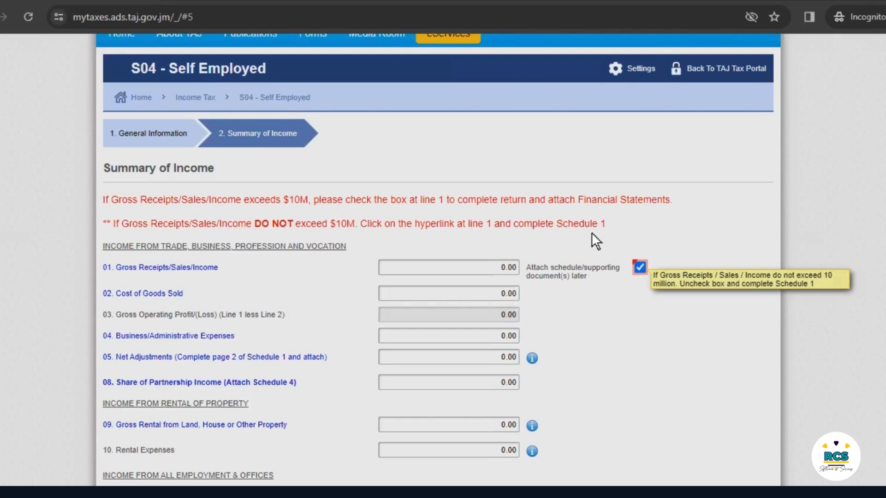
pyautogui.moveTo(274, 267)
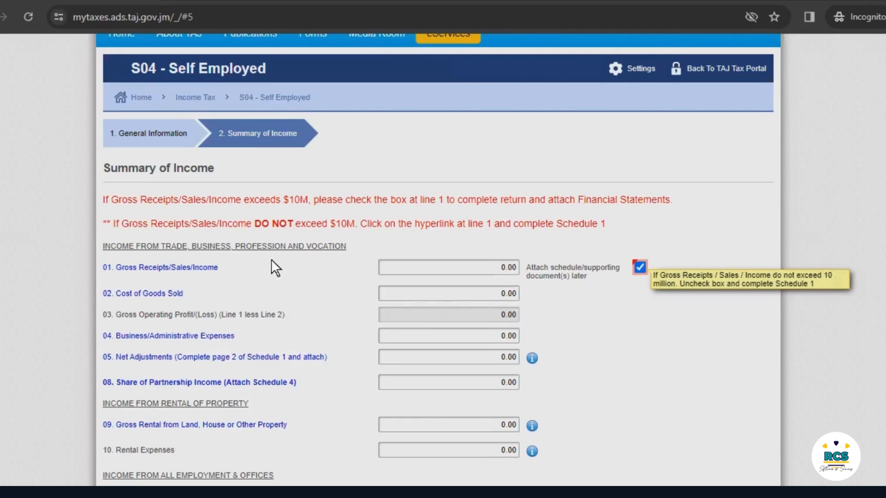
pyautogui.moveTo(429, 204)
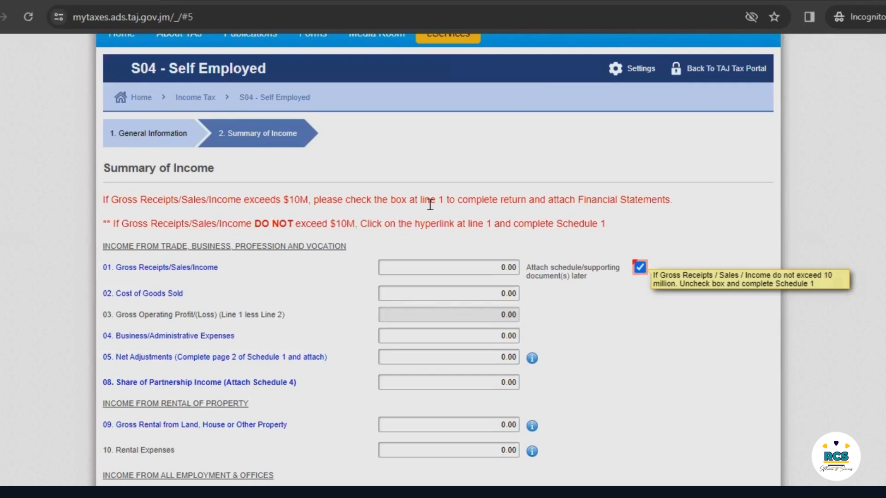
pyautogui.moveTo(452, 224)
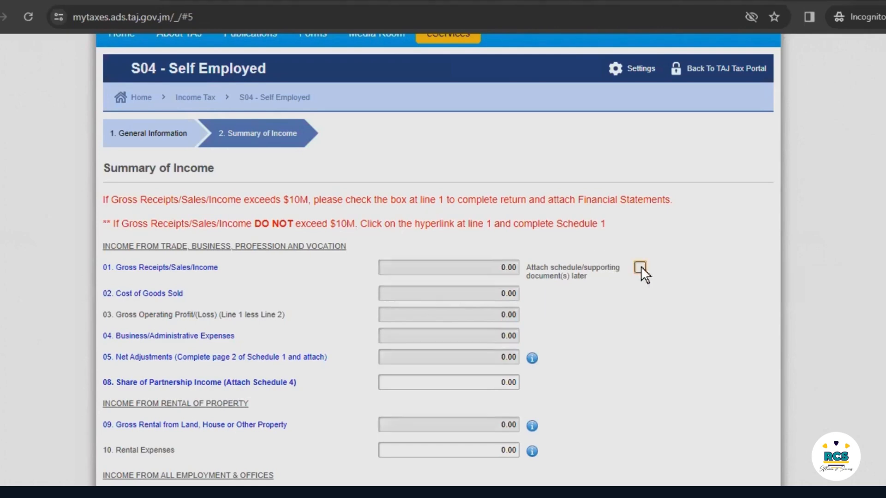
pyautogui.moveTo(241, 273)
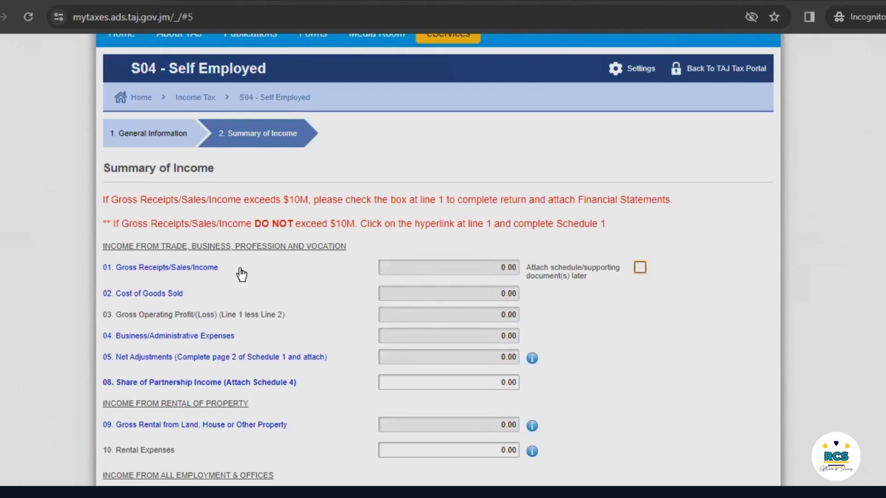
pyautogui.moveTo(183, 272)
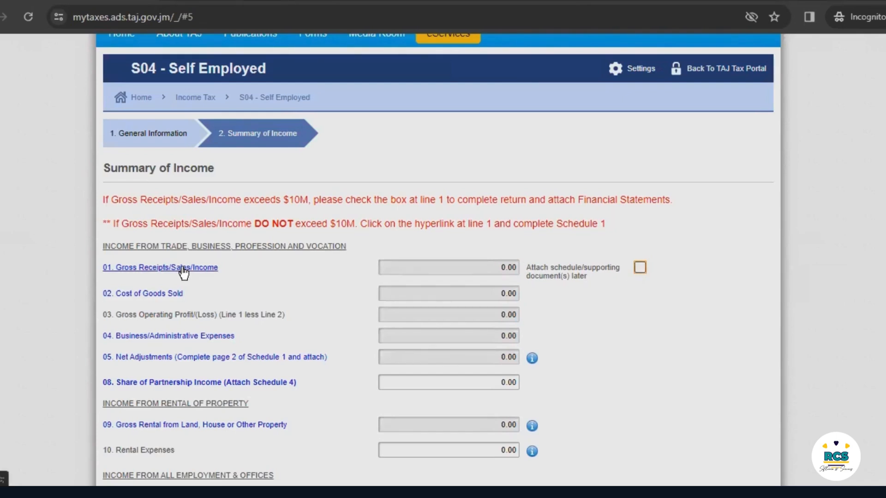
# Open Schedule 1 from the Gross Receipts/Sales/Income line.
pyautogui.click(160, 267)
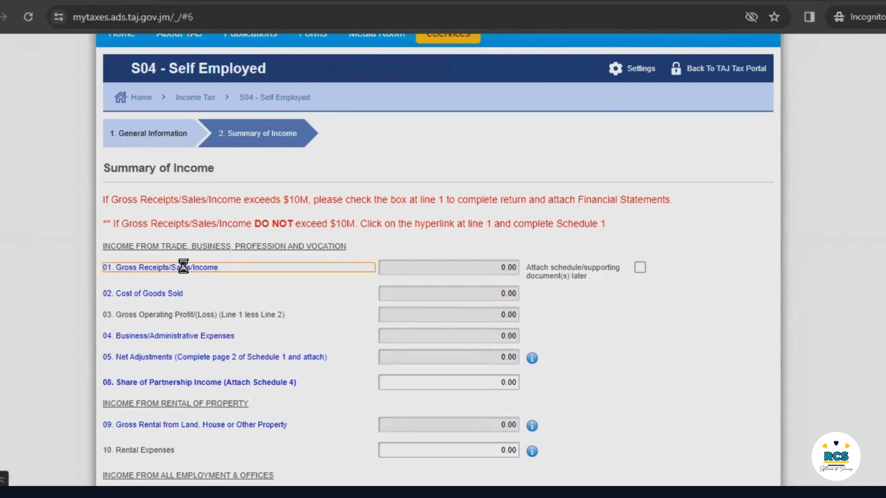
pyautogui.click(160, 267)
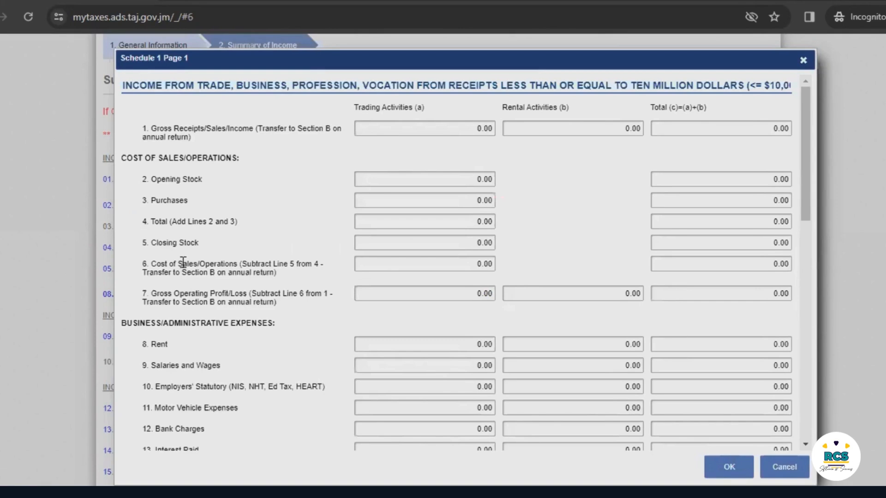
pyautogui.moveTo(296, 212)
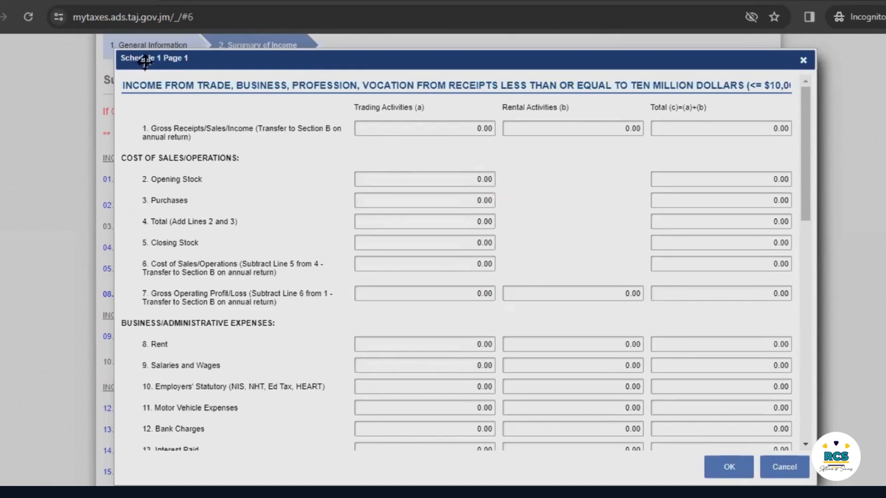
pyautogui.moveTo(299, 214)
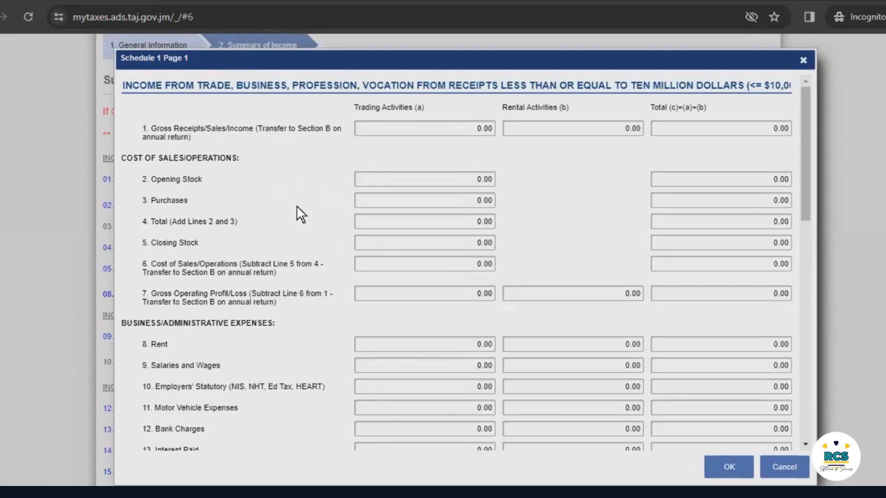
# Review Schedule 1 with every expense line at 0.00 and confirm it with OK.
pyautogui.scroll(-3)
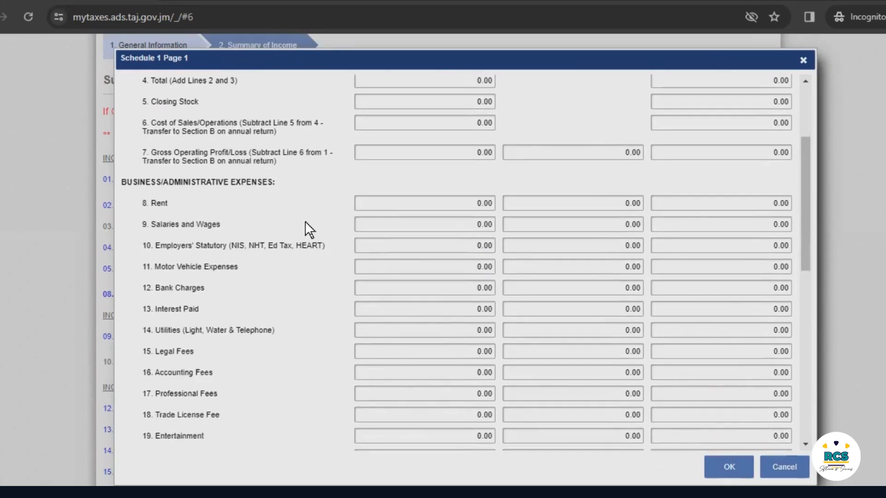
pyautogui.scroll(-3)
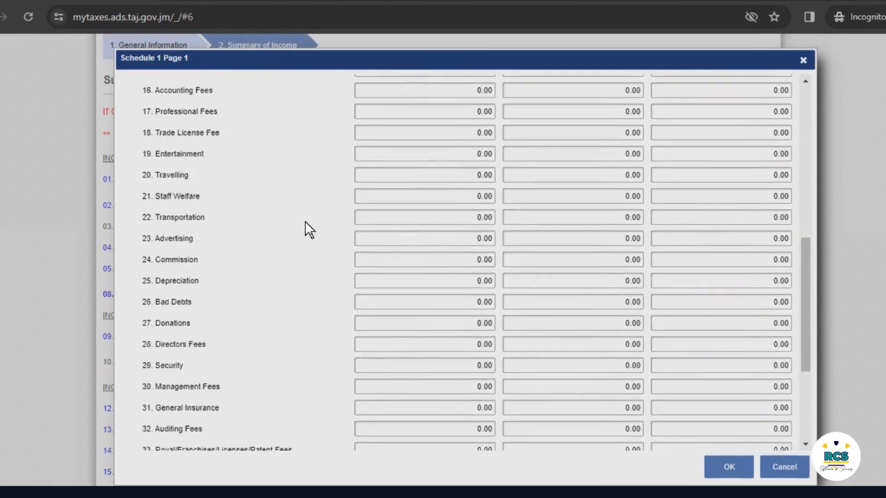
pyautogui.scroll(-3)
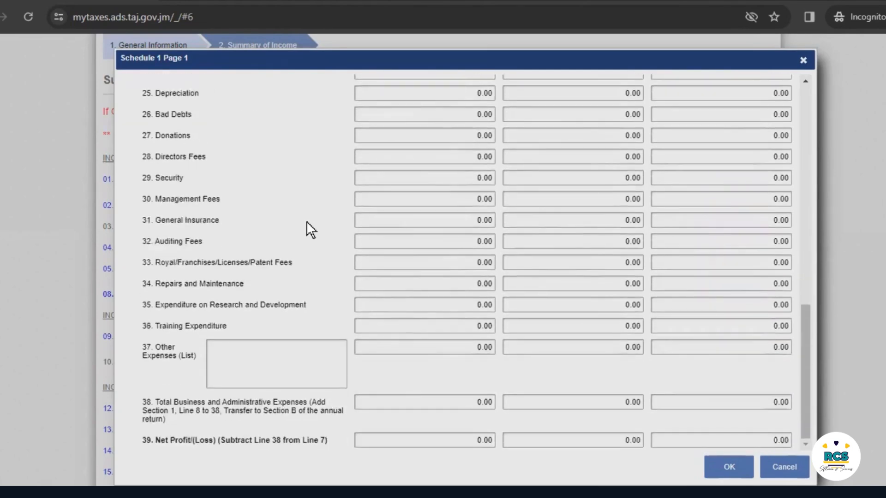
pyautogui.scroll(-3)
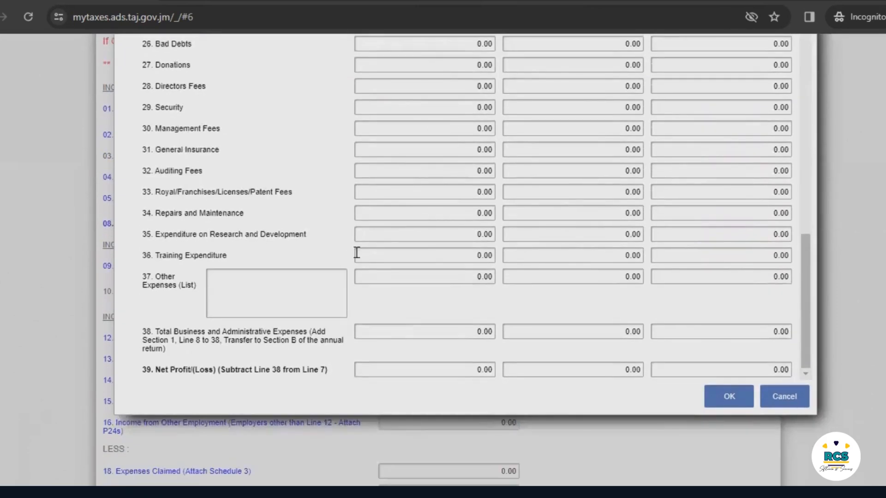
pyautogui.scroll(3)
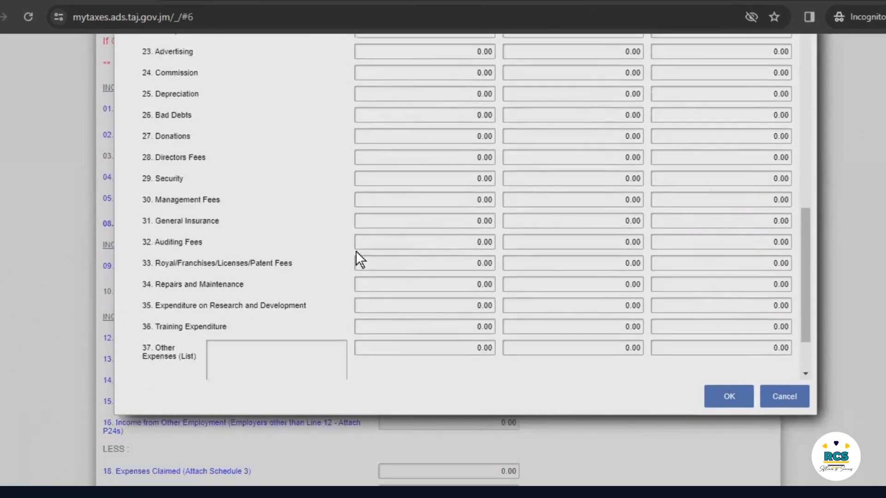
pyautogui.scroll(3)
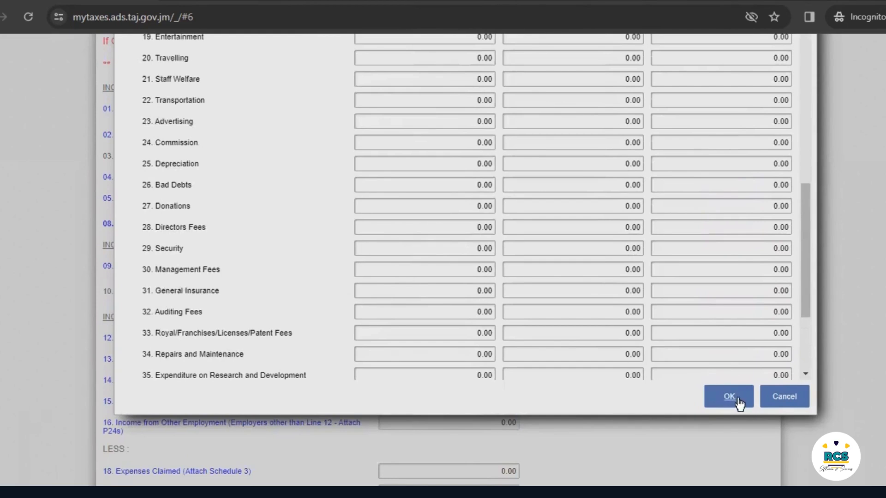
pyautogui.click(728, 396)
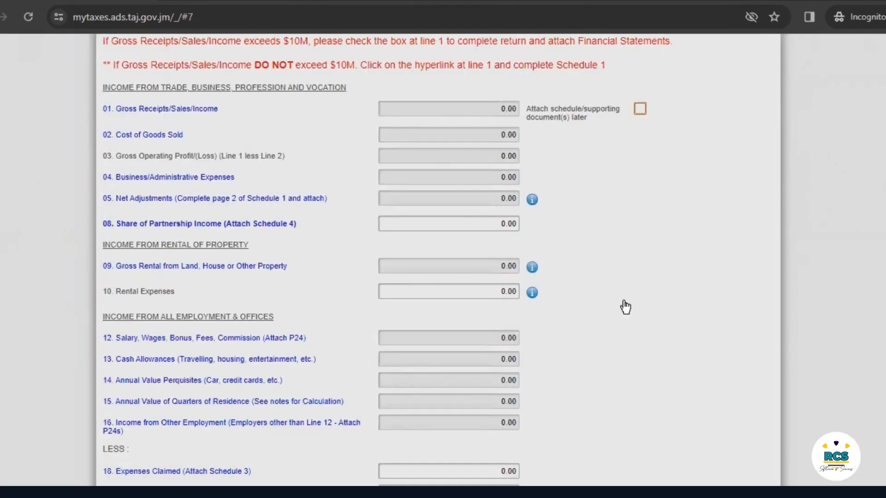
pyautogui.moveTo(363, 135)
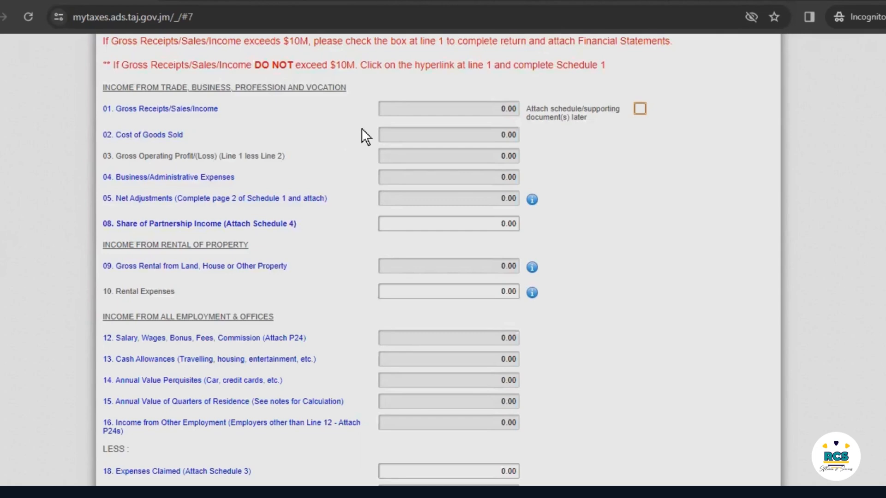
pyautogui.moveTo(375, 123)
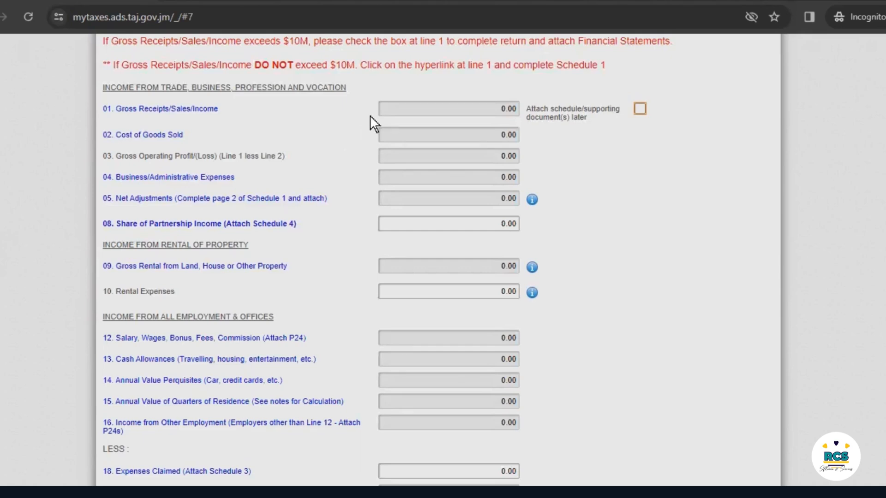
pyautogui.moveTo(372, 259)
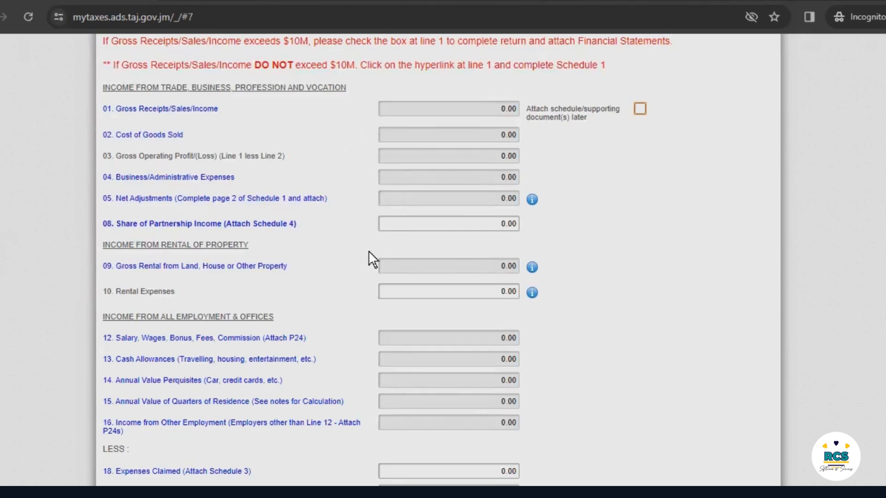
# Leave all income lines at 0.00 and advance to Exemptions, Deductions & Statutory Income.
pyautogui.scroll(-3)
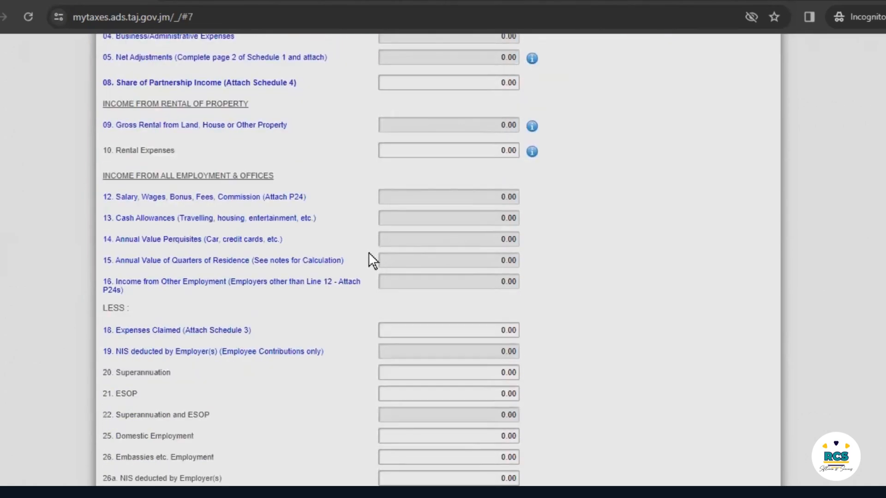
pyautogui.scroll(-3)
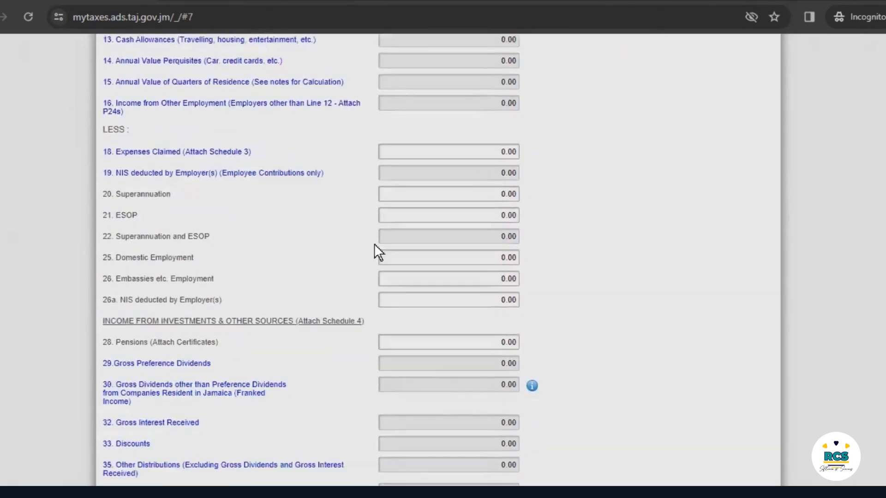
pyautogui.scroll(-3)
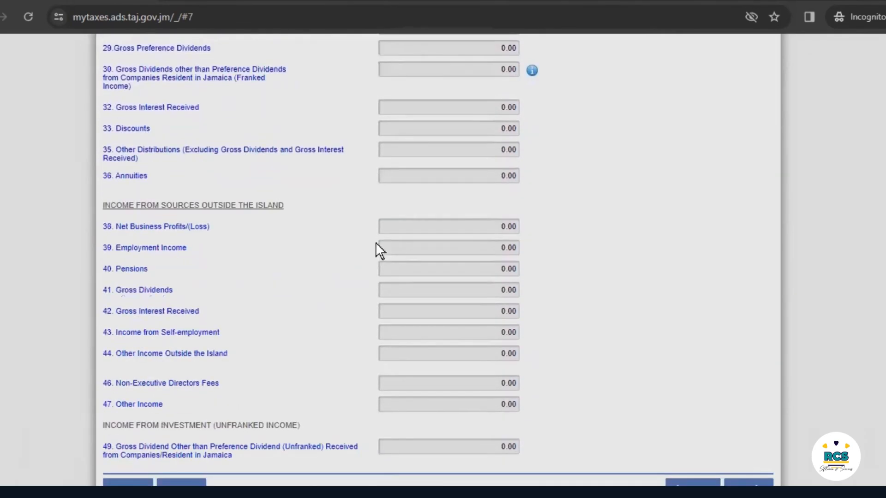
pyautogui.scroll(-3)
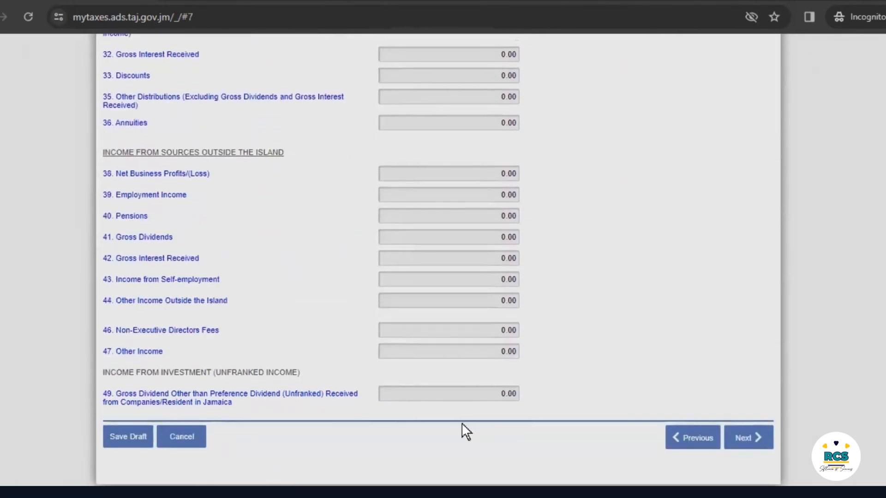
pyautogui.moveTo(748, 441)
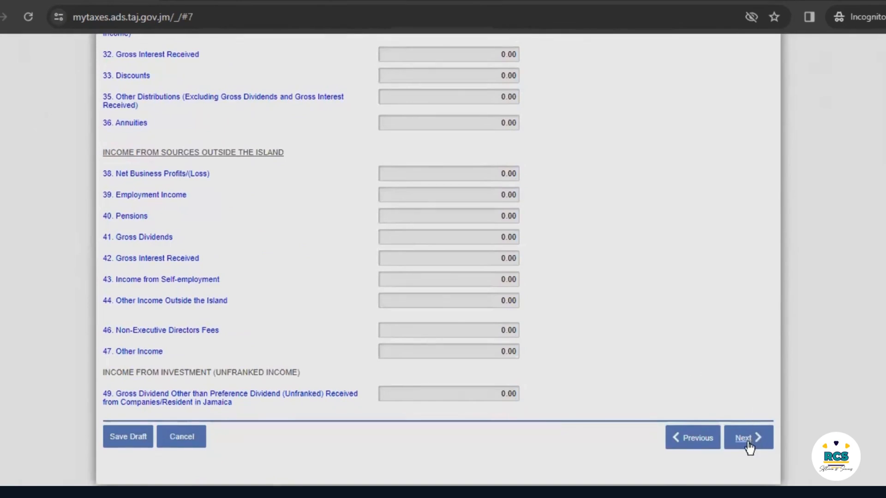
pyautogui.click(746, 438)
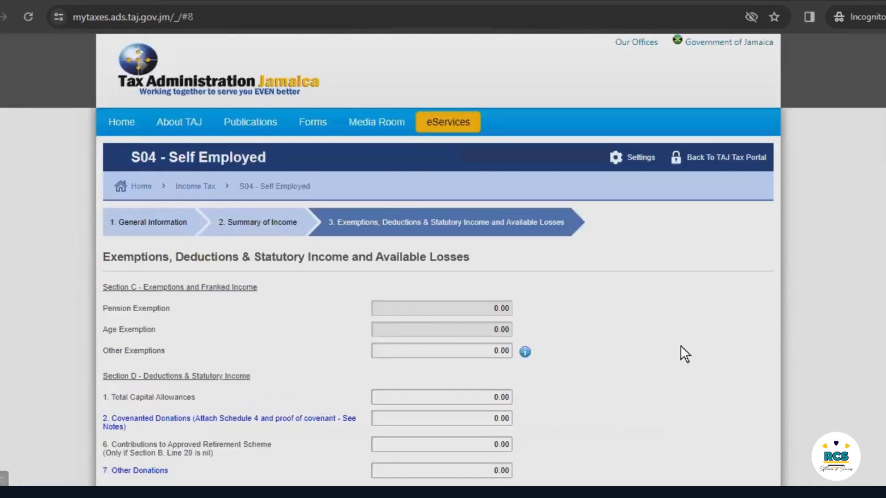
pyautogui.moveTo(346, 304)
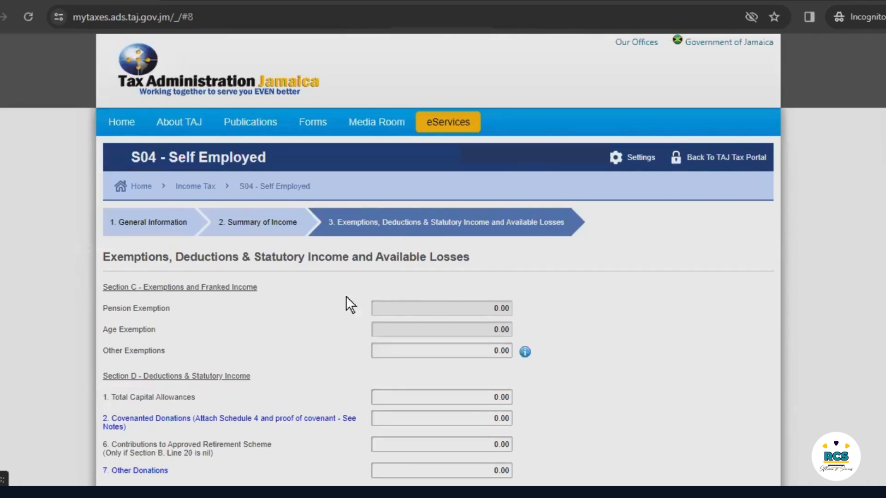
pyautogui.moveTo(128, 275)
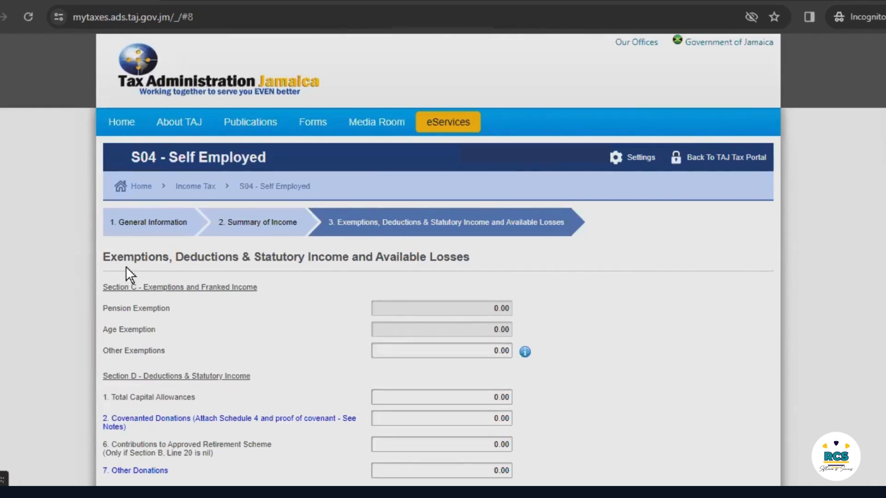
pyautogui.moveTo(252, 254)
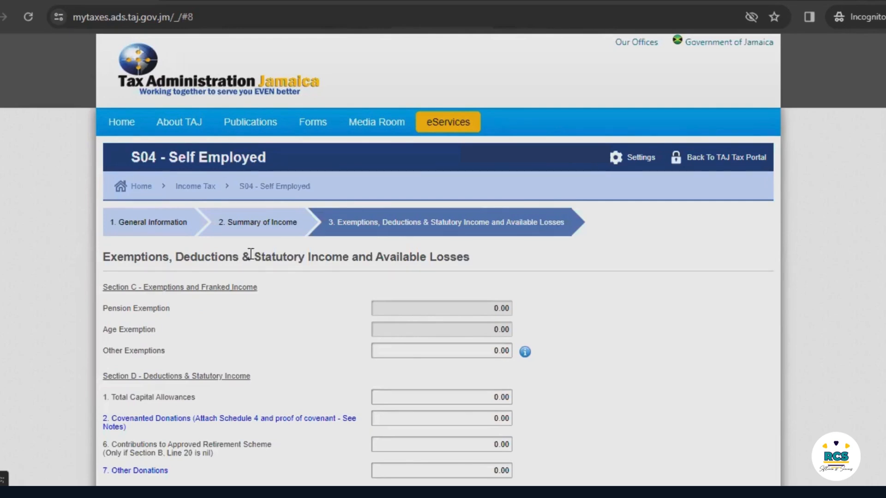
pyautogui.moveTo(344, 276)
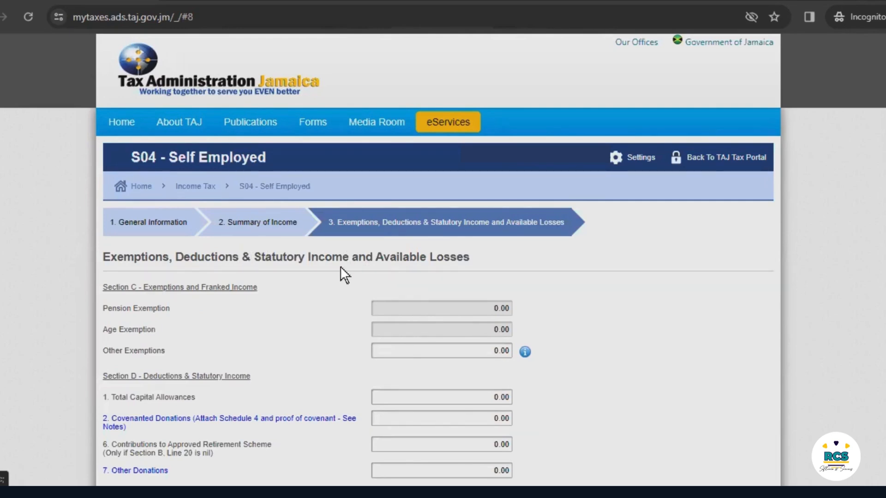
pyautogui.moveTo(530, 274)
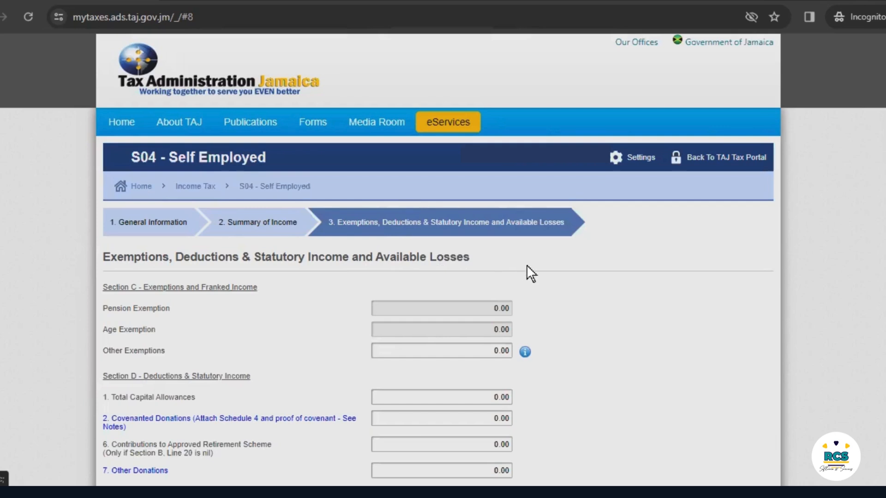
pyautogui.moveTo(630, 289)
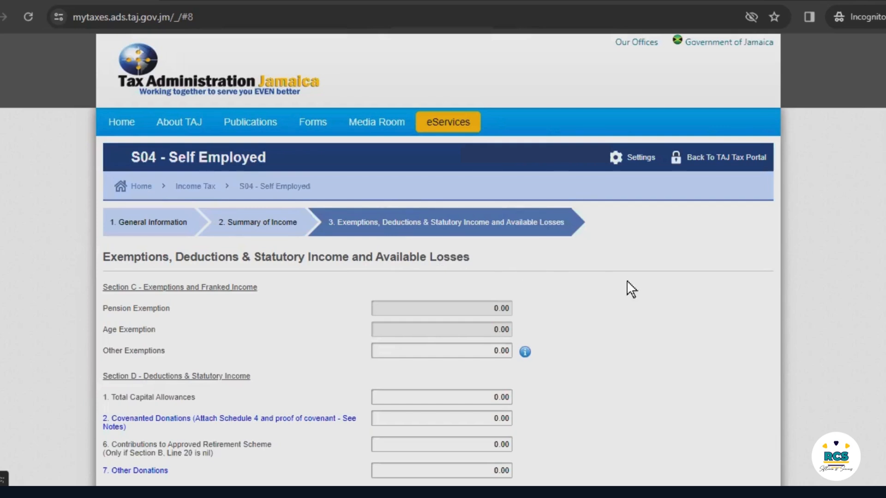
# Scroll down the Exemptions, Deductions & Available Losses page.
pyautogui.scroll(-3)
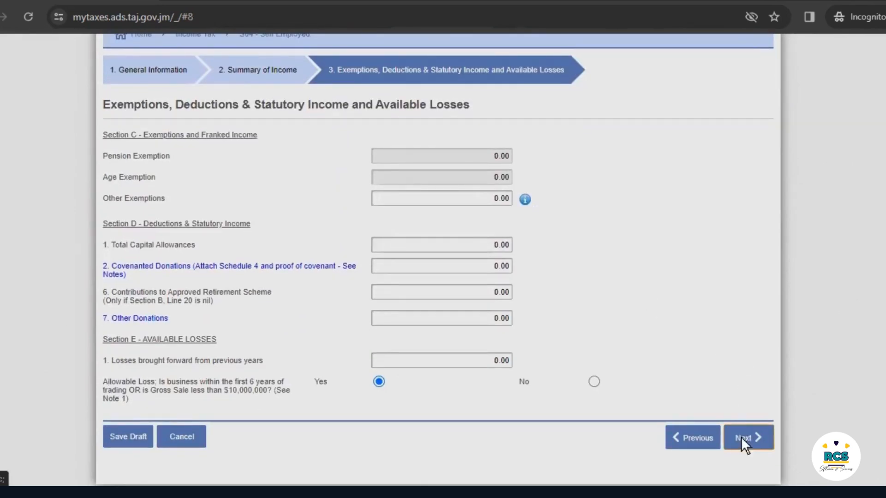
# Advance to Computation of Income and Education Tax and review its 0.00 sections.
pyautogui.click(746, 437)
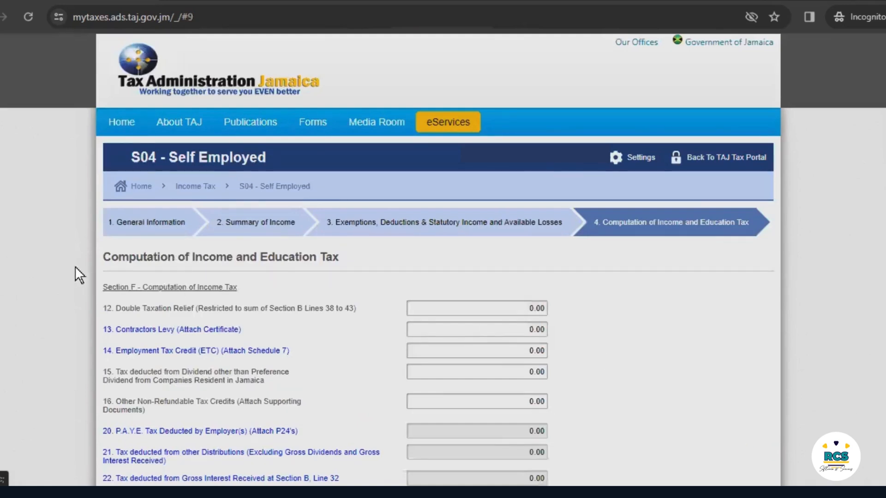
pyautogui.moveTo(141, 277)
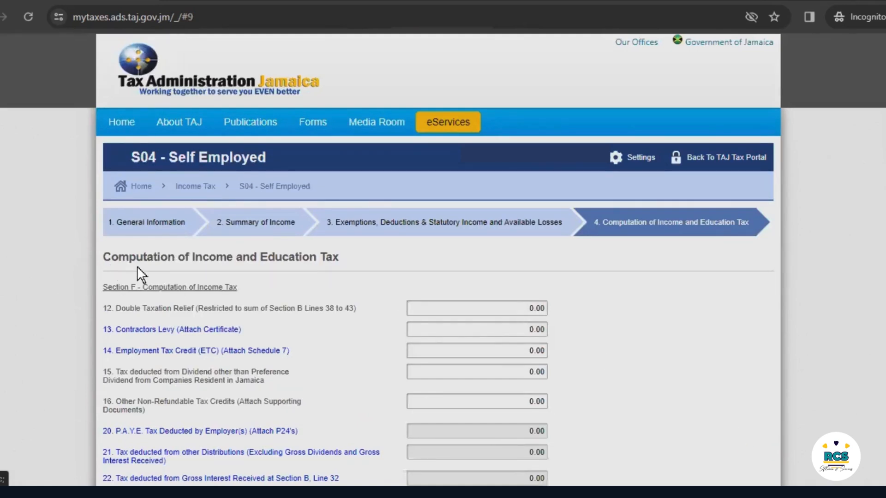
pyautogui.moveTo(178, 261)
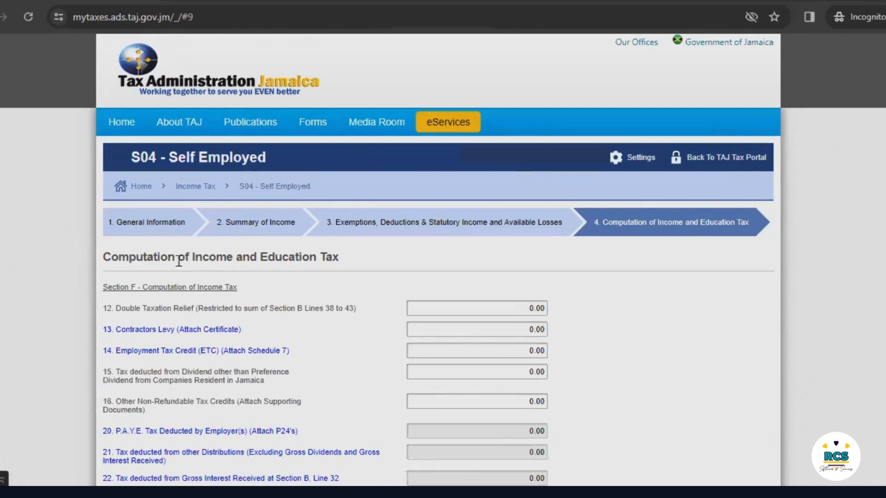
pyautogui.moveTo(309, 272)
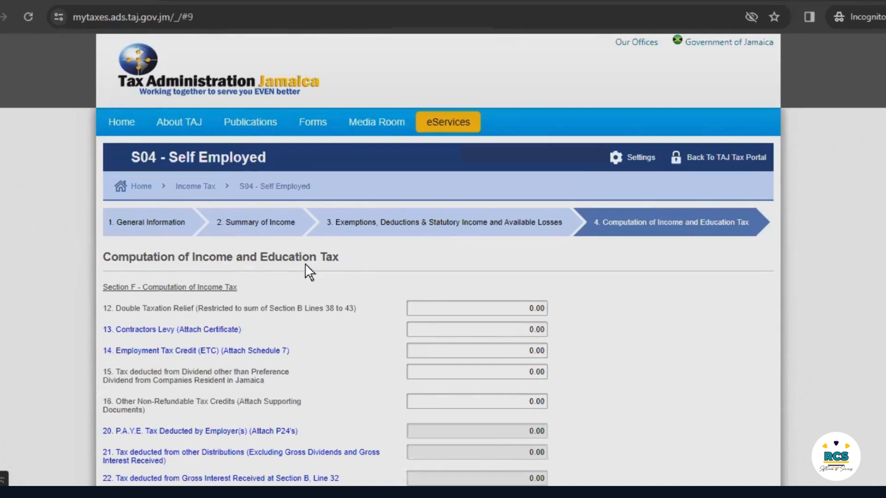
pyautogui.moveTo(587, 270)
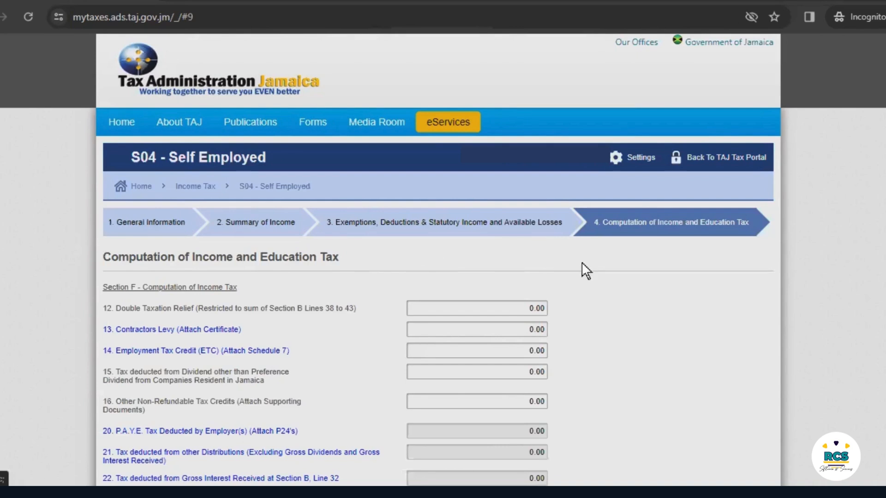
pyautogui.moveTo(618, 288)
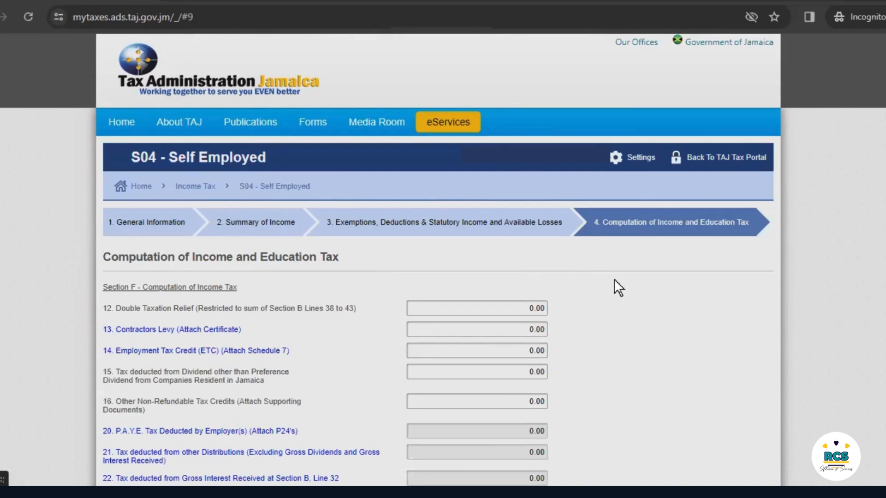
pyautogui.scroll(-3)
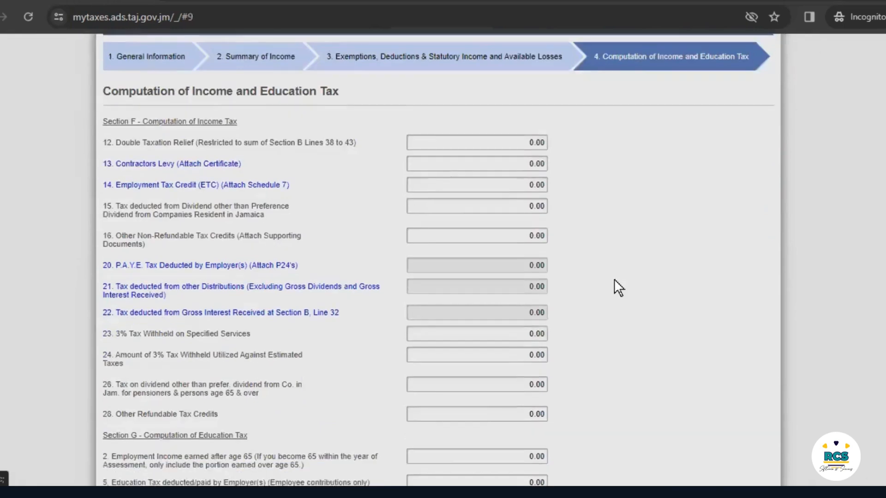
pyautogui.scroll(-3)
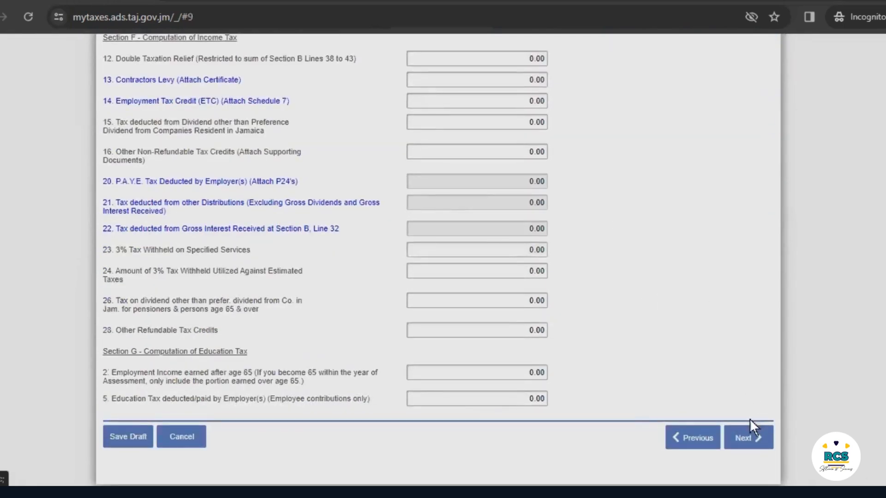
pyautogui.click(747, 437)
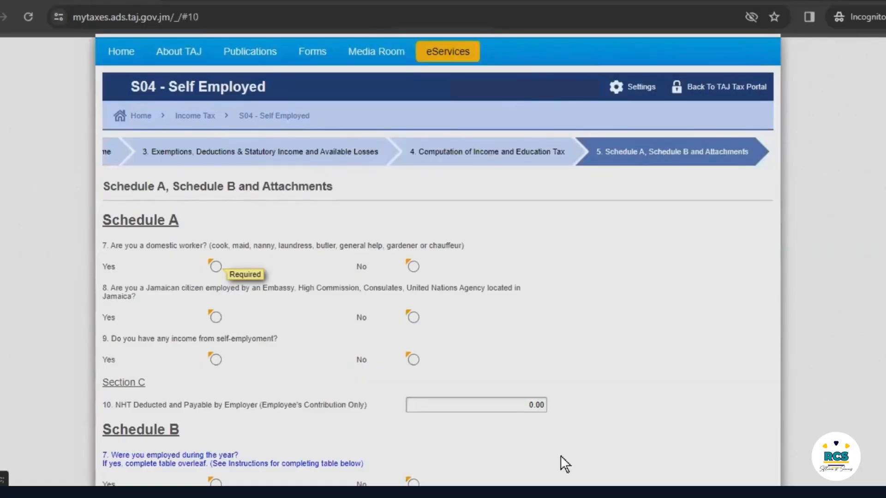
pyautogui.moveTo(574, 442)
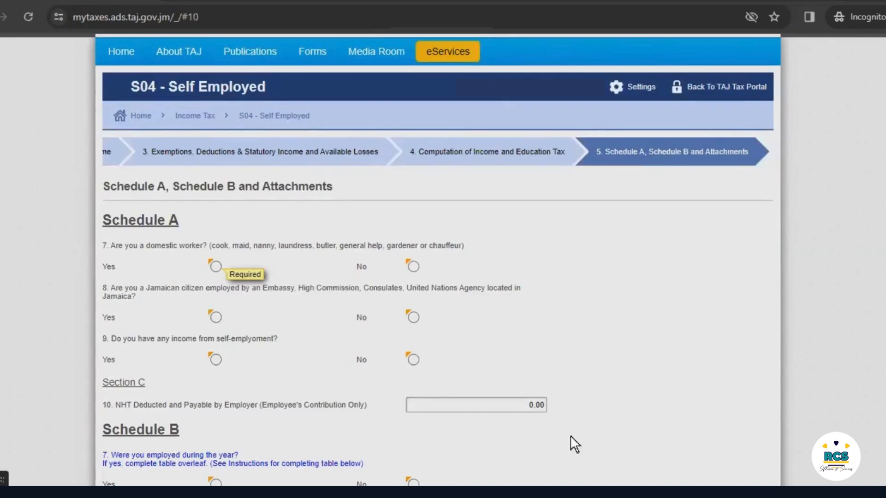
pyautogui.moveTo(258, 223)
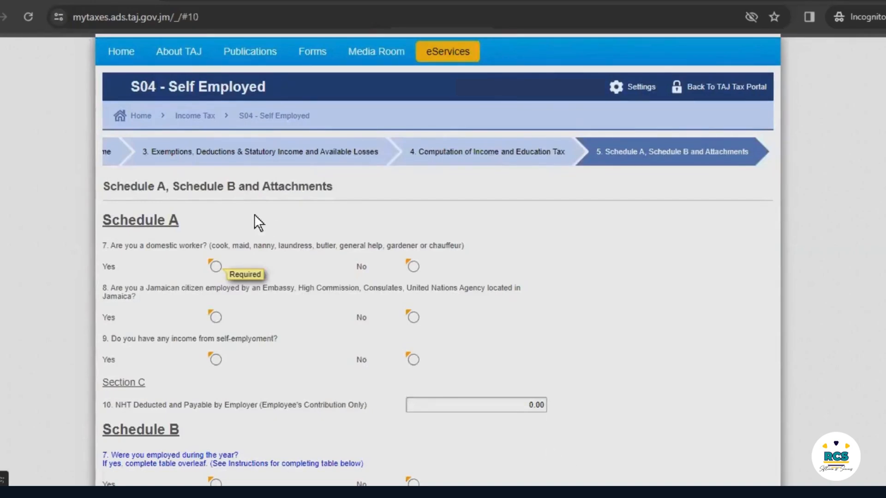
pyautogui.moveTo(203, 280)
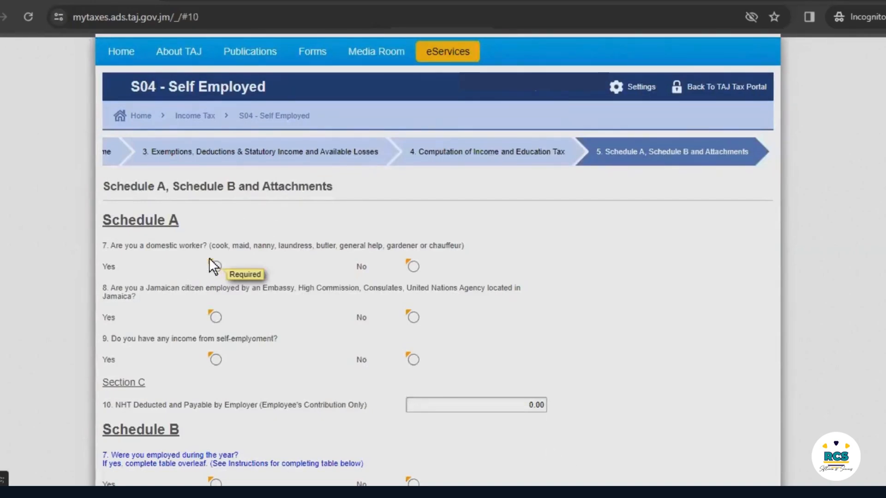
pyautogui.moveTo(613, 269)
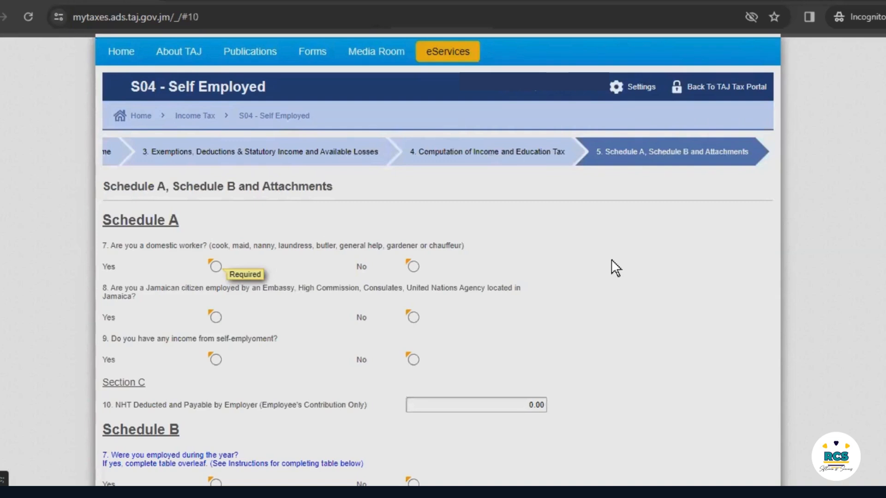
pyautogui.scroll(-3)
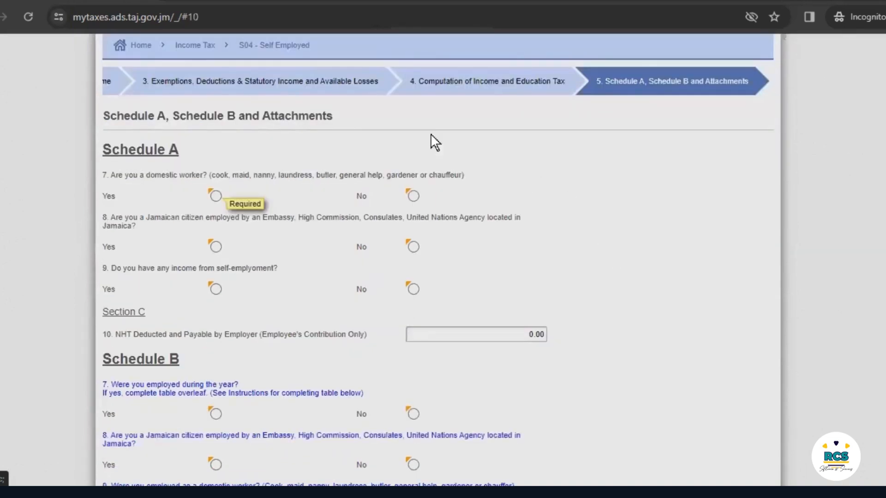
pyautogui.moveTo(131, 178)
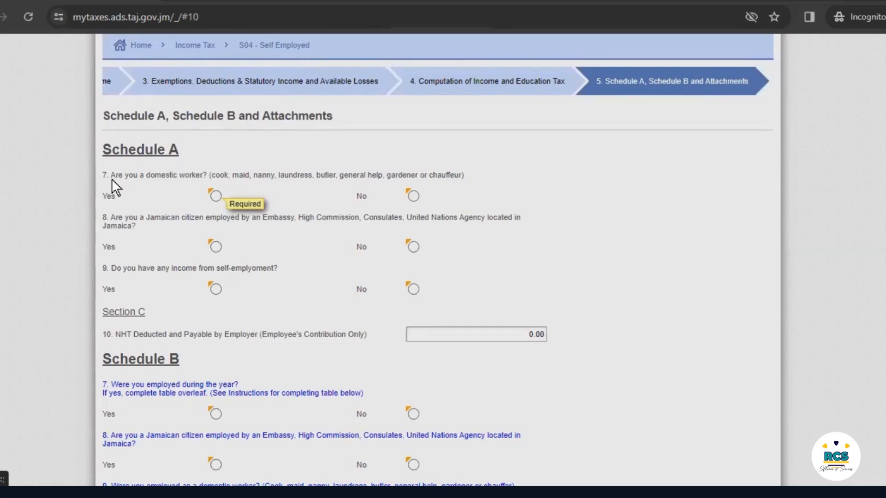
pyautogui.moveTo(108, 193)
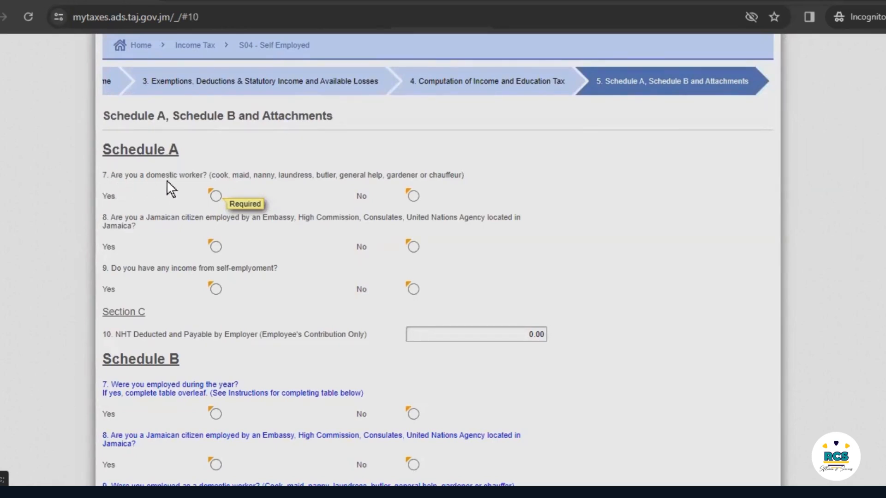
pyautogui.moveTo(192, 194)
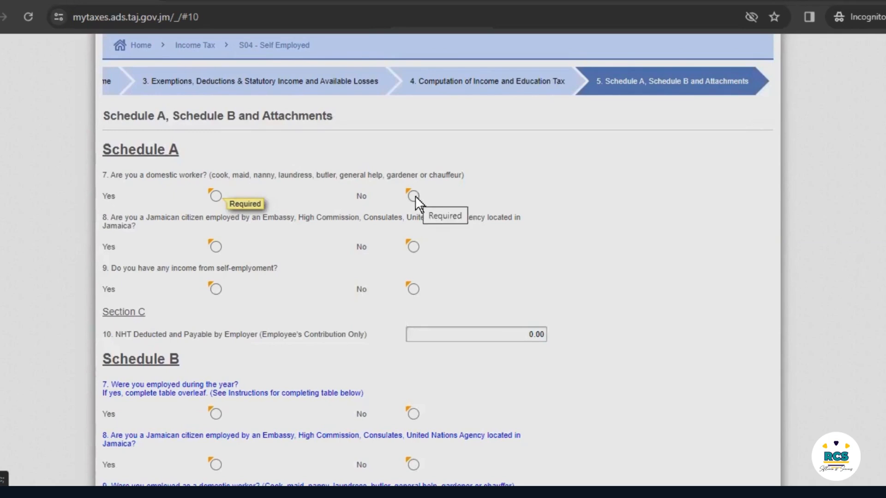
# Answer No to Schedule A domestic worker, embassy work and self-employment income questions.
pyautogui.click(413, 196)
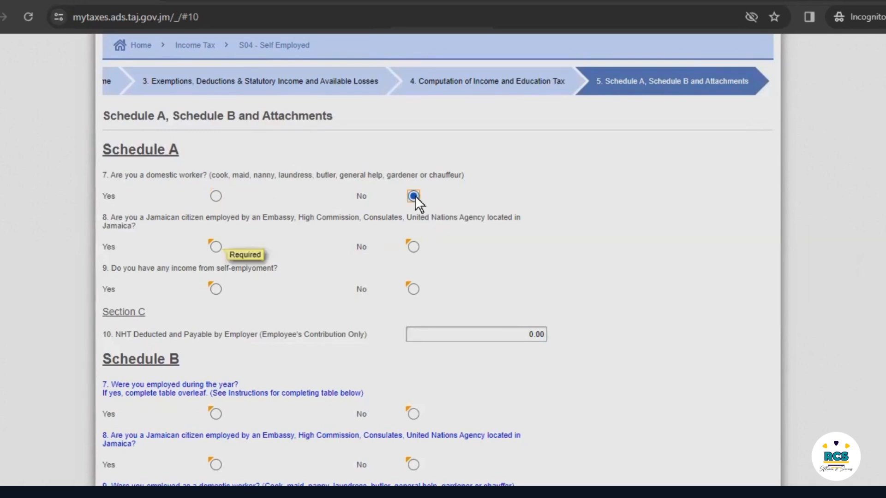
pyautogui.click(413, 196)
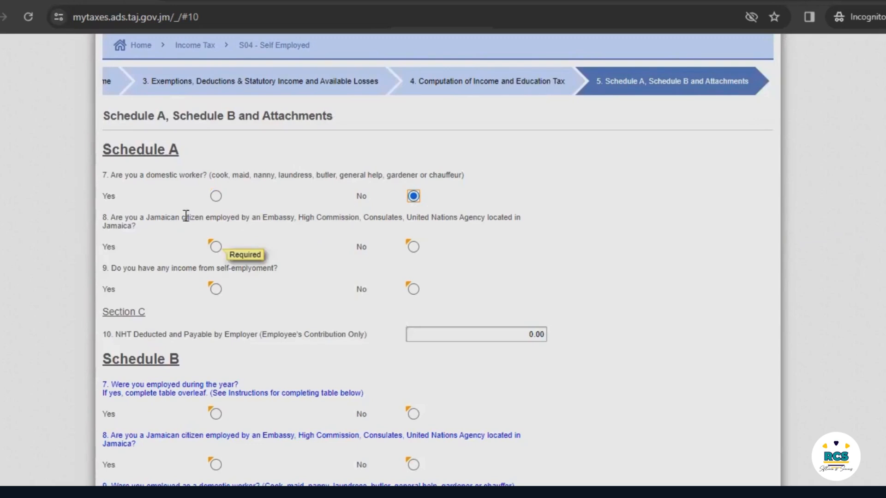
pyautogui.moveTo(252, 229)
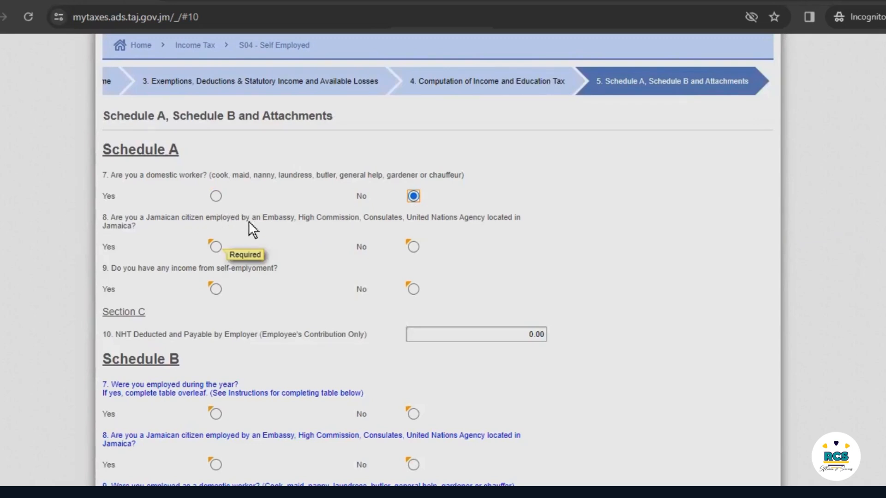
pyautogui.moveTo(307, 231)
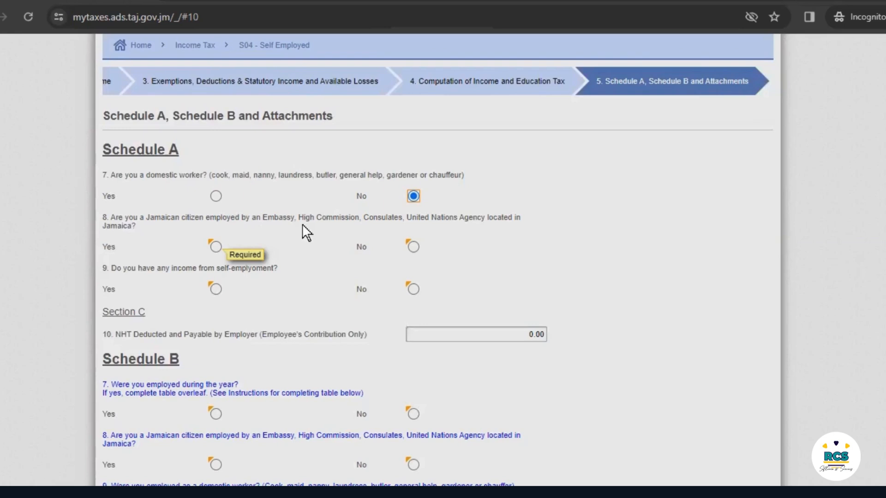
pyautogui.moveTo(179, 239)
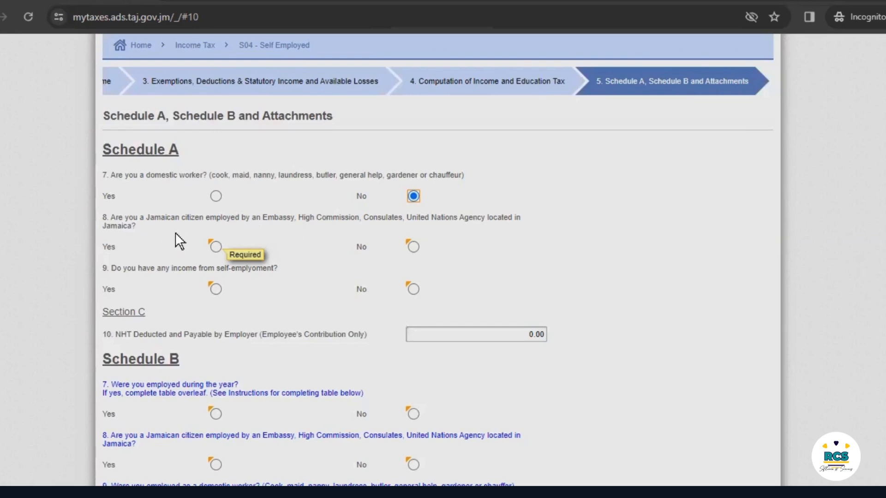
pyautogui.moveTo(413, 246)
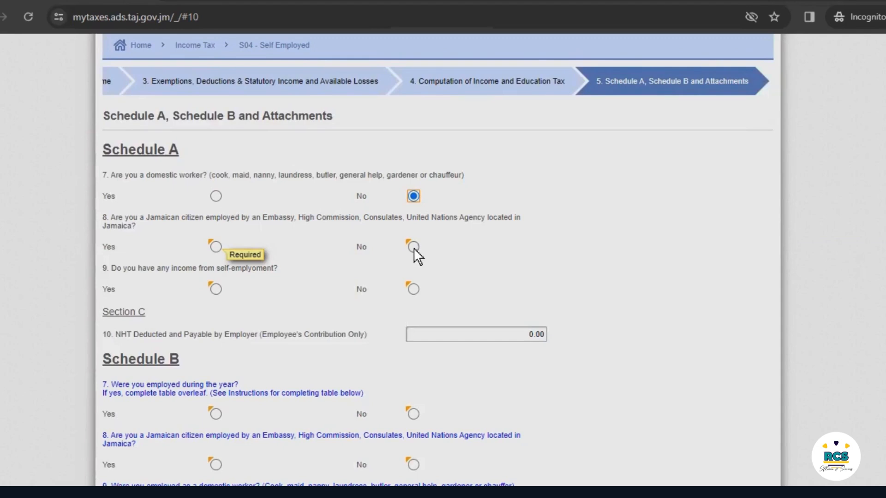
pyautogui.click(413, 247)
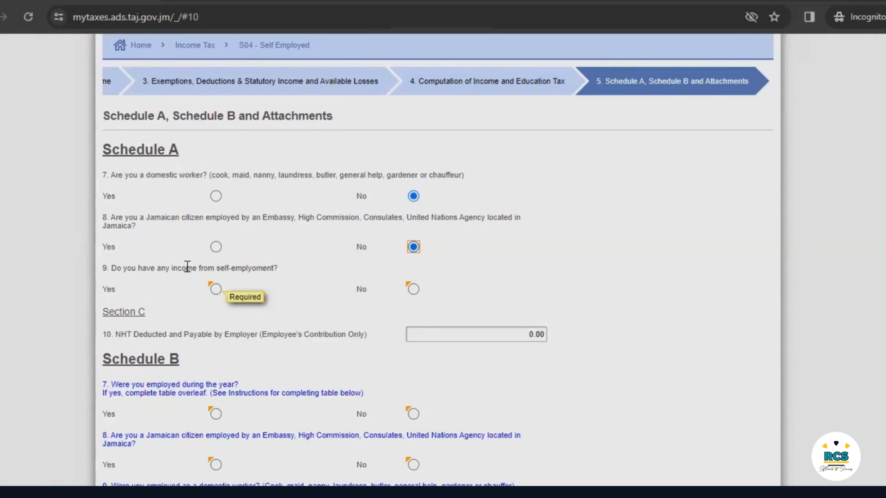
pyautogui.moveTo(281, 275)
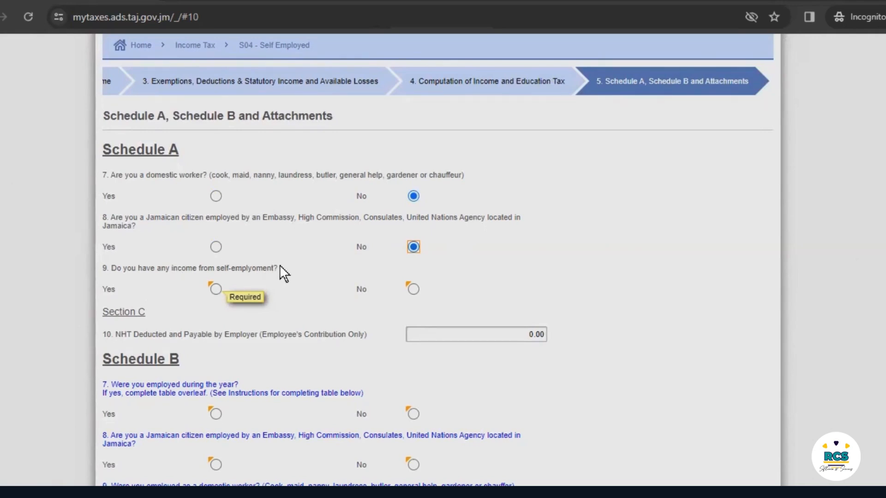
pyautogui.moveTo(333, 283)
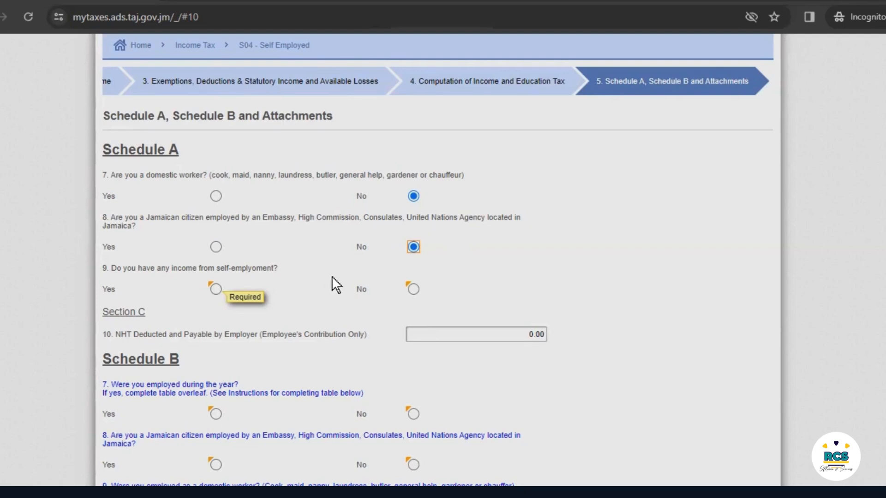
pyautogui.click(413, 288)
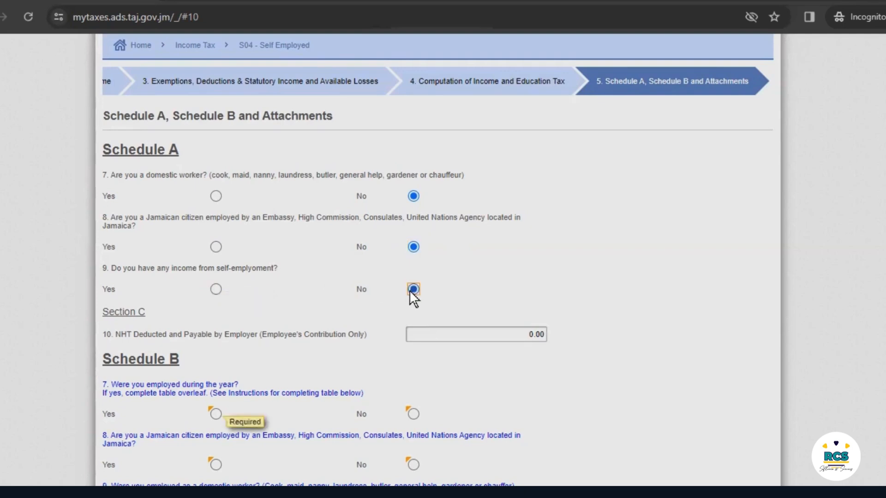
pyautogui.moveTo(131, 339)
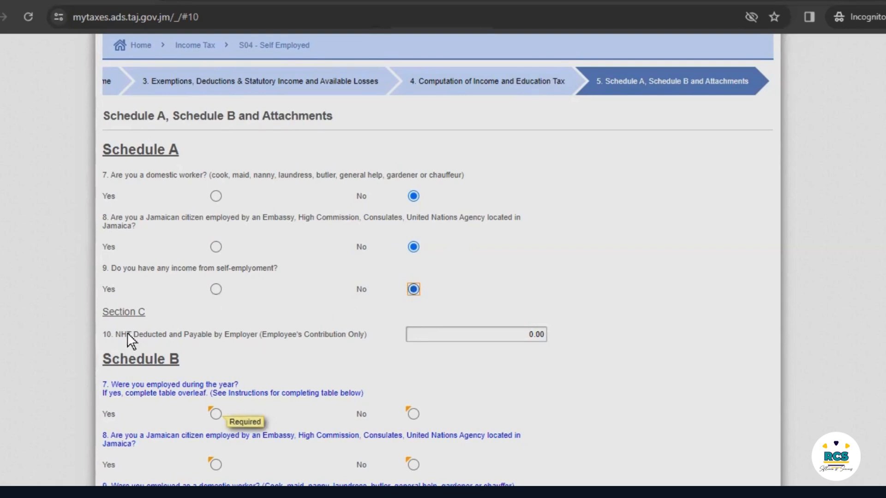
pyautogui.moveTo(167, 347)
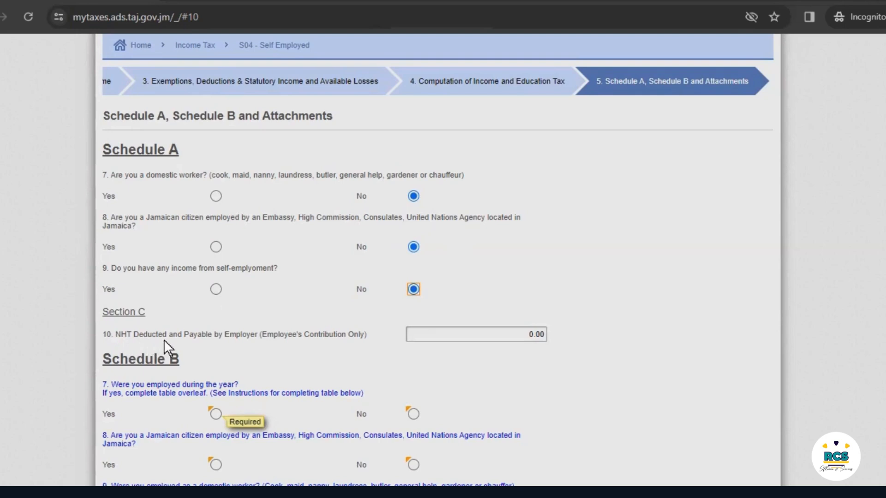
pyautogui.moveTo(152, 347)
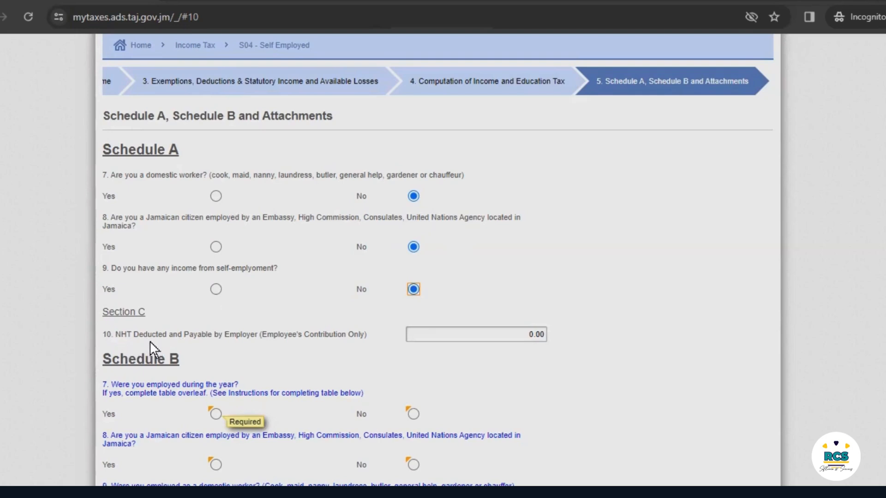
pyautogui.moveTo(210, 341)
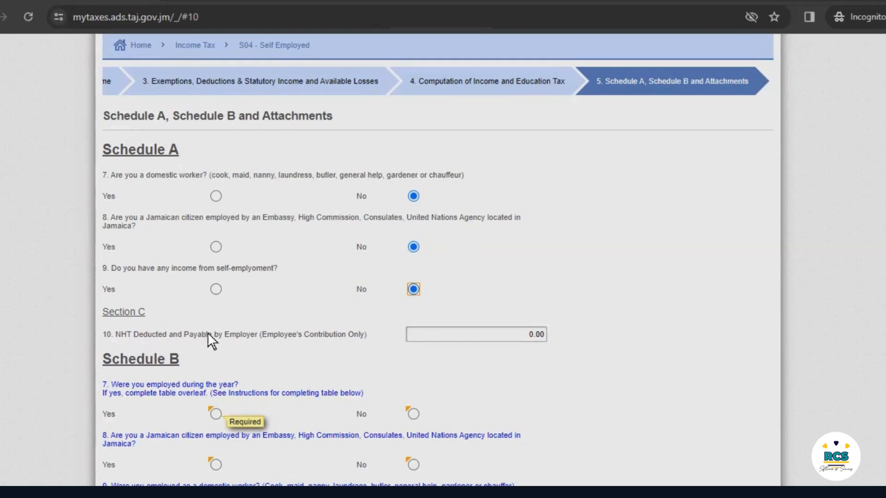
pyautogui.moveTo(302, 345)
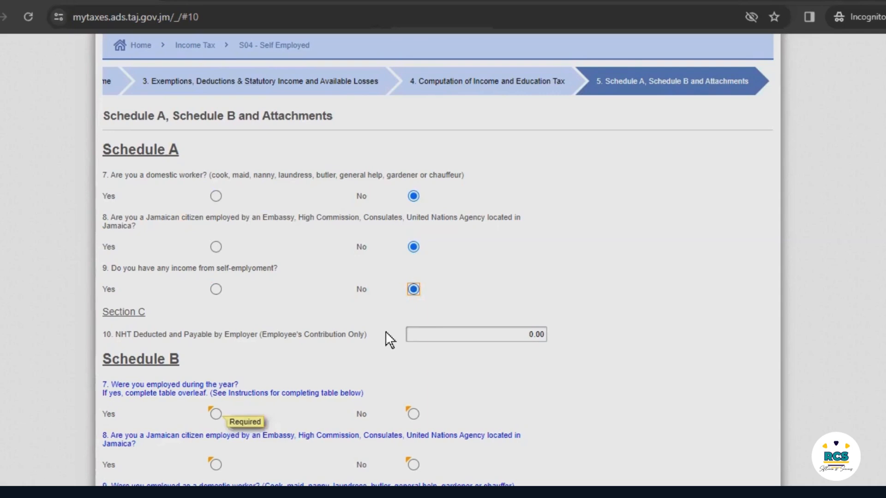
# Answer No to Schedule B embassy employment, domestic worker and self-employment income questions.
pyautogui.scroll(-3)
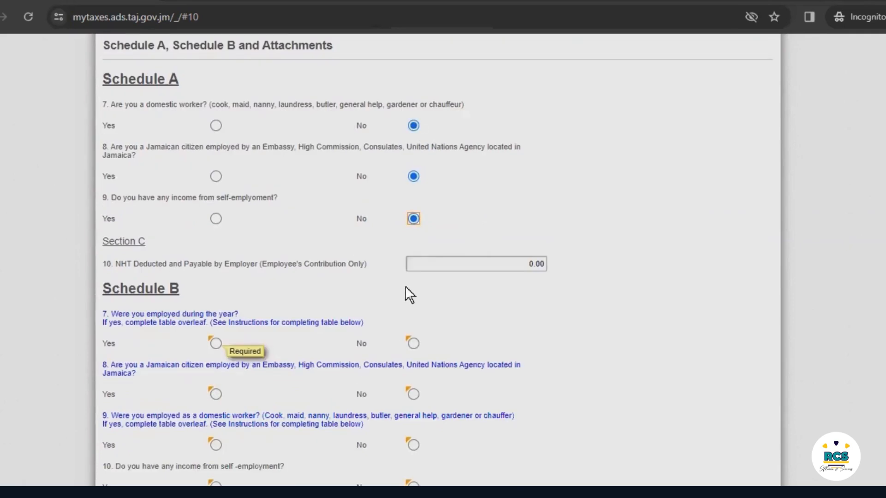
pyautogui.scroll(-3)
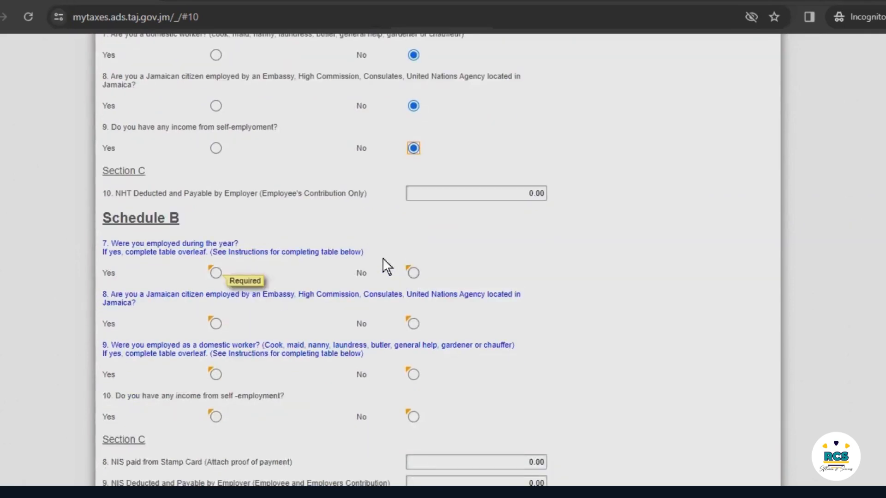
pyautogui.moveTo(175, 276)
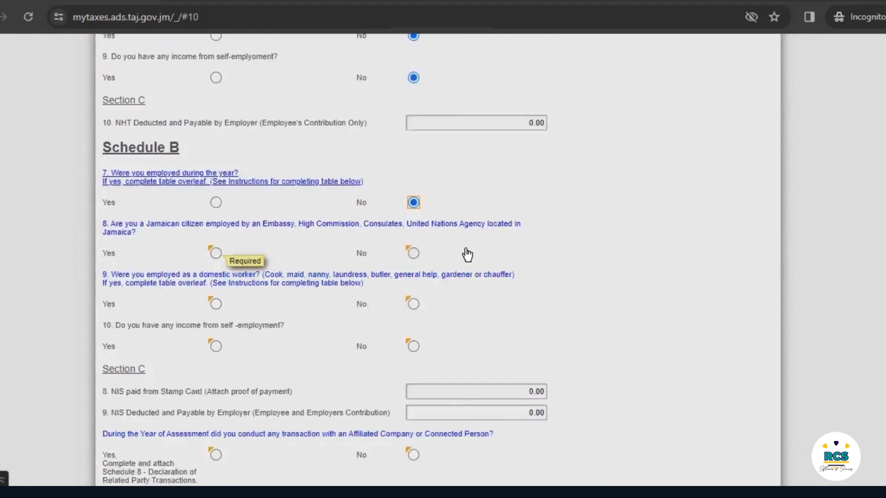
pyautogui.scroll(-3)
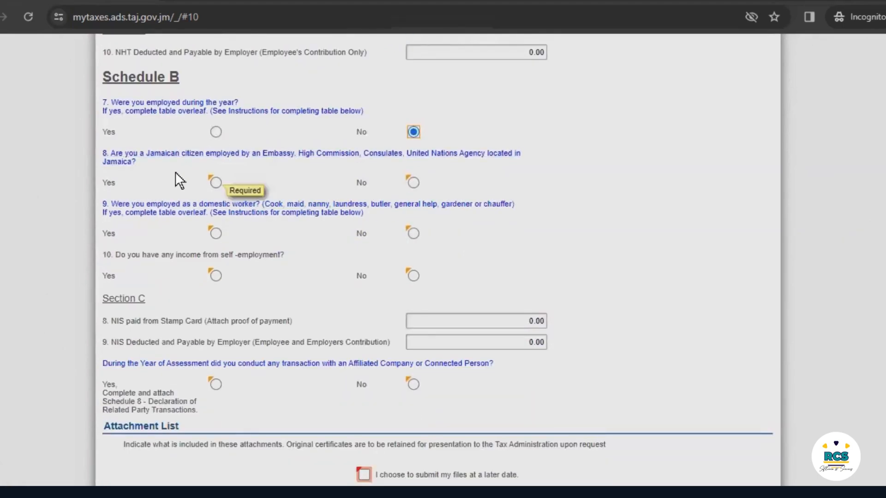
pyautogui.moveTo(342, 171)
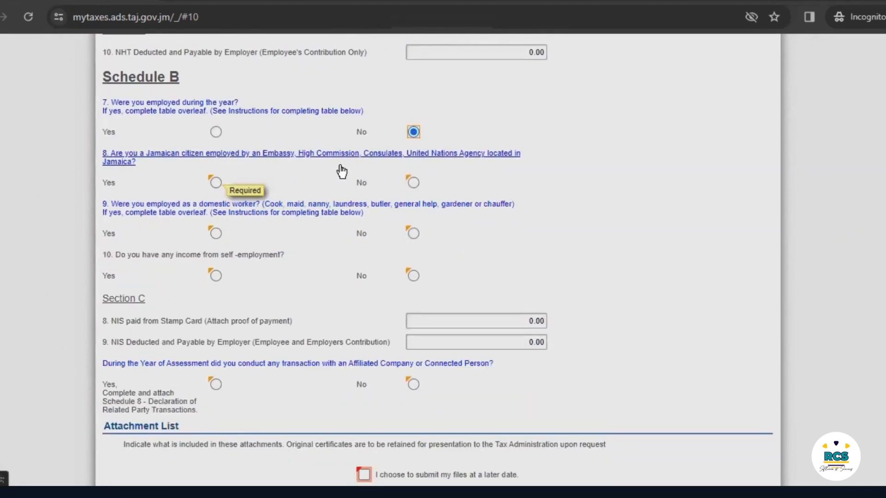
pyautogui.click(413, 182)
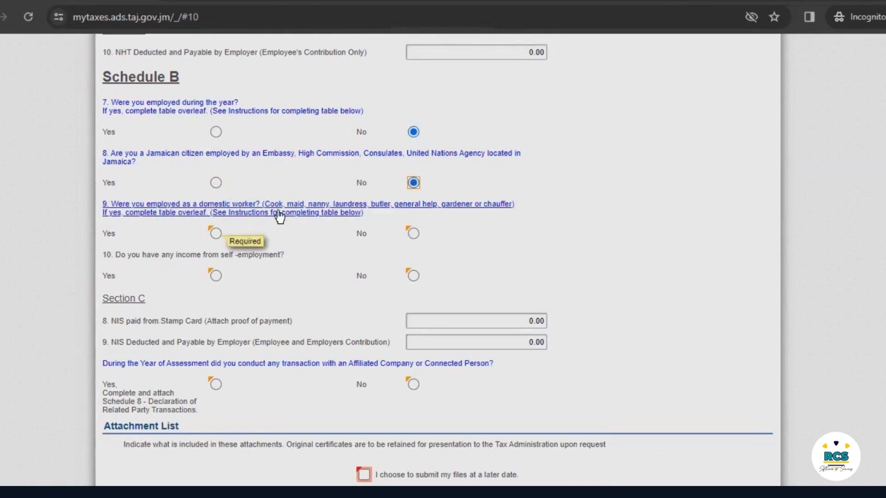
pyautogui.moveTo(415, 232)
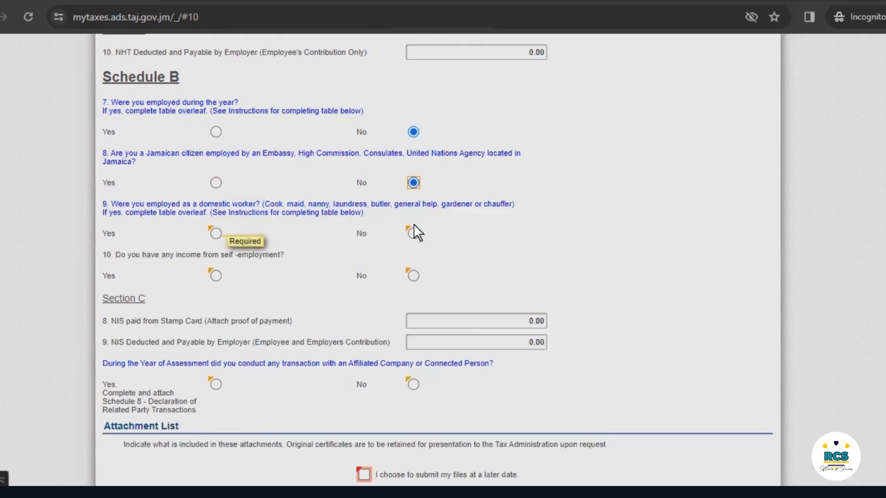
pyautogui.click(412, 233)
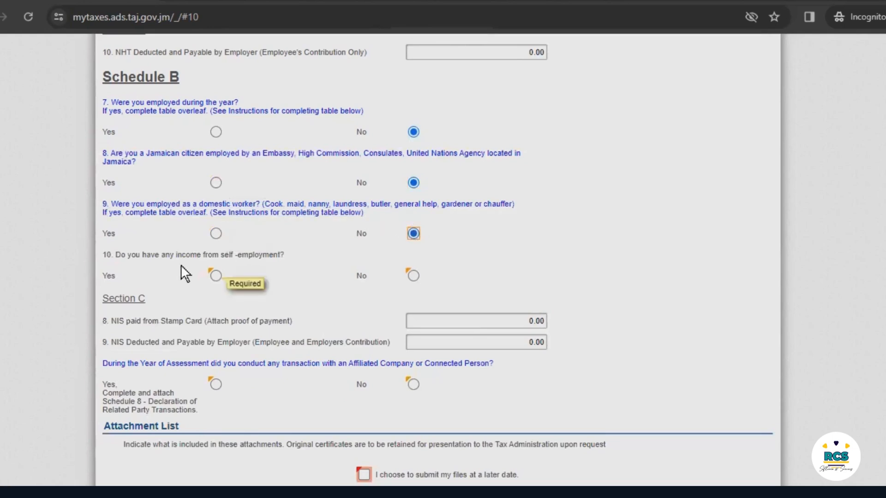
pyautogui.moveTo(411, 282)
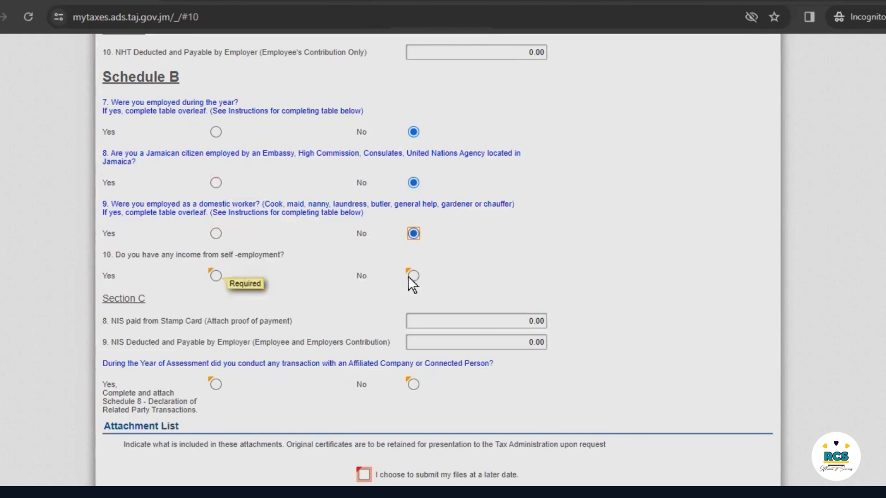
pyautogui.click(412, 275)
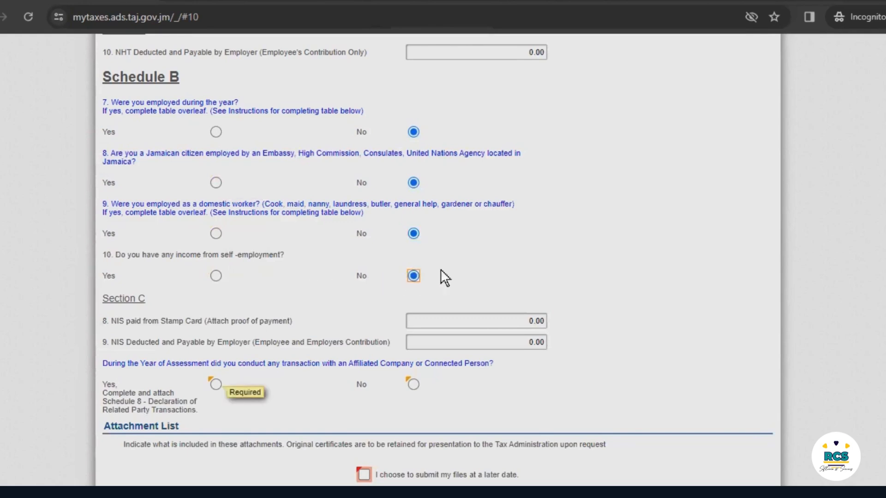
# Answer No to transactions with an affiliated company or connected person.
pyautogui.scroll(-3)
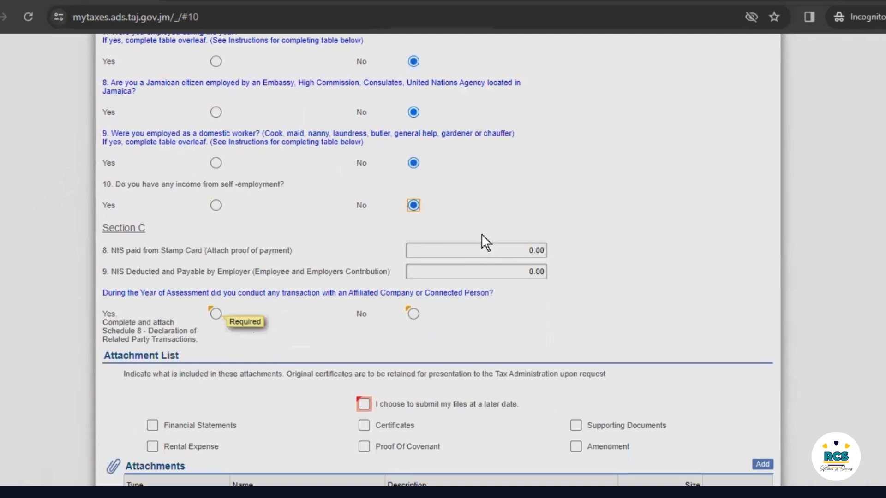
pyautogui.moveTo(157, 263)
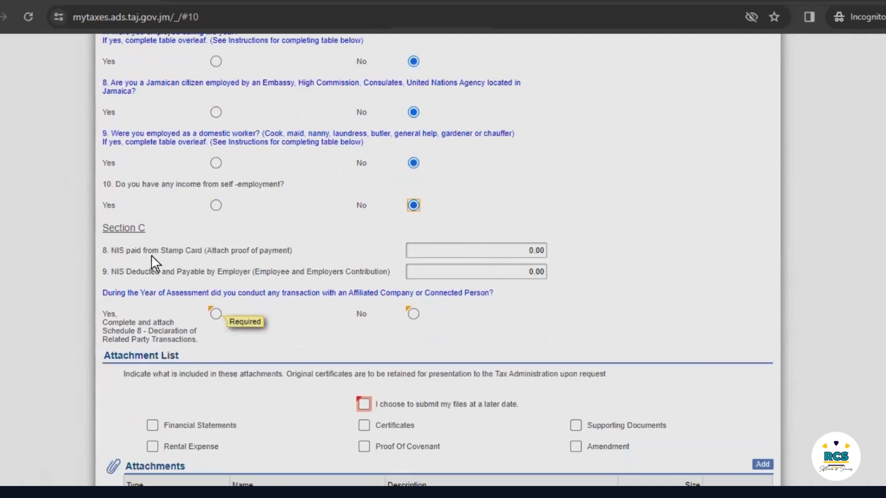
pyautogui.moveTo(164, 282)
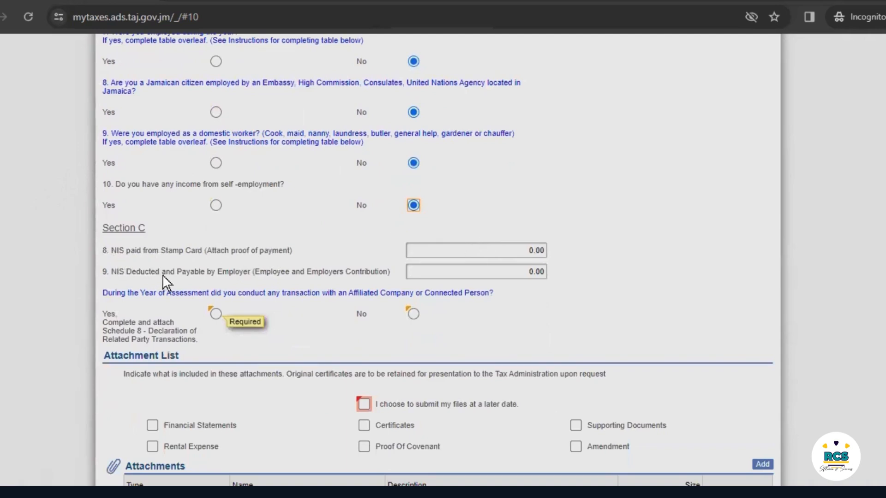
pyautogui.moveTo(336, 277)
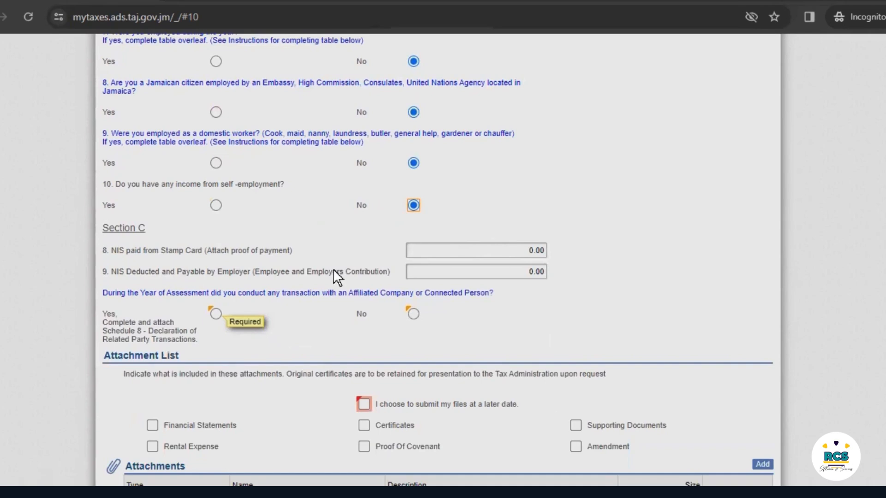
pyautogui.moveTo(146, 332)
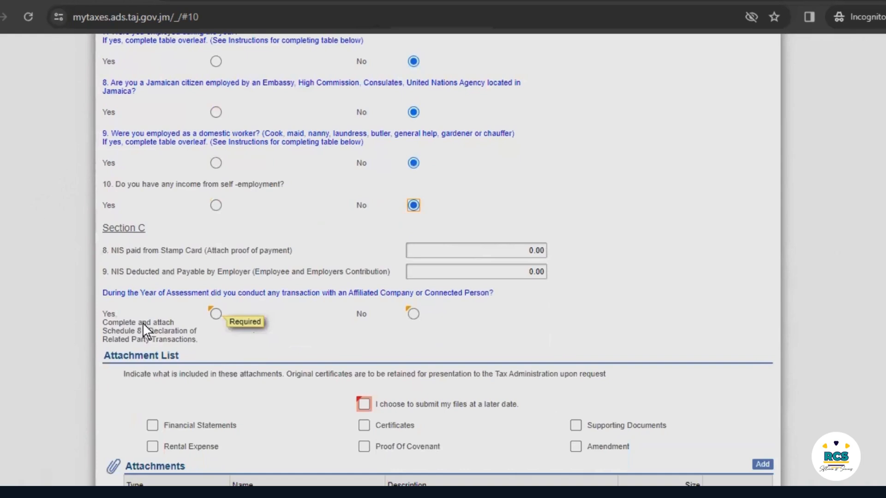
pyautogui.scroll(-3)
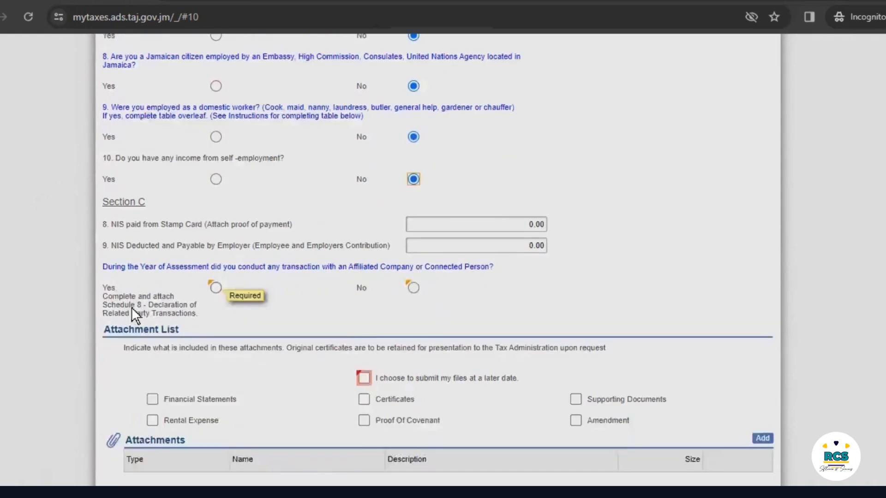
pyautogui.scroll(-3)
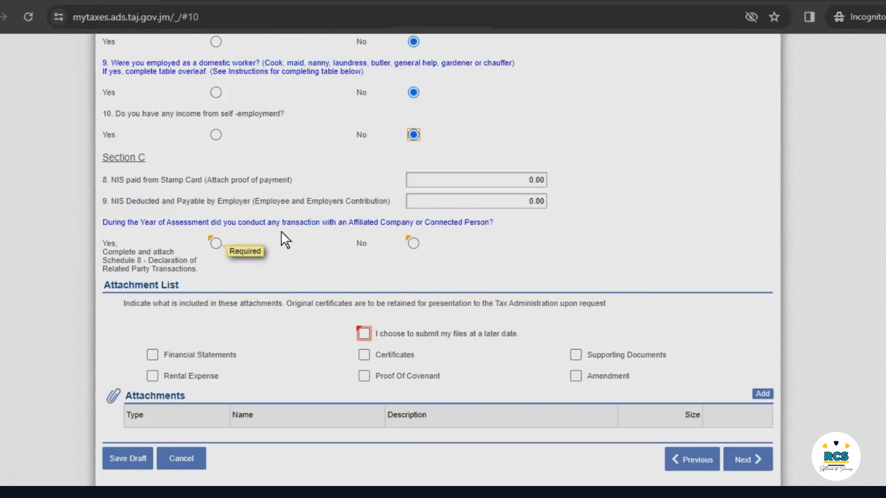
pyautogui.moveTo(297, 240)
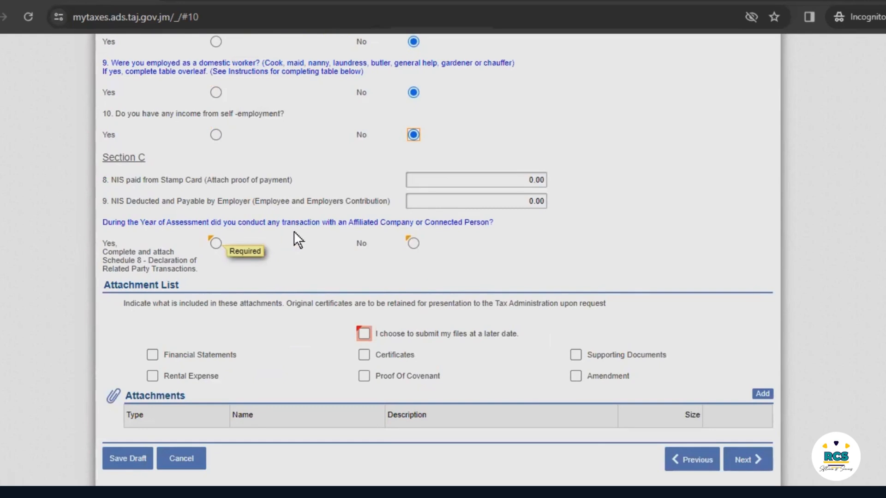
pyautogui.moveTo(364, 243)
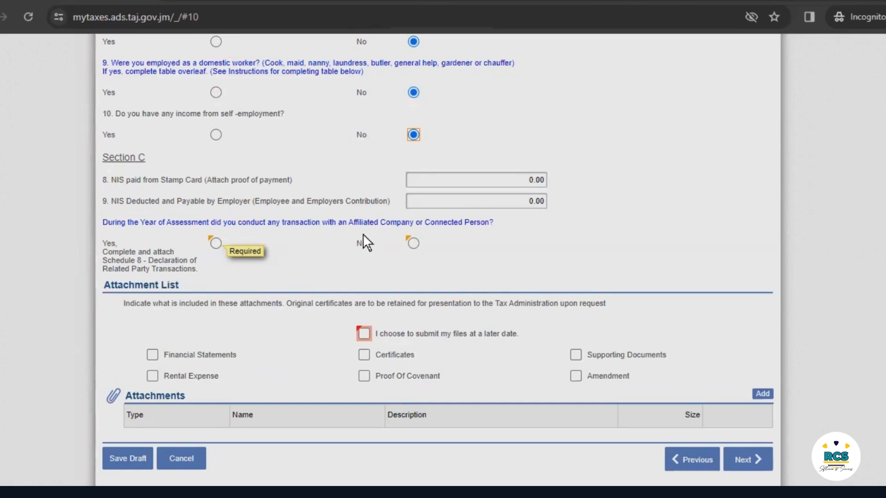
pyautogui.moveTo(387, 237)
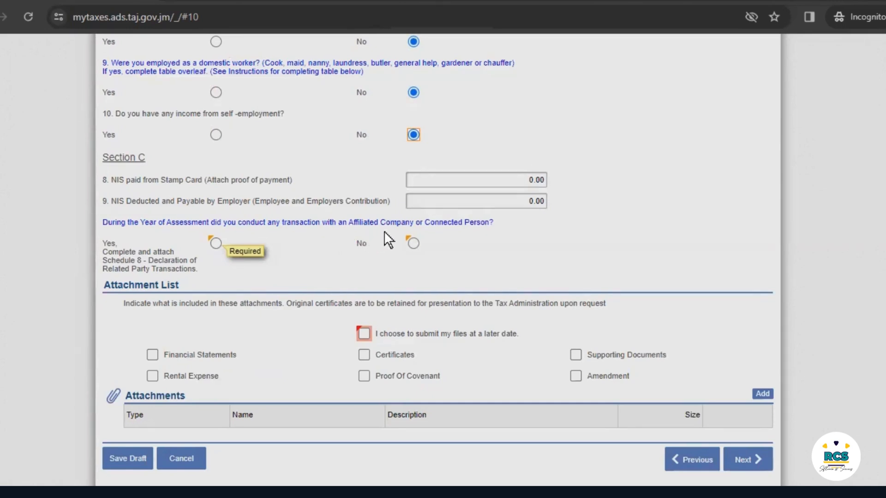
pyautogui.click(412, 243)
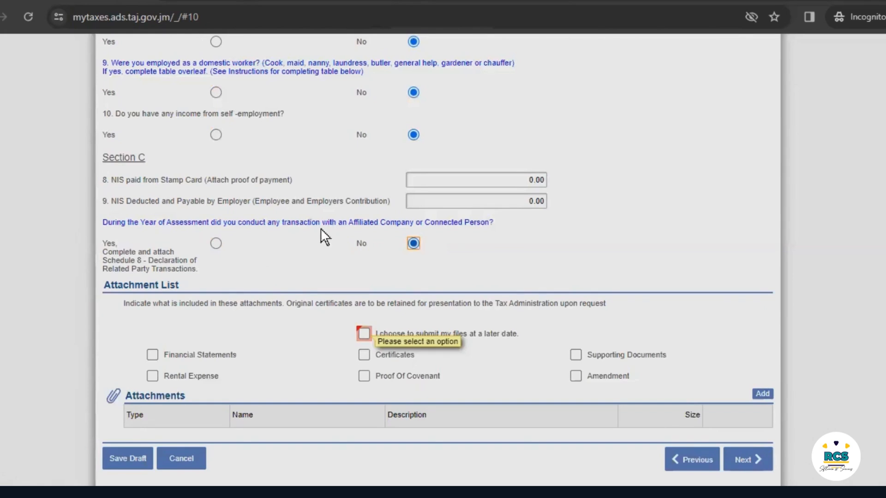
pyautogui.moveTo(305, 244)
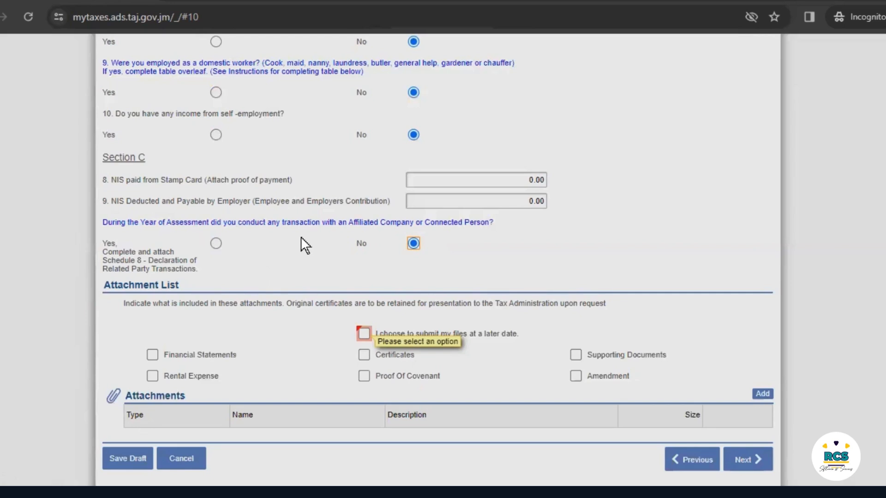
pyautogui.scroll(-3)
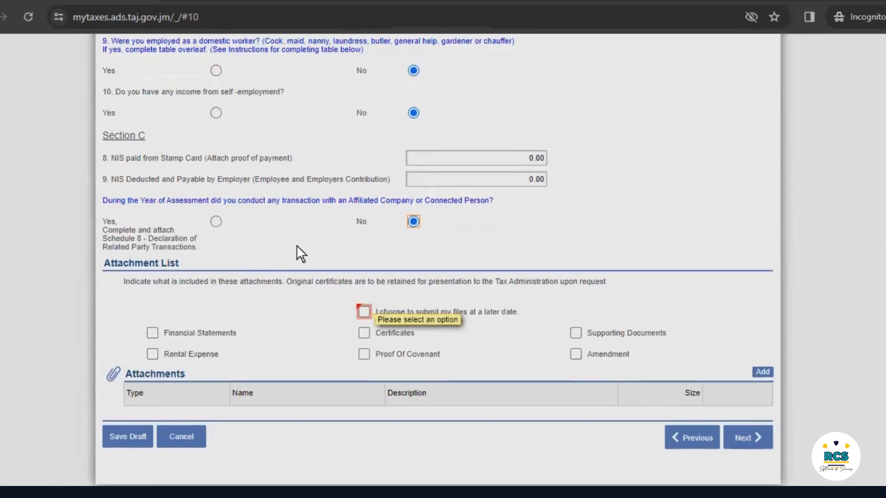
pyautogui.moveTo(384, 301)
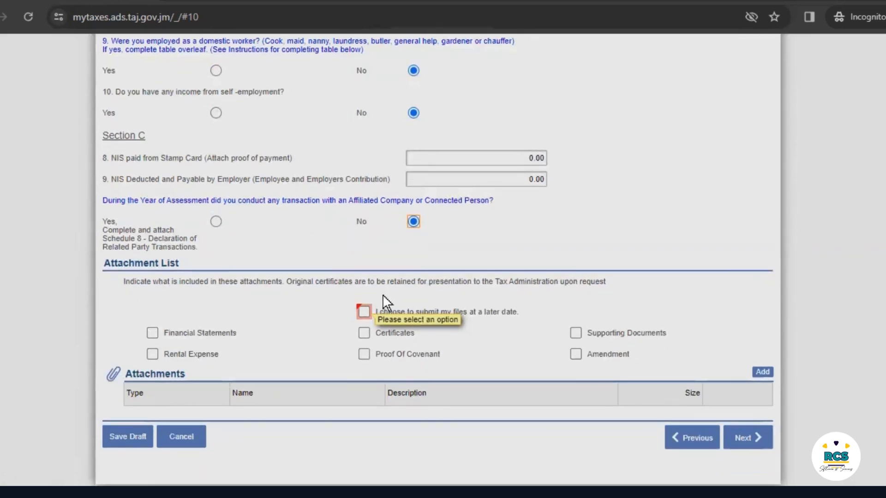
pyautogui.moveTo(130, 305)
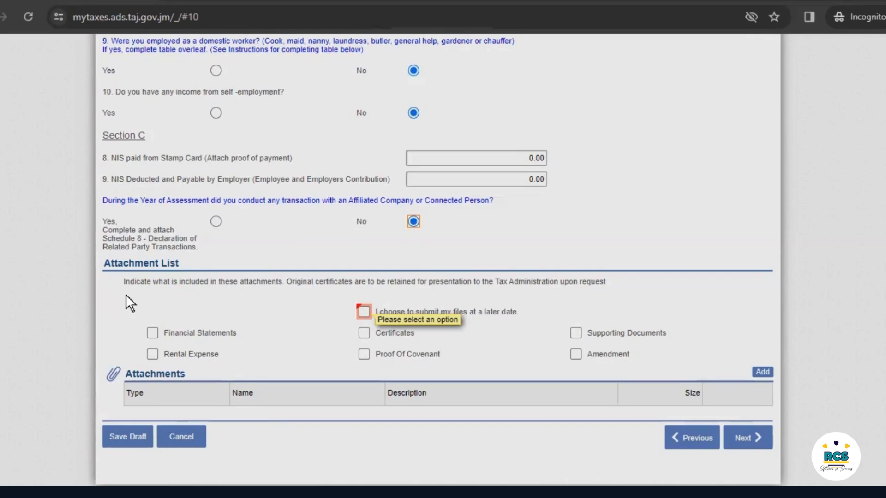
pyautogui.moveTo(370, 316)
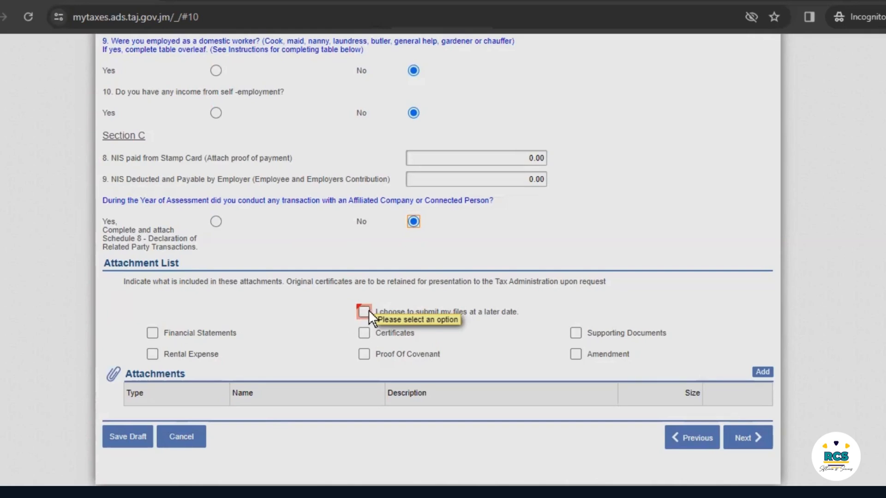
# Tick 'I choose to submit my files at a later date' in the Attachment List.
pyautogui.click(363, 312)
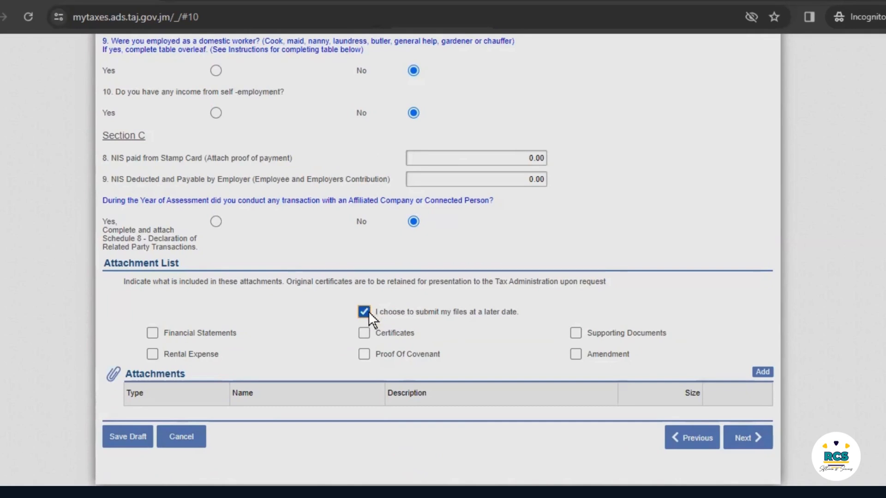
pyautogui.moveTo(499, 327)
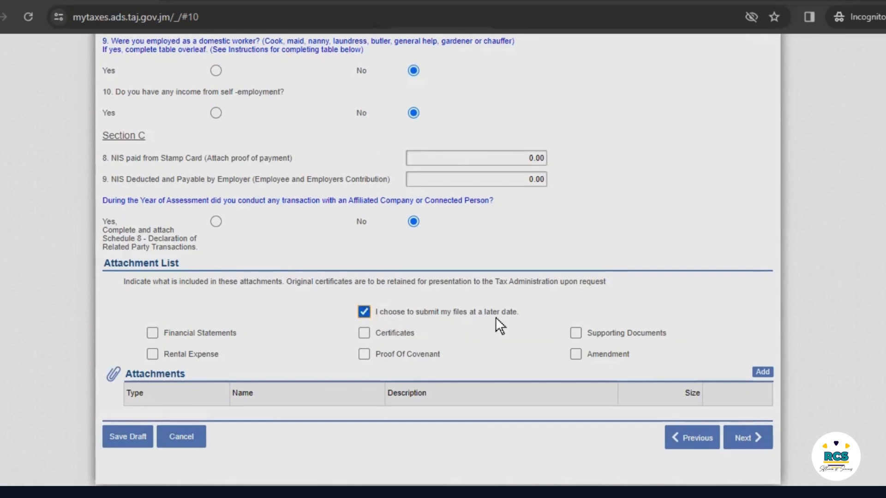
pyautogui.moveTo(533, 322)
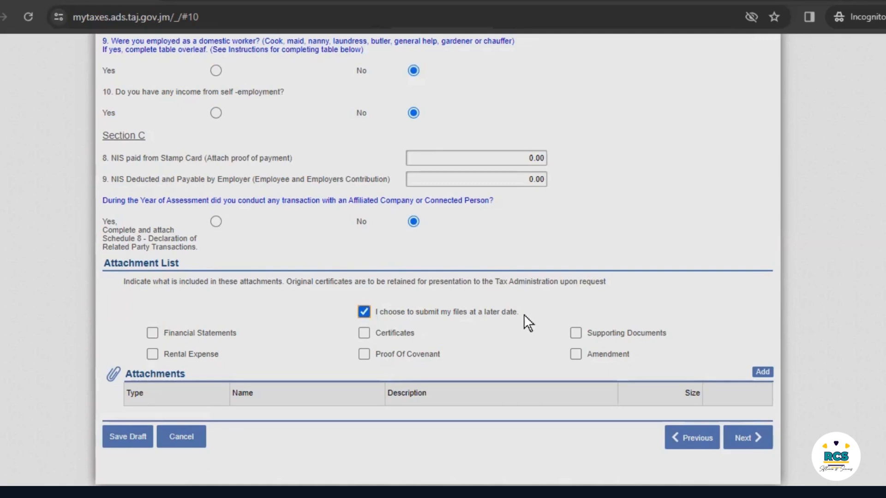
pyautogui.moveTo(523, 374)
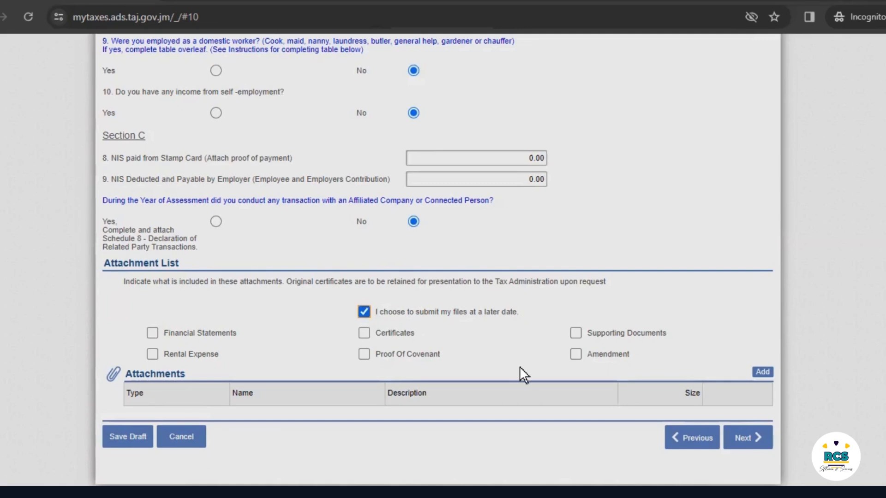
pyautogui.moveTo(725, 418)
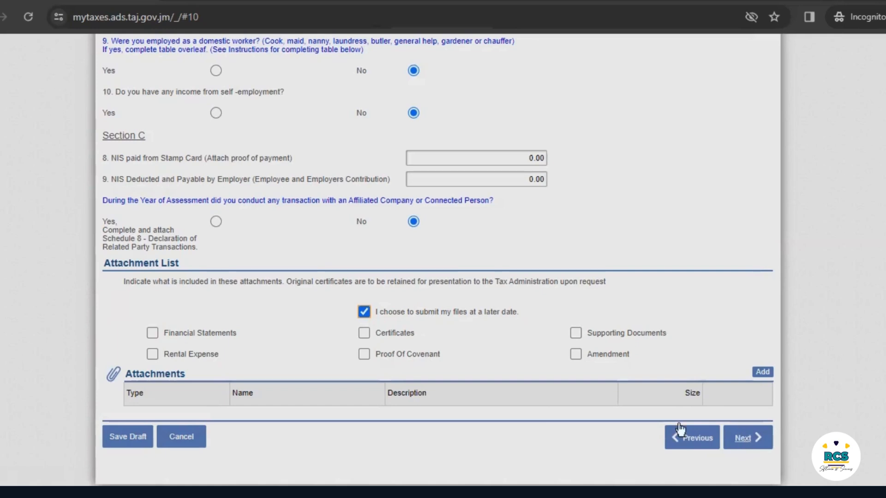
pyautogui.moveTo(534, 387)
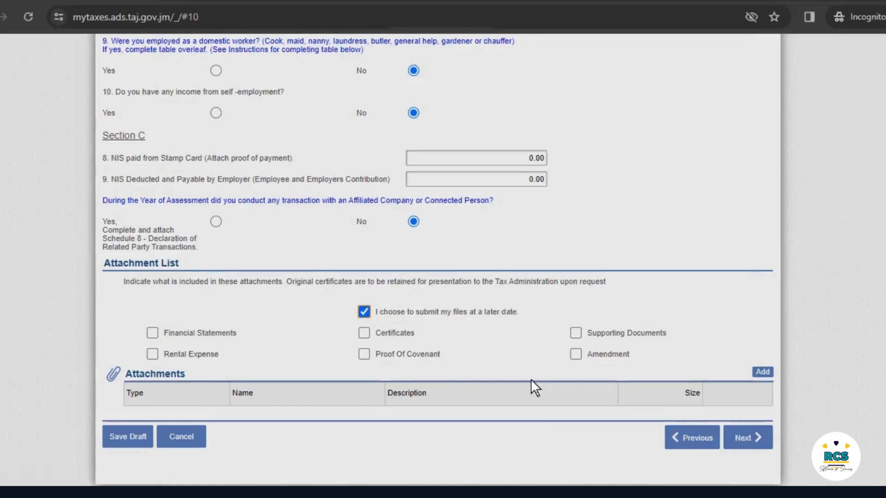
pyautogui.scroll(3)
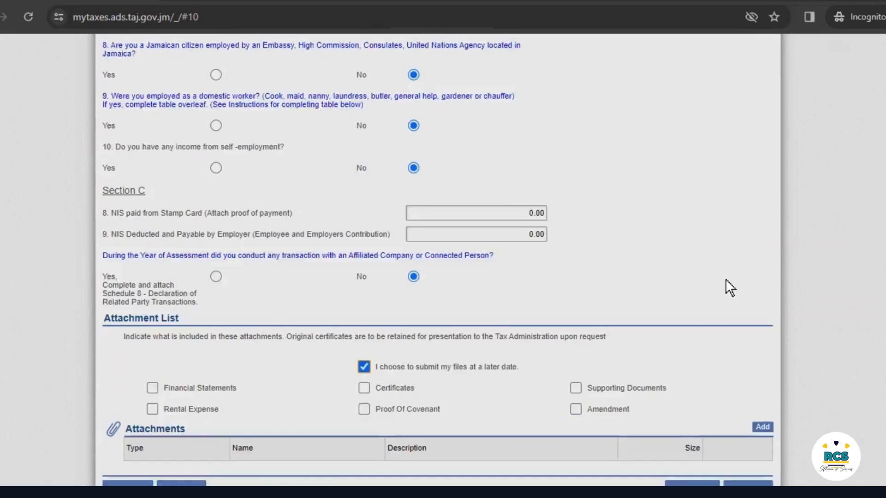
pyautogui.scroll(3)
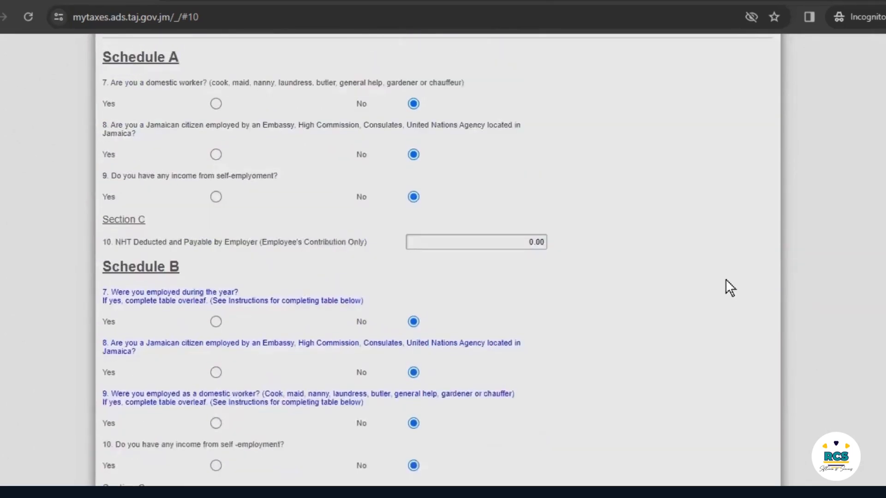
pyautogui.scroll(3)
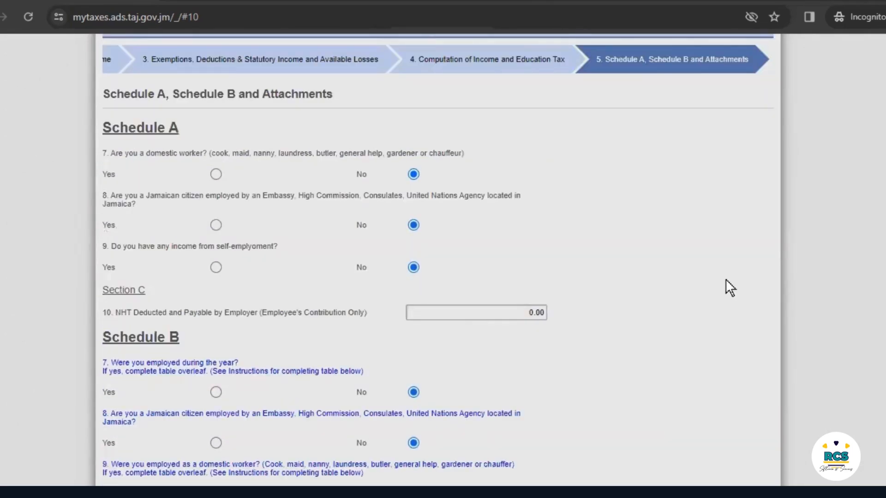
pyautogui.scroll(-3)
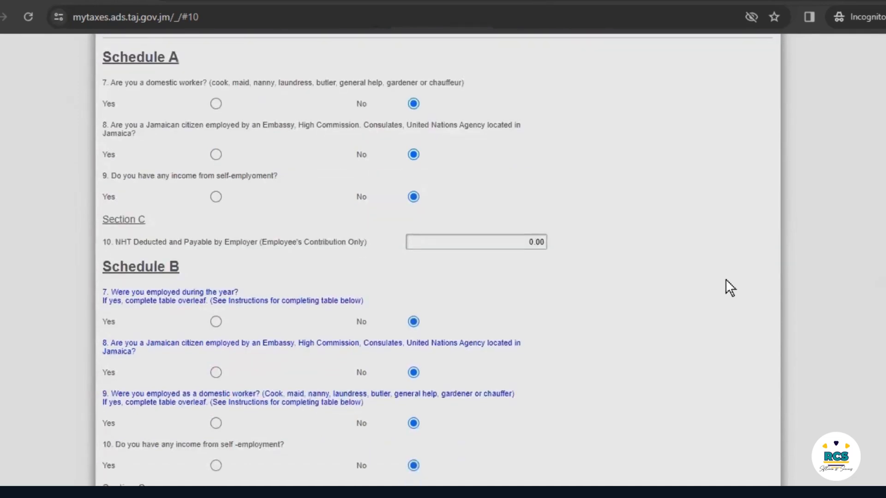
pyautogui.scroll(-3)
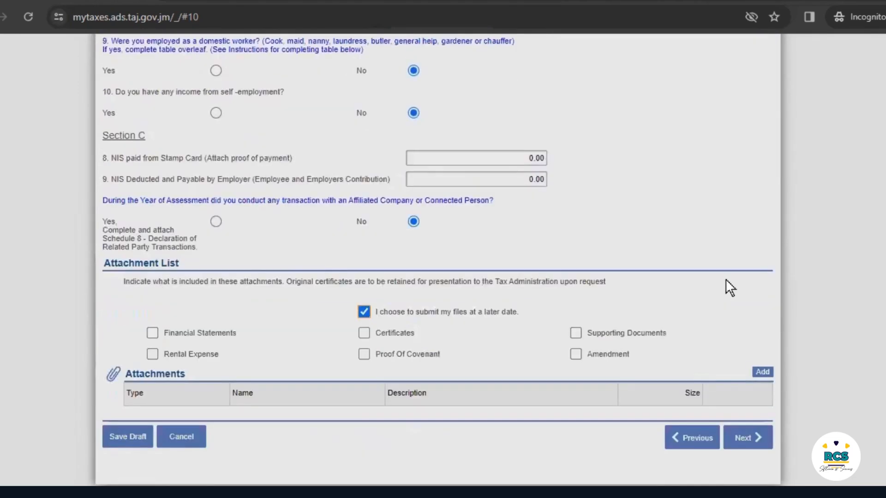
pyautogui.moveTo(586, 471)
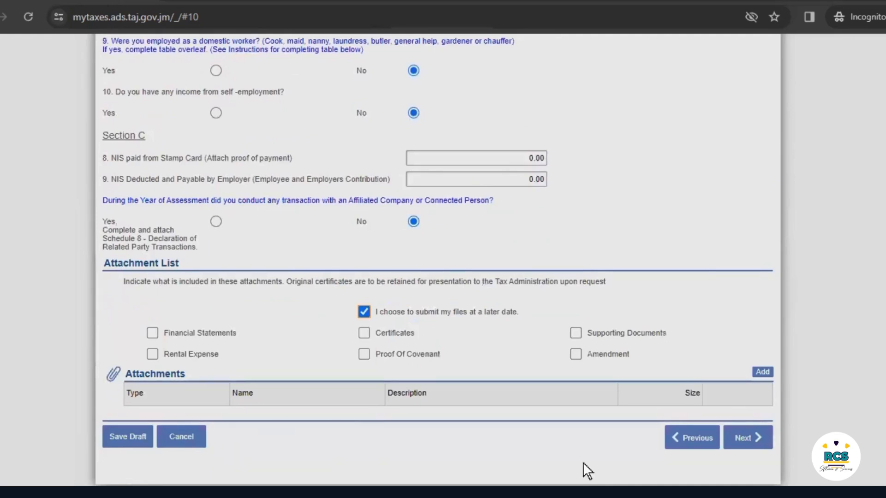
pyautogui.click(747, 437)
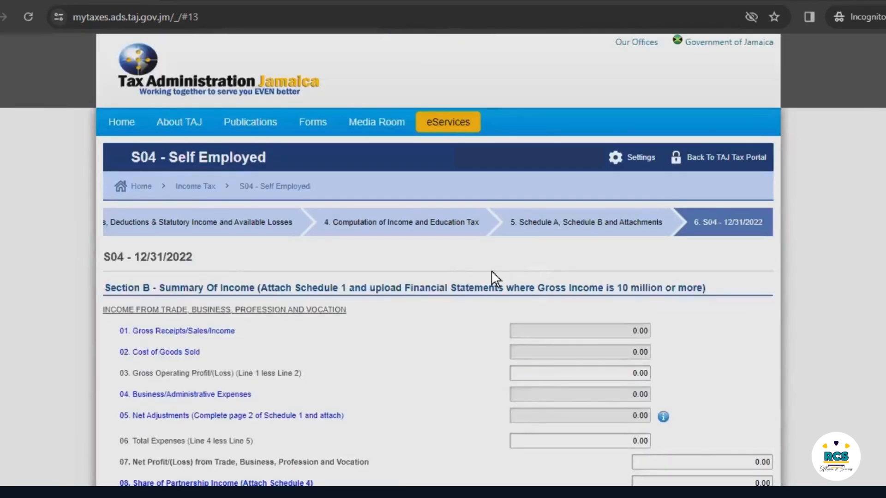
pyautogui.moveTo(178, 288)
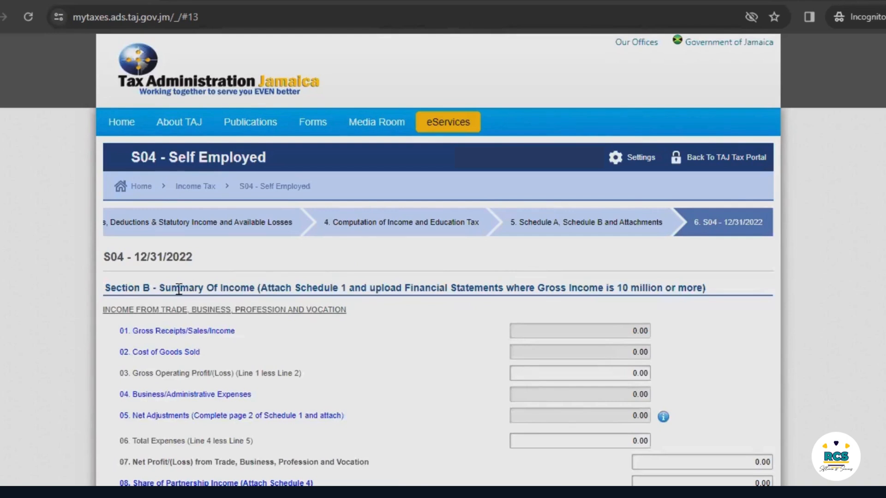
pyautogui.moveTo(335, 264)
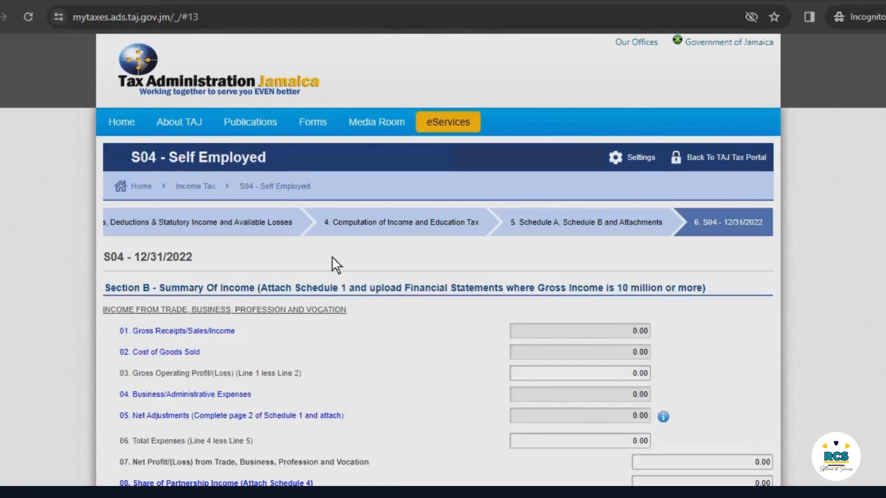
pyautogui.moveTo(401, 258)
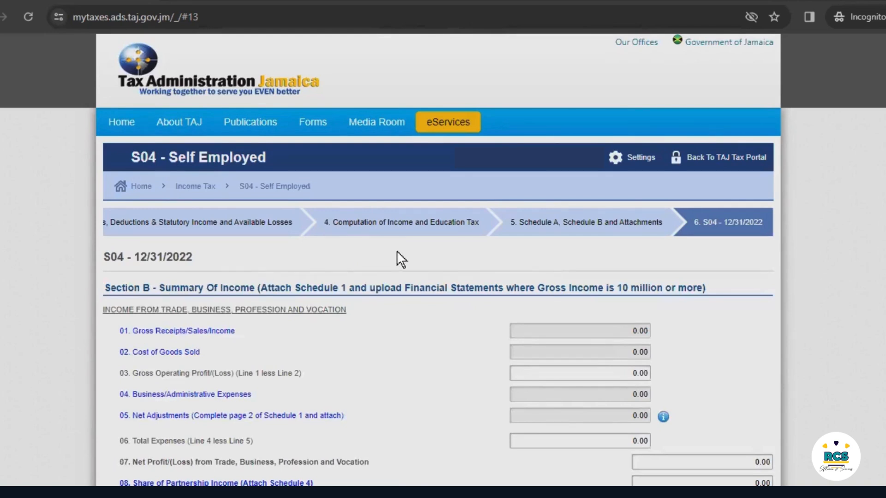
pyautogui.moveTo(751, 332)
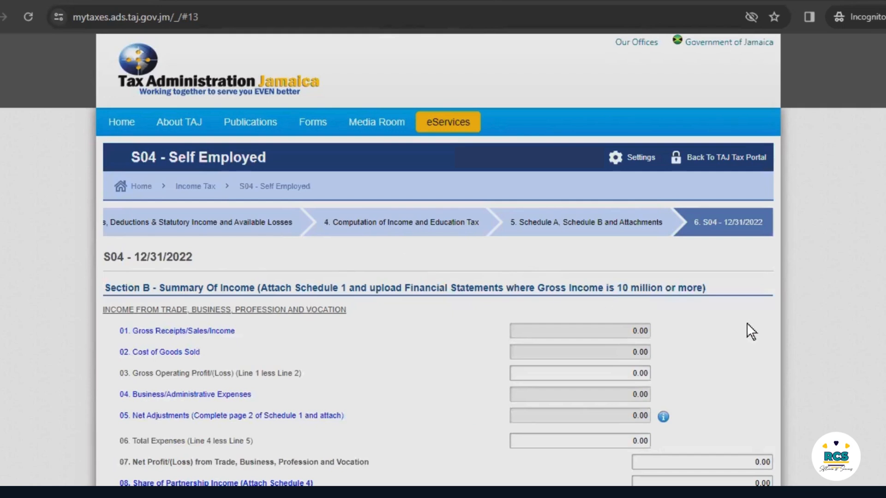
pyautogui.moveTo(757, 330)
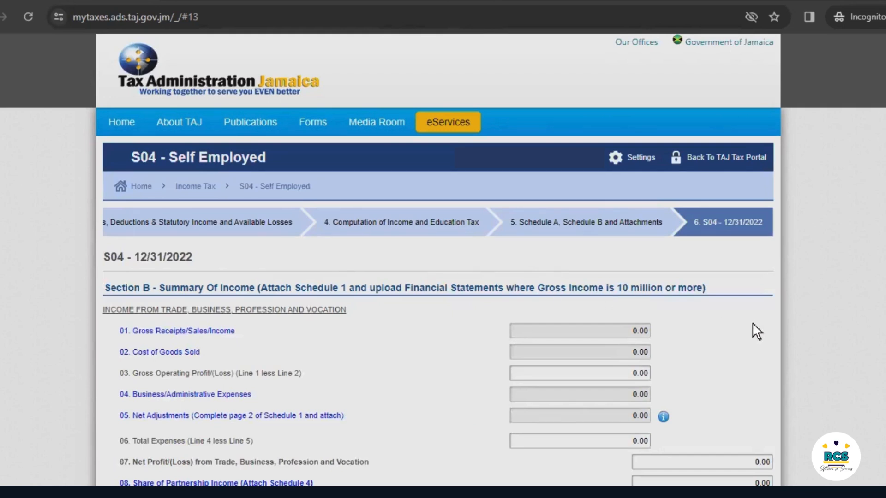
pyautogui.scroll(-3)
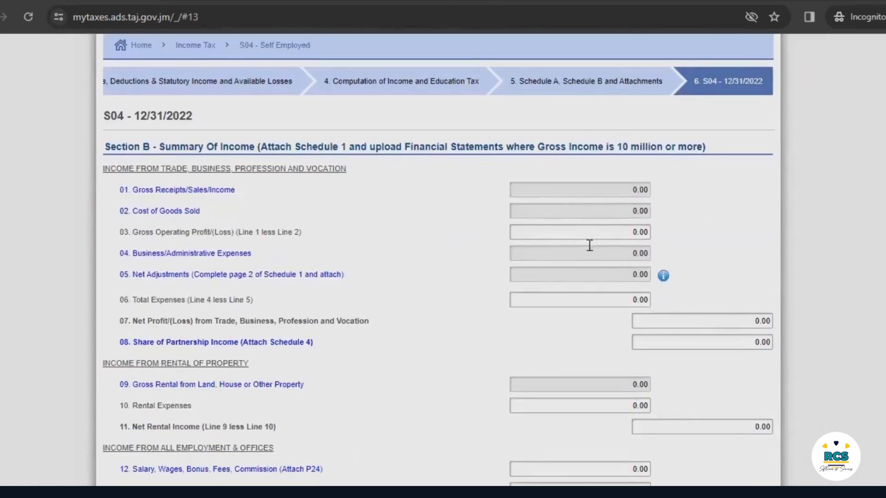
pyautogui.moveTo(596, 317)
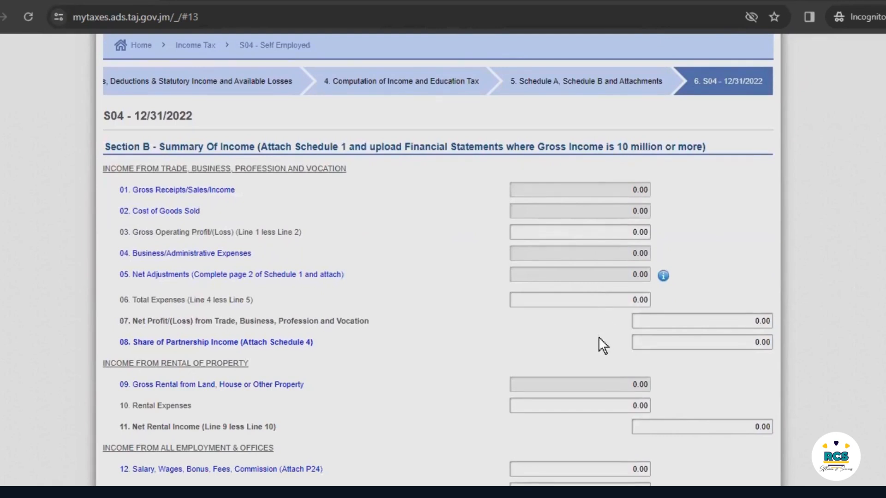
pyautogui.scroll(-3)
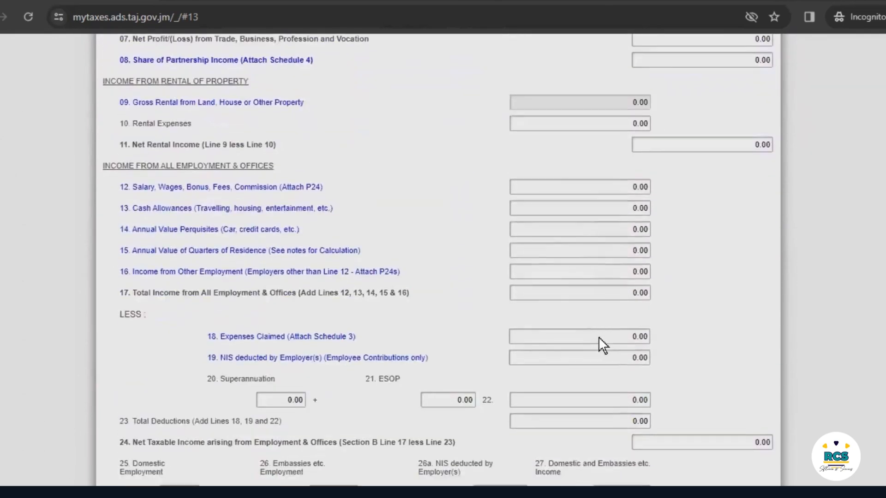
pyautogui.scroll(-3)
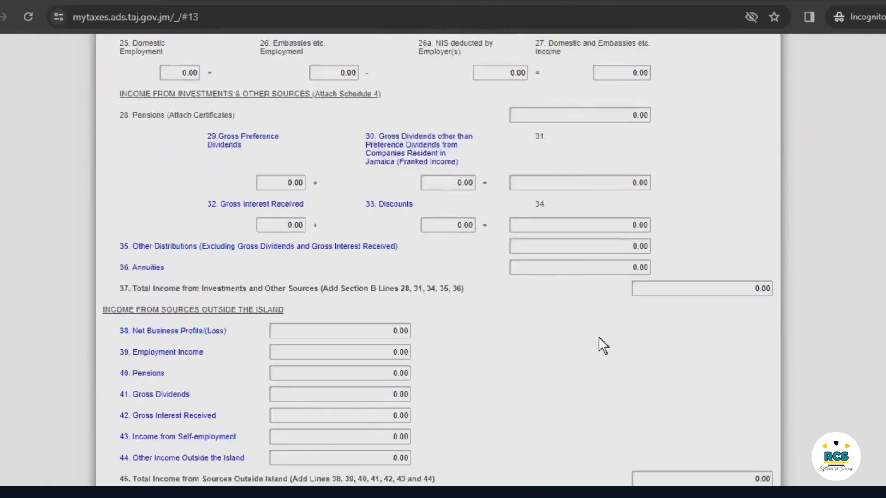
pyautogui.scroll(-3)
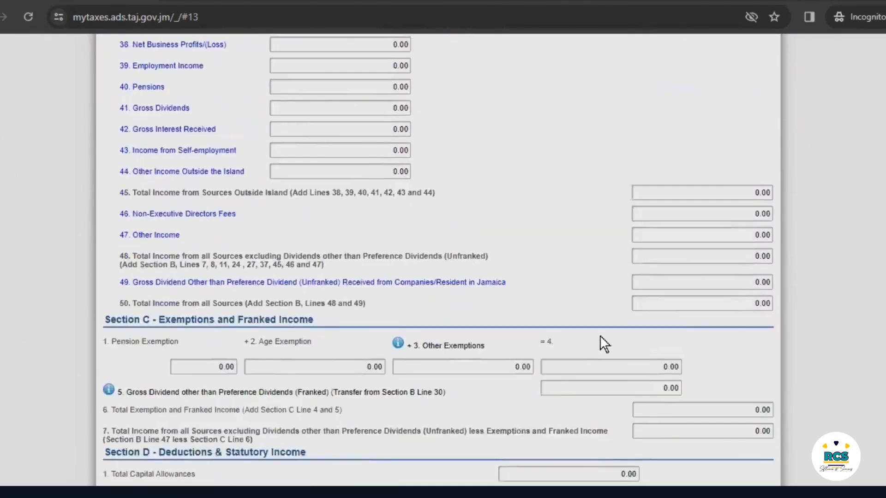
pyautogui.scroll(-3)
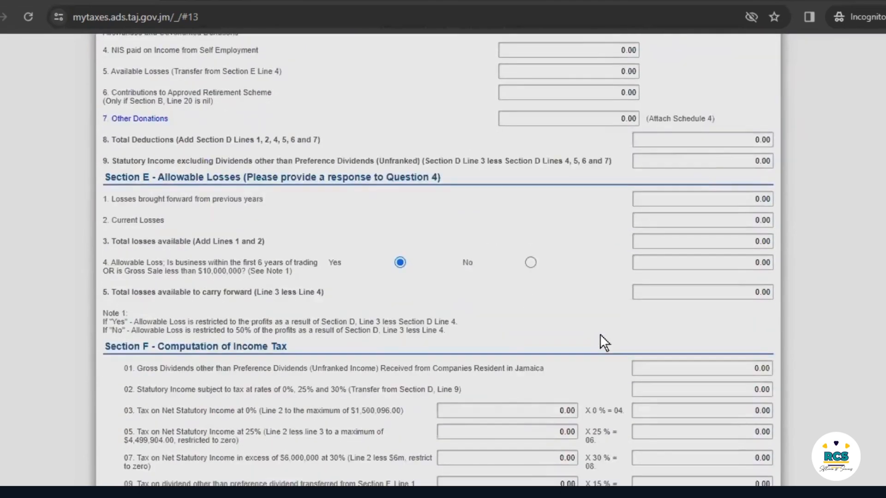
pyautogui.scroll(-3)
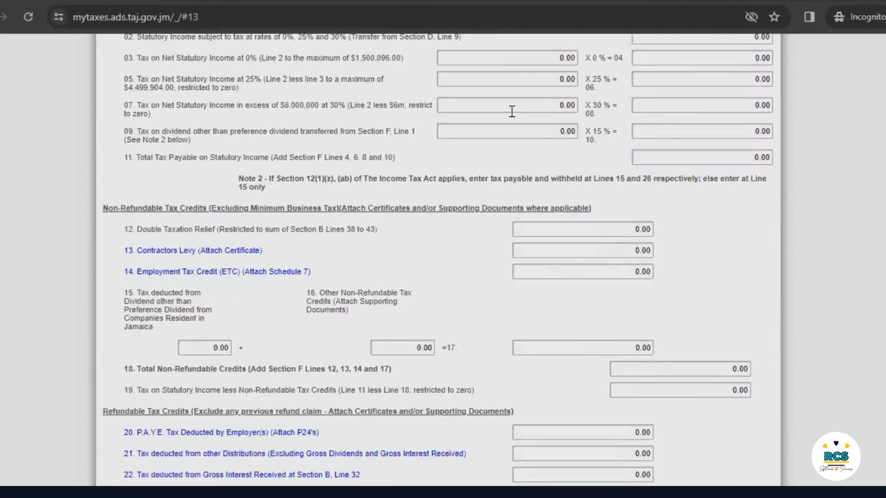
pyautogui.moveTo(609, 256)
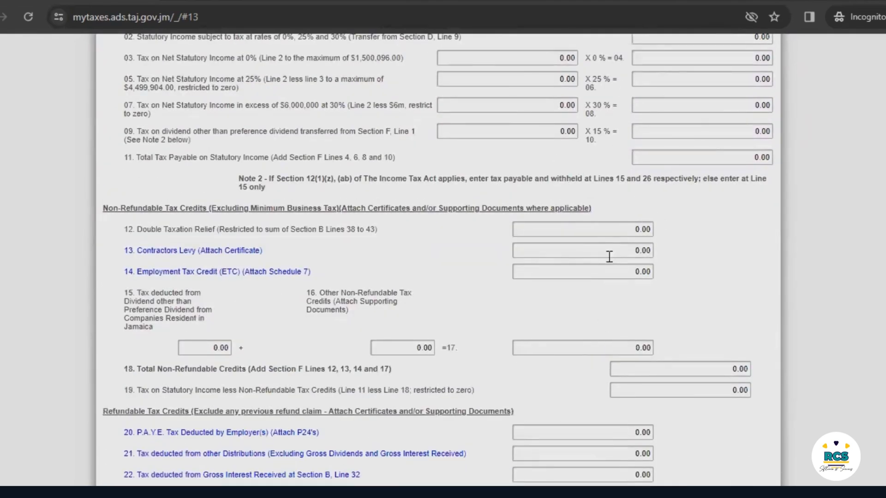
pyautogui.scroll(-3)
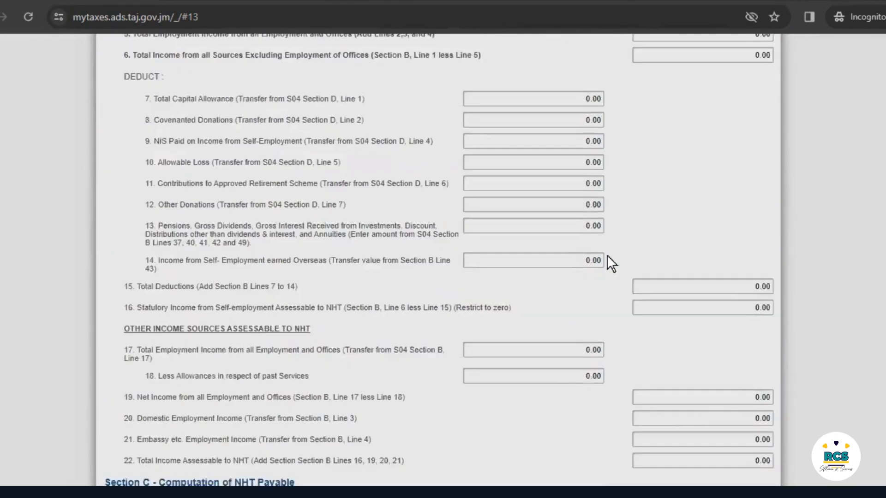
pyautogui.scroll(-3)
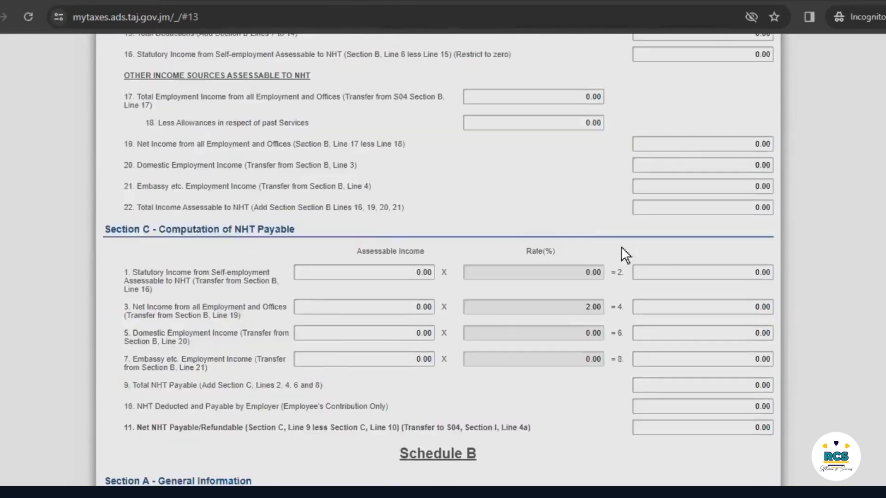
pyautogui.scroll(3)
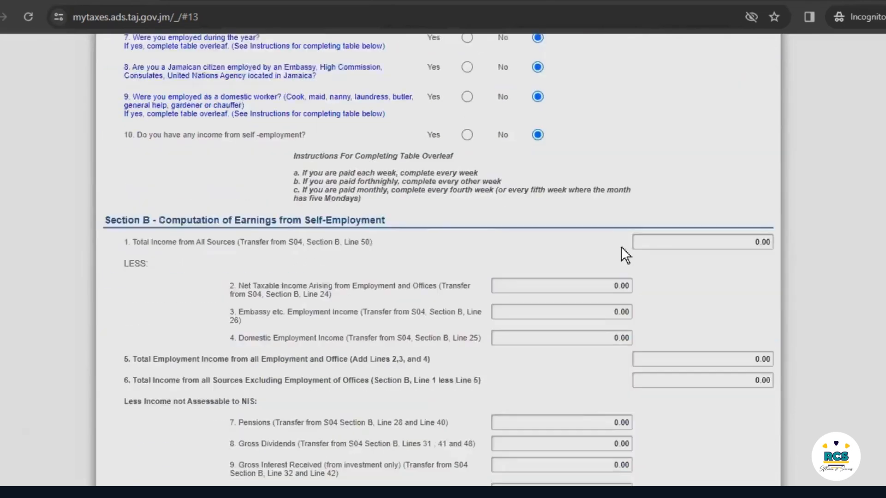
pyautogui.scroll(-3)
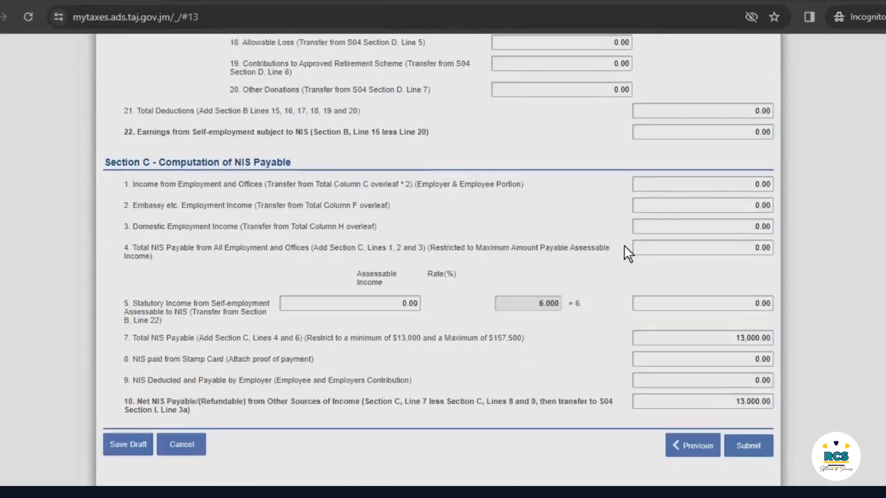
pyautogui.scroll(3)
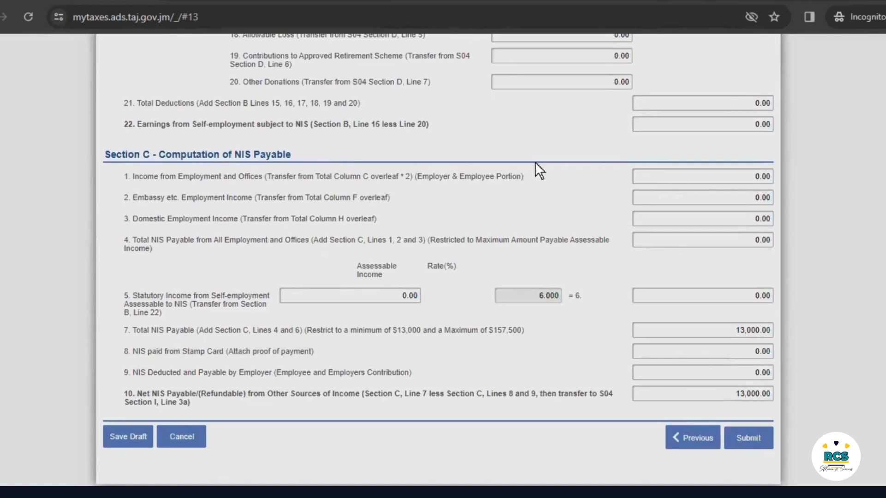
pyautogui.moveTo(583, 380)
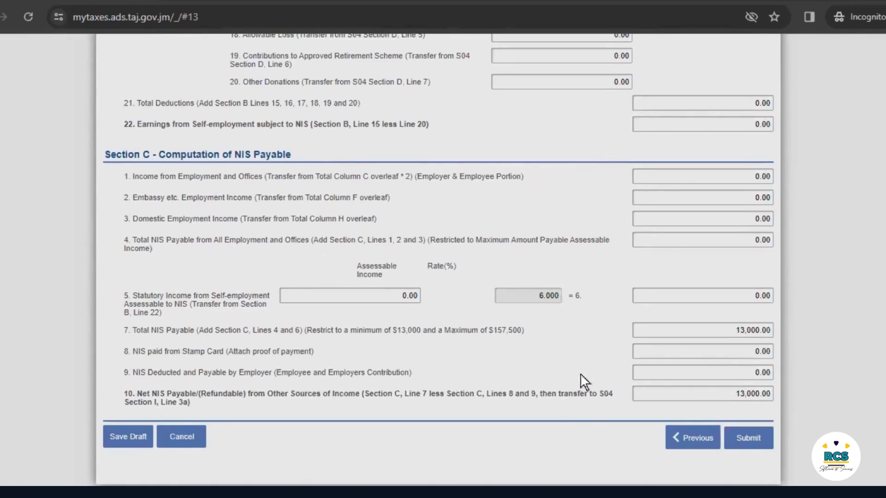
pyautogui.moveTo(750, 420)
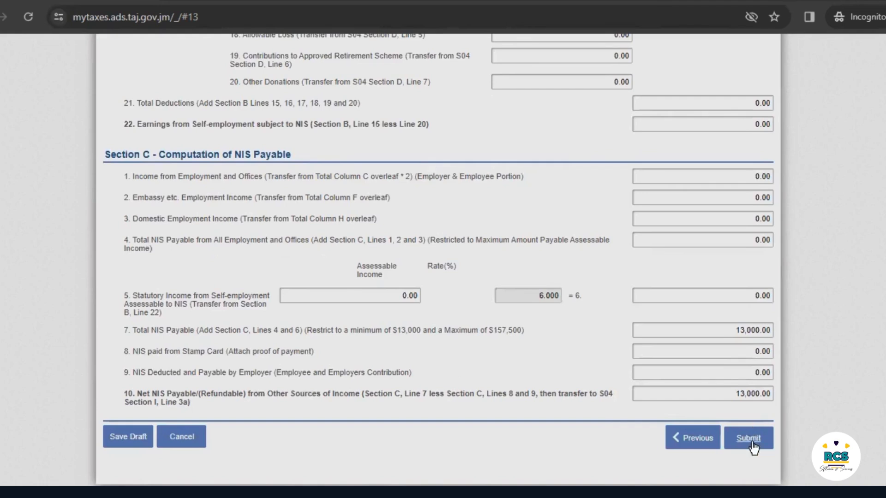
# Submit the completed S04 nil return form to bring up the declaration.
pyautogui.click(748, 437)
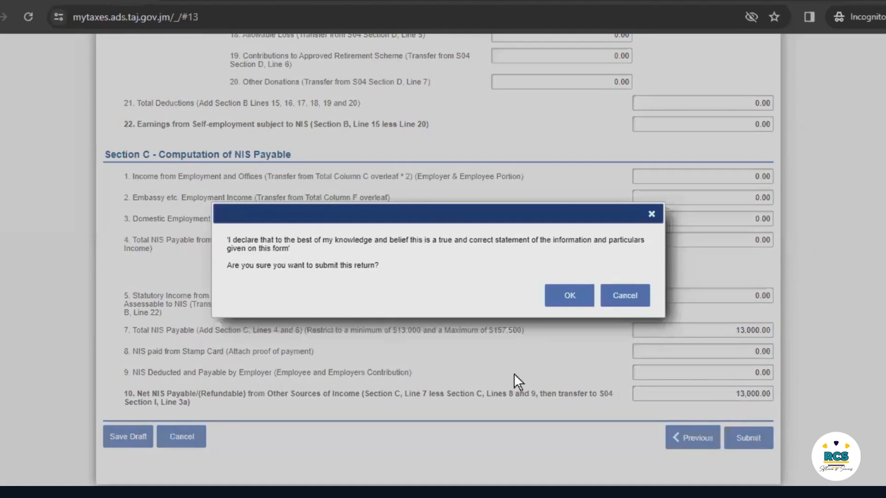
pyautogui.moveTo(225, 277)
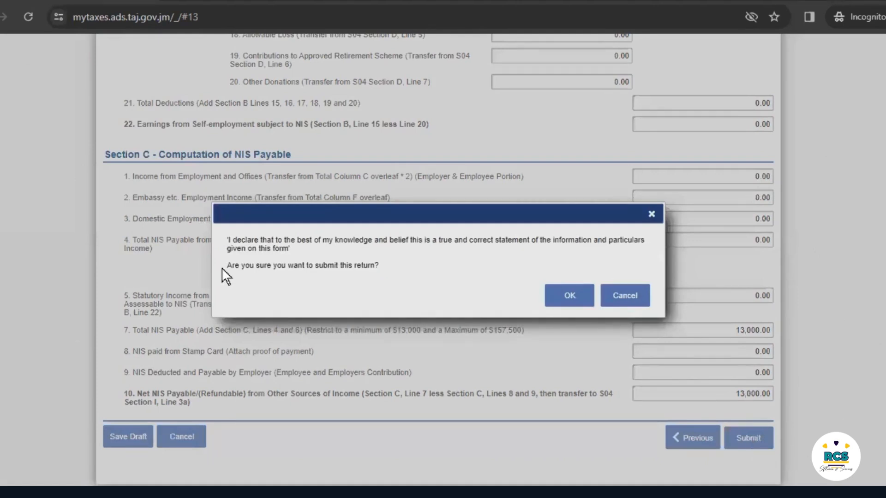
pyautogui.moveTo(240, 290)
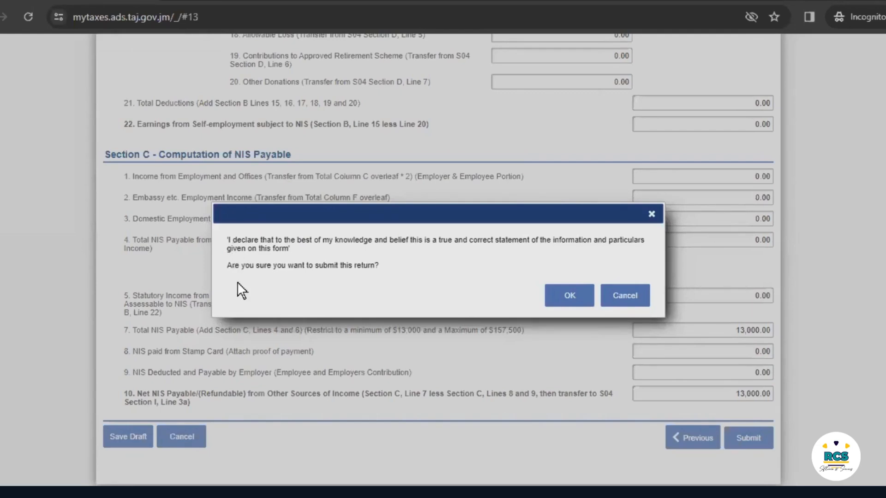
pyautogui.moveTo(336, 257)
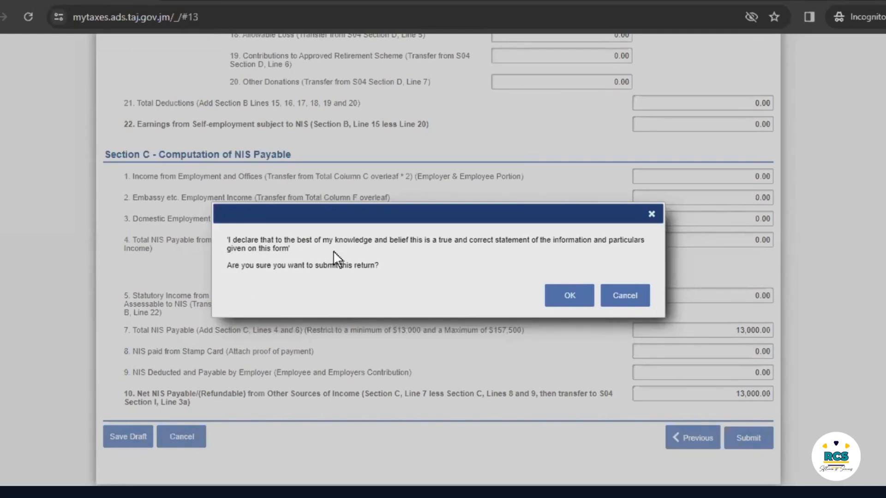
pyautogui.moveTo(452, 264)
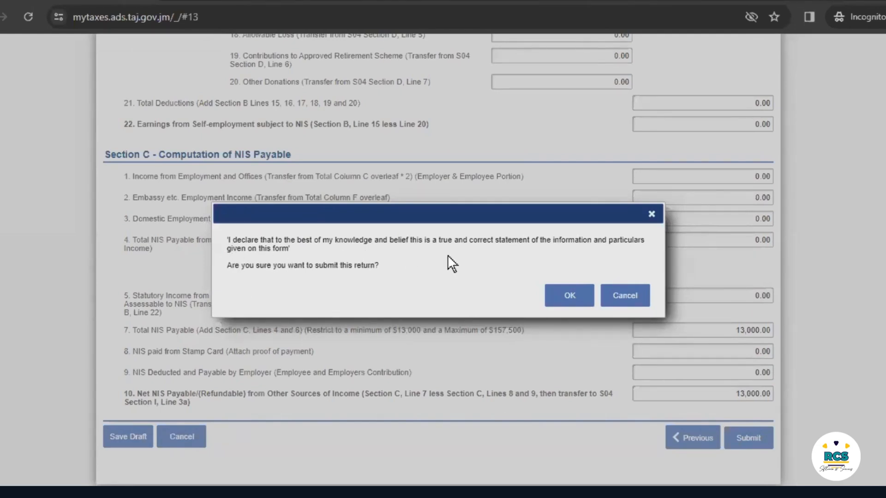
pyautogui.moveTo(412, 268)
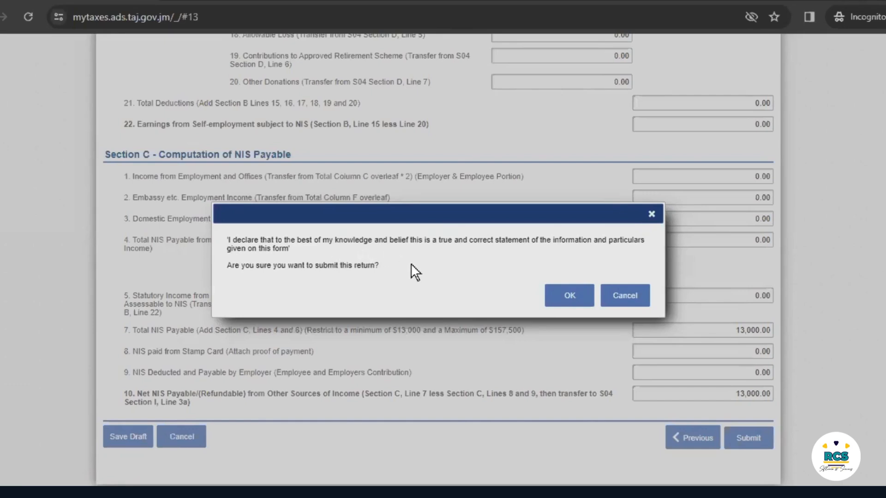
pyautogui.moveTo(424, 260)
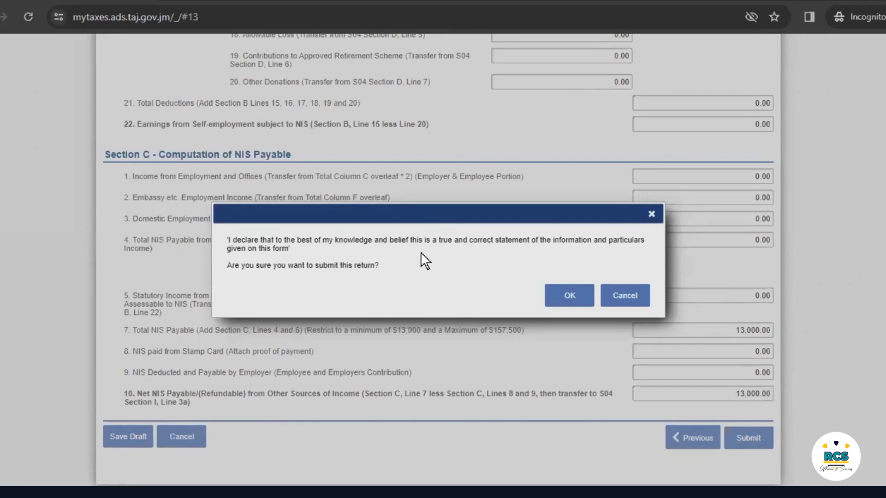
pyautogui.moveTo(233, 284)
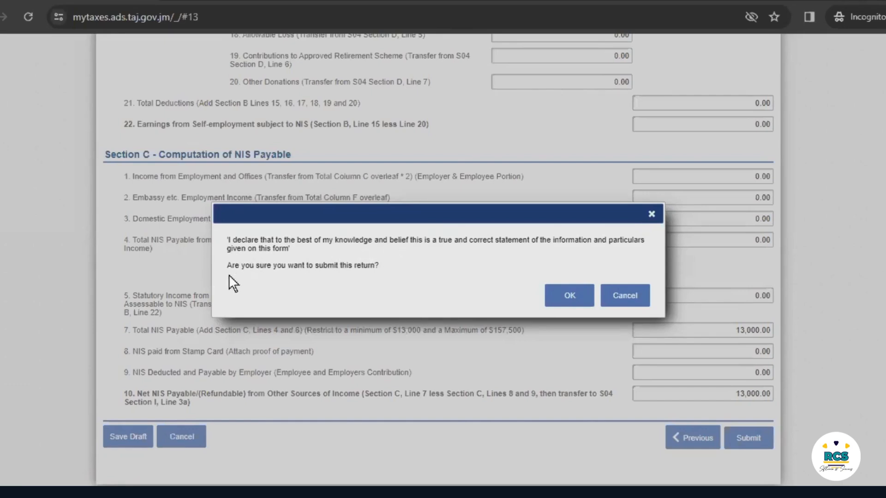
pyautogui.moveTo(302, 289)
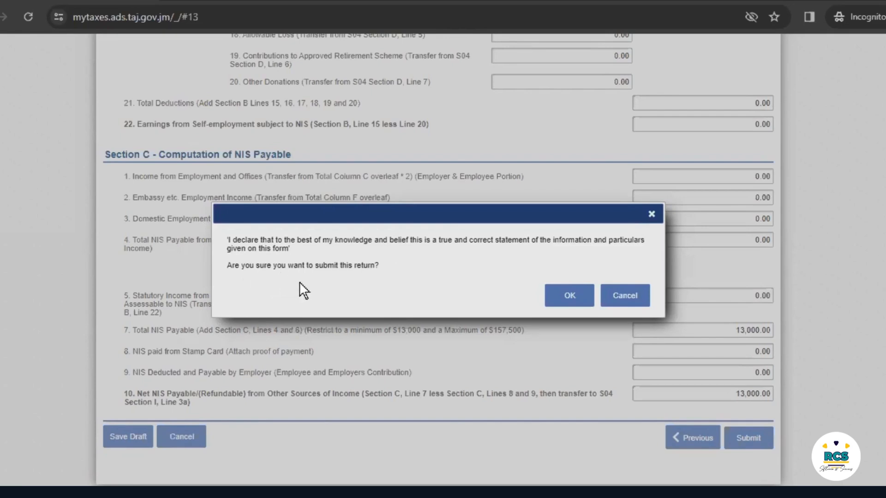
pyautogui.moveTo(297, 284)
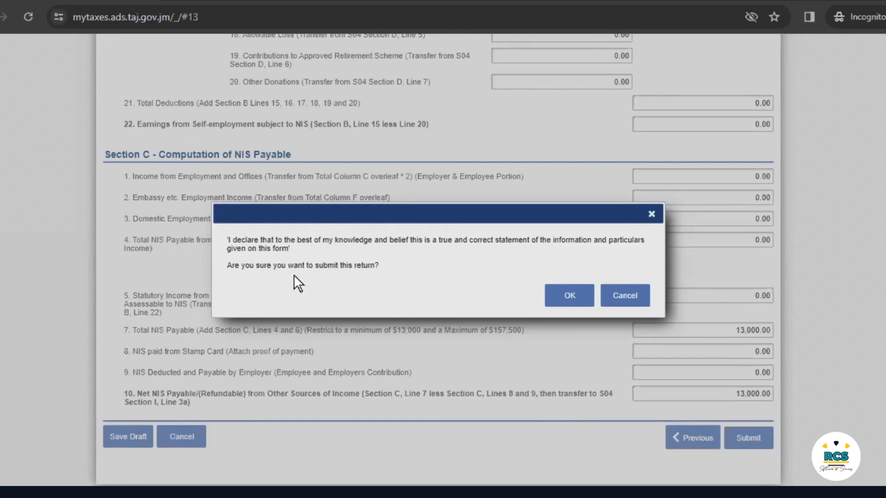
pyautogui.moveTo(395, 274)
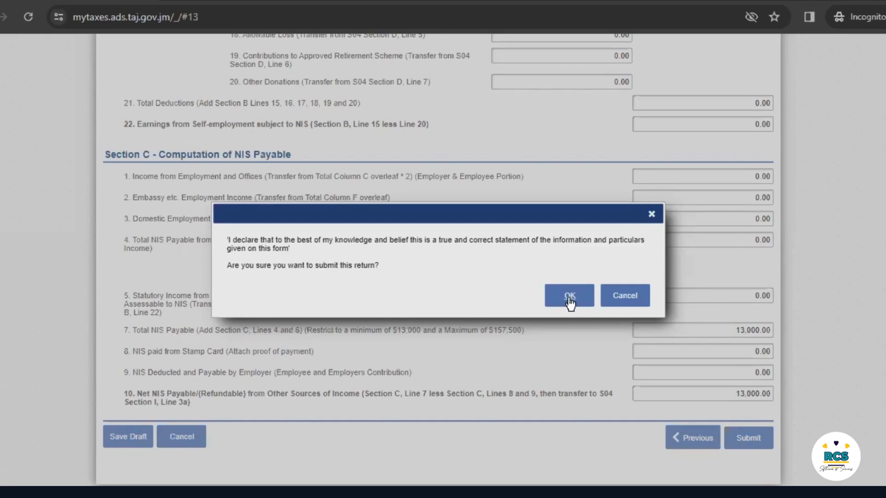
# Accept the declaration so the return is filed and a confirmation number appears.
pyautogui.click(568, 295)
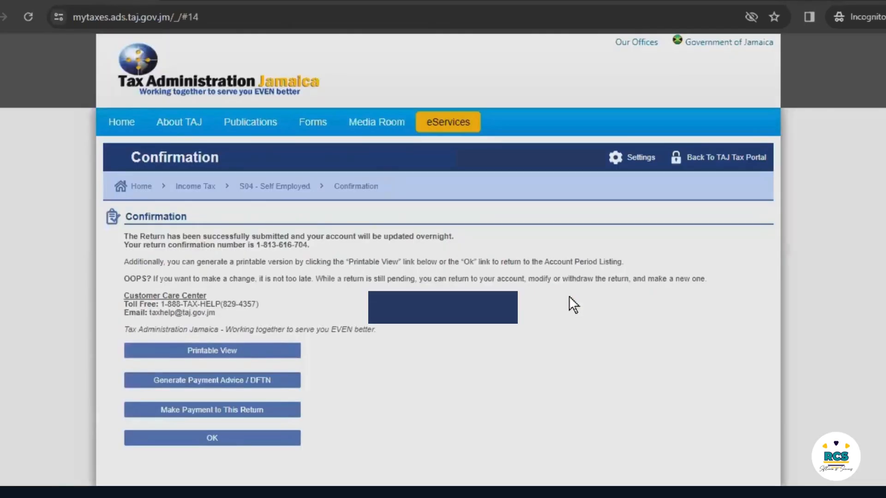
pyautogui.moveTo(476, 266)
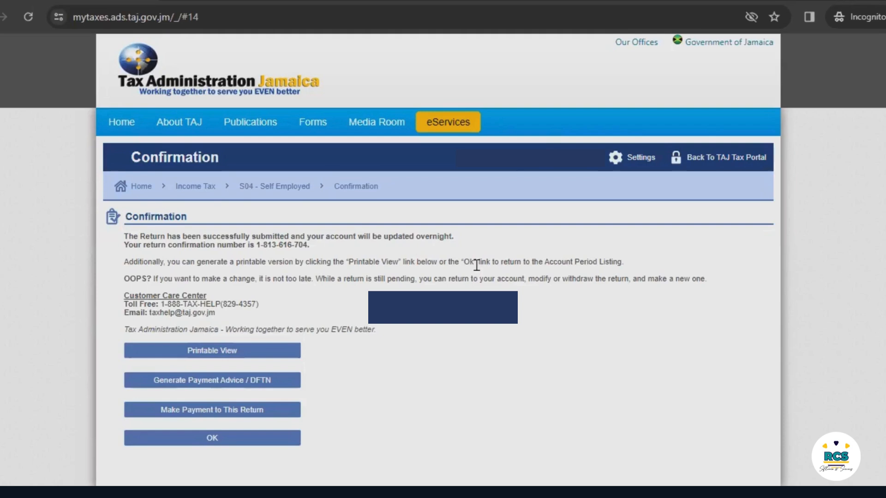
pyautogui.moveTo(106, 254)
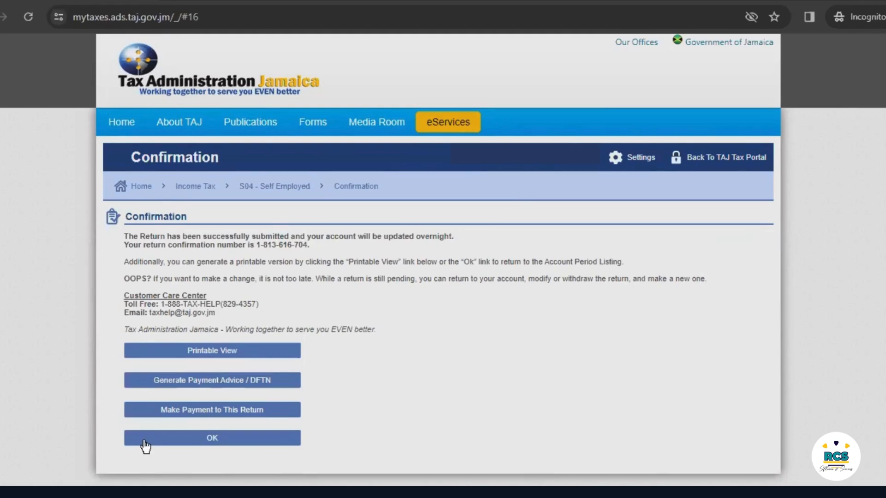
pyautogui.moveTo(108, 346)
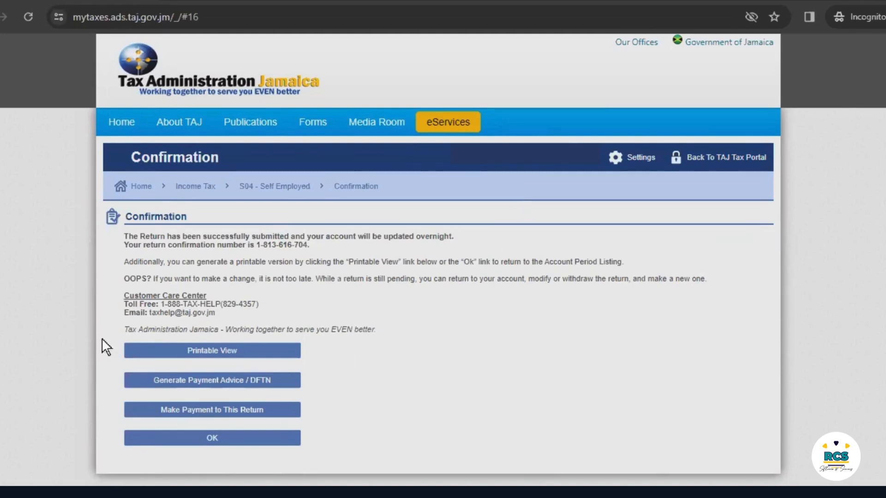
pyautogui.moveTo(206, 239)
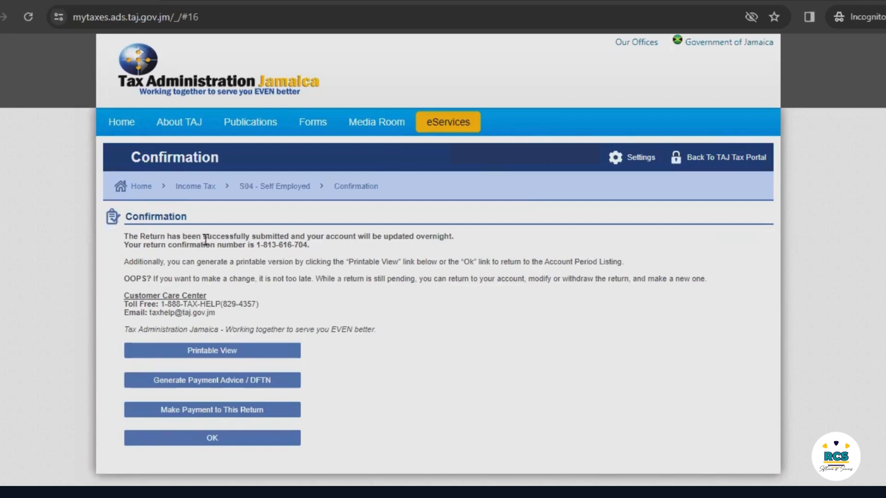
pyautogui.moveTo(332, 252)
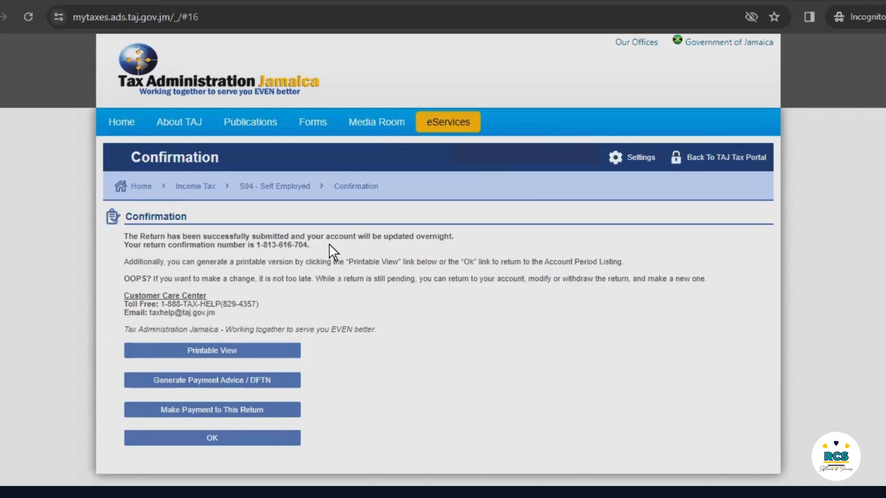
pyautogui.moveTo(424, 248)
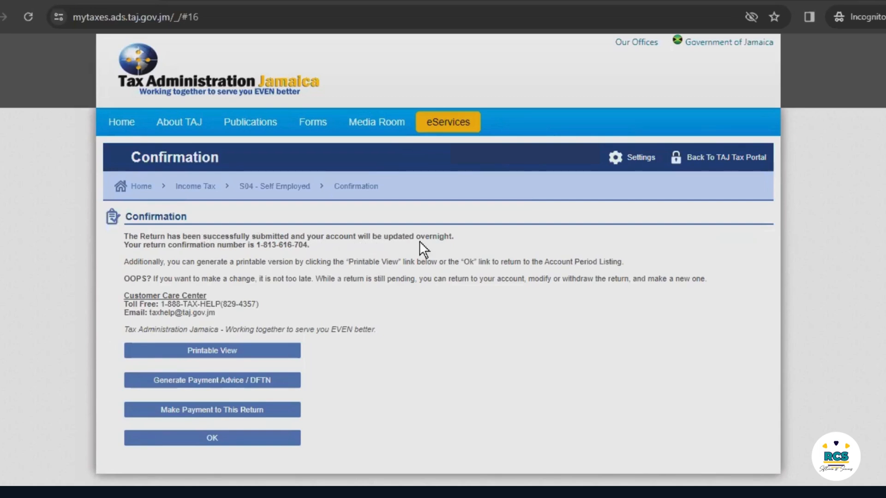
pyautogui.moveTo(483, 243)
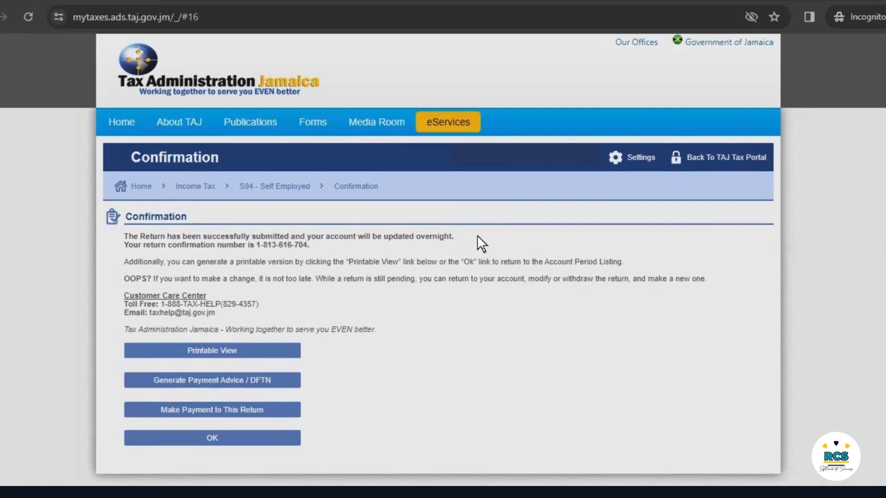
pyautogui.moveTo(389, 278)
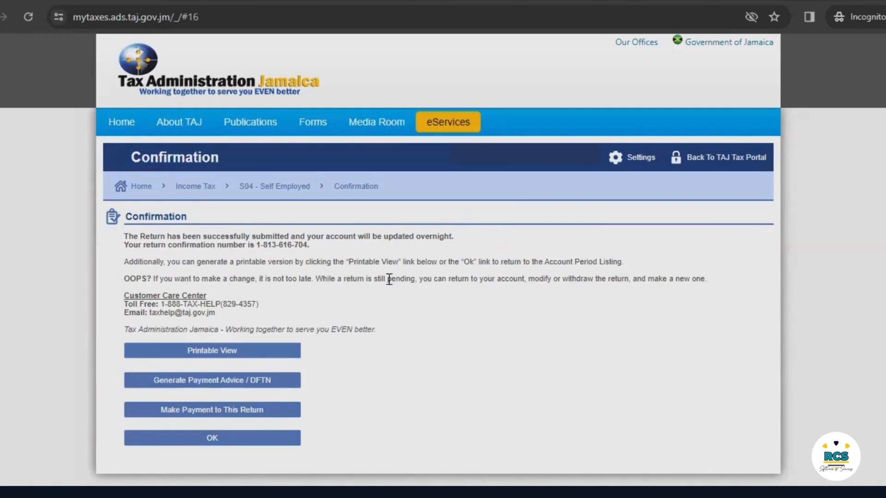
pyautogui.moveTo(362, 294)
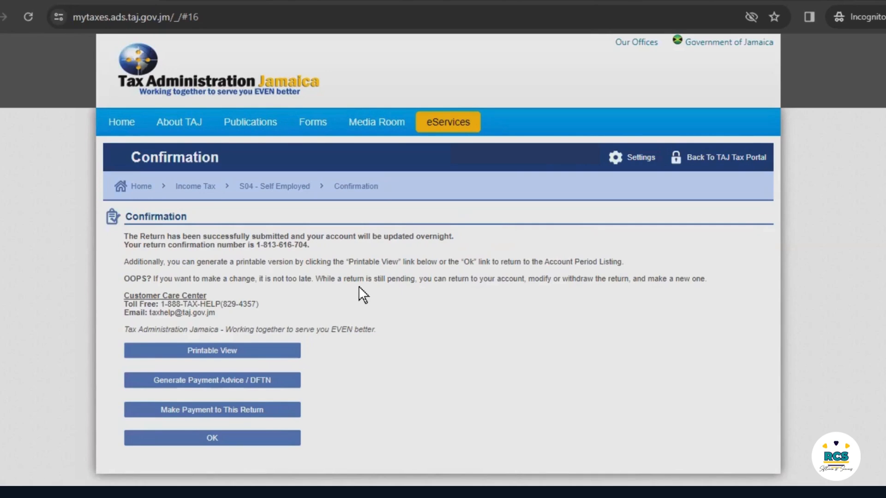
pyautogui.moveTo(212, 350)
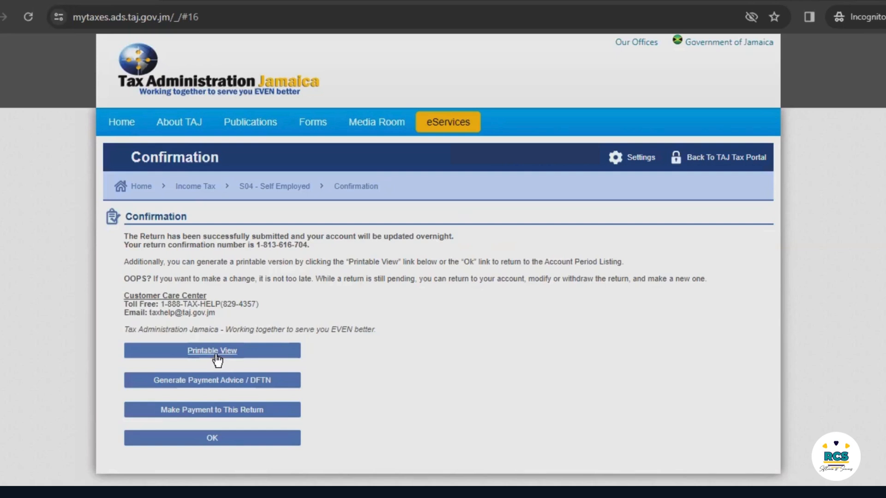
pyautogui.moveTo(357, 196)
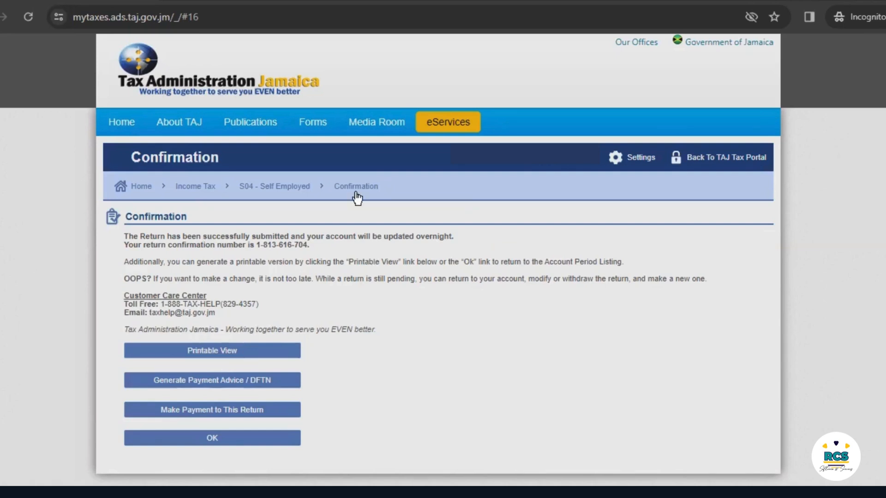
pyautogui.moveTo(237, 388)
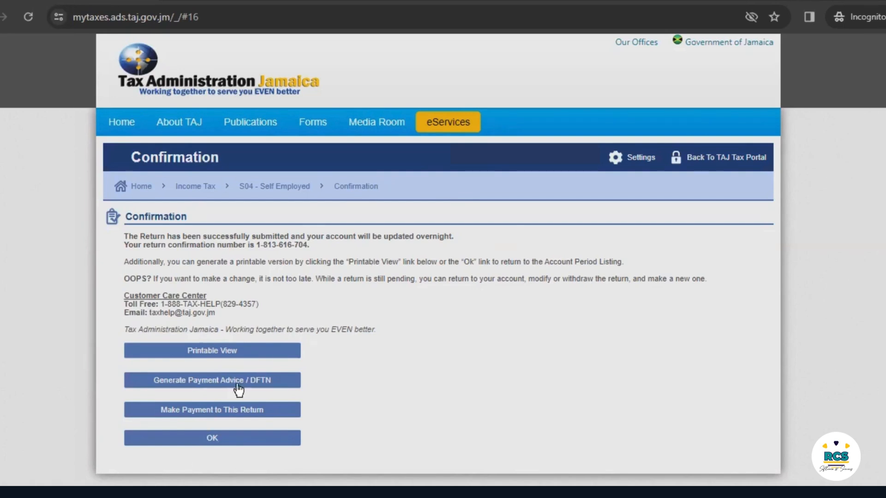
pyautogui.moveTo(209, 440)
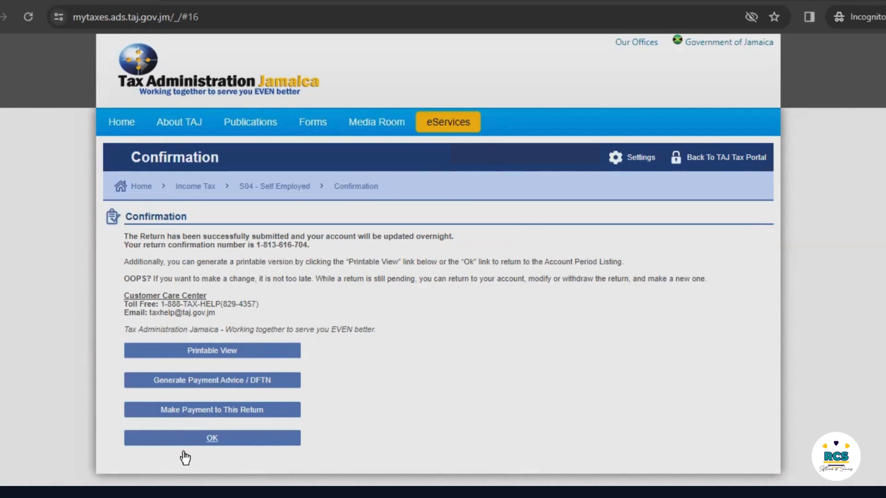
pyautogui.moveTo(202, 435)
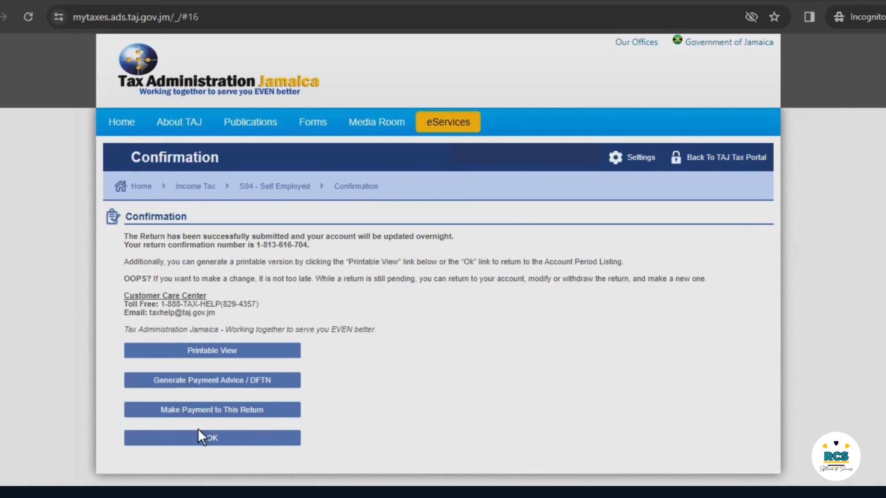
# Leave the Confirmation page for the Income Tax account period listing.
pyautogui.click(212, 438)
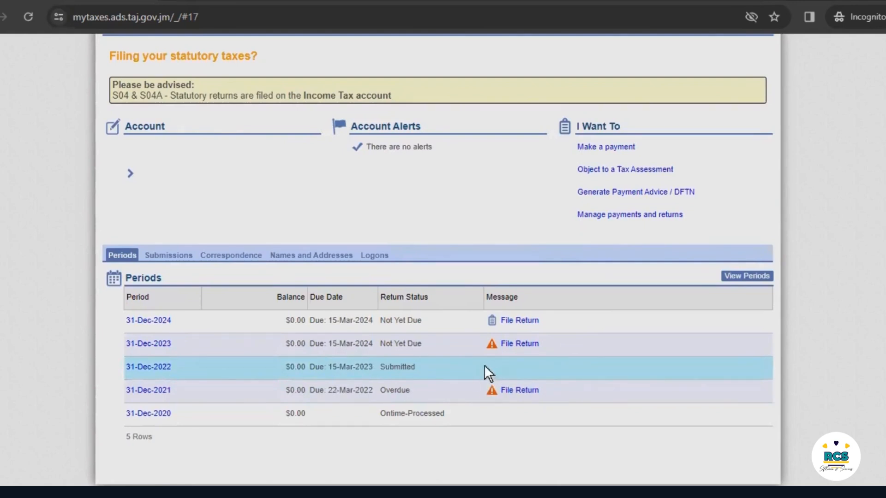
pyautogui.moveTo(184, 384)
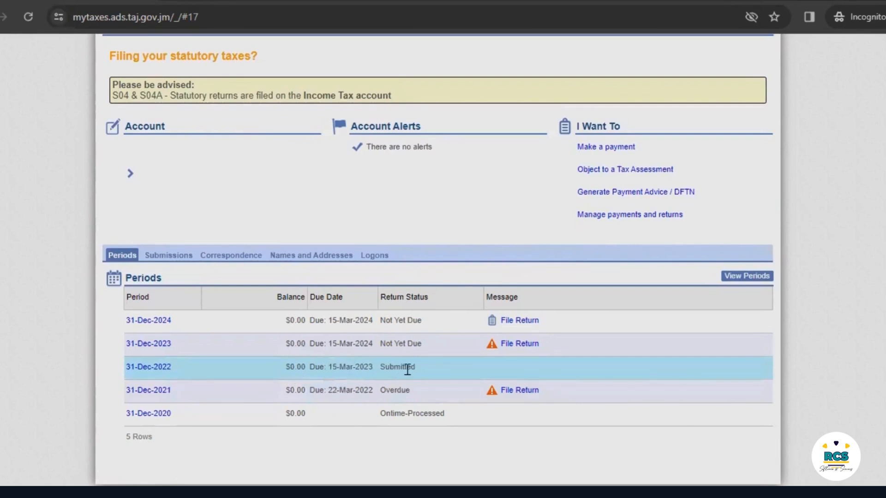
pyautogui.moveTo(461, 370)
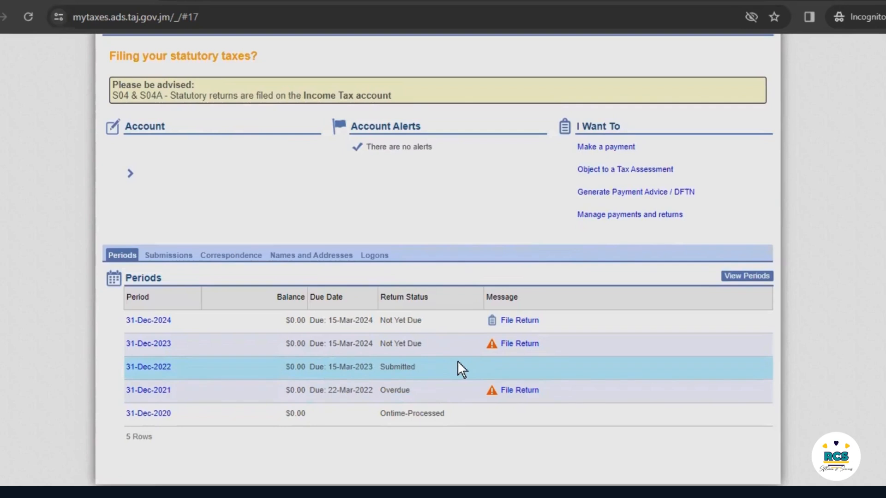
pyautogui.moveTo(496, 380)
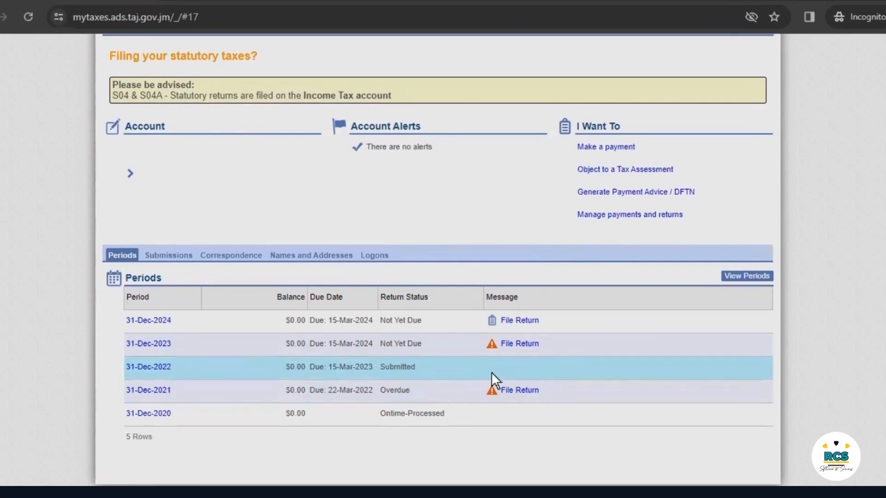
pyautogui.moveTo(462, 380)
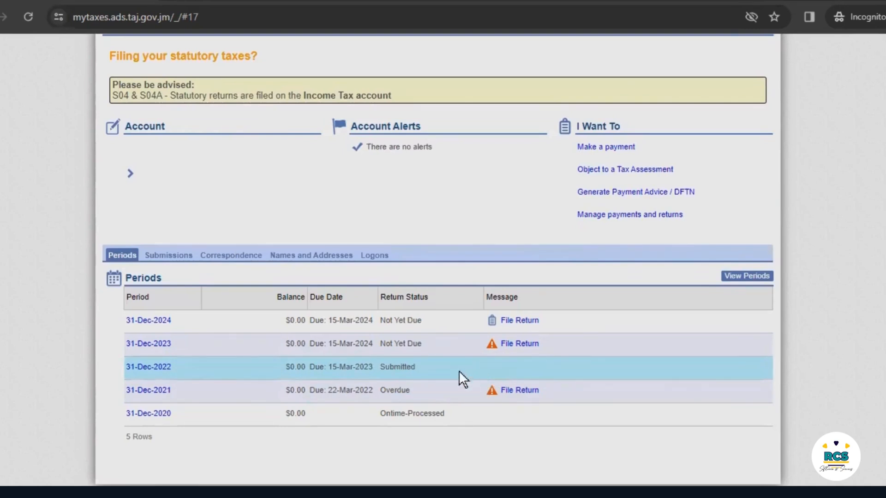
pyautogui.moveTo(184, 384)
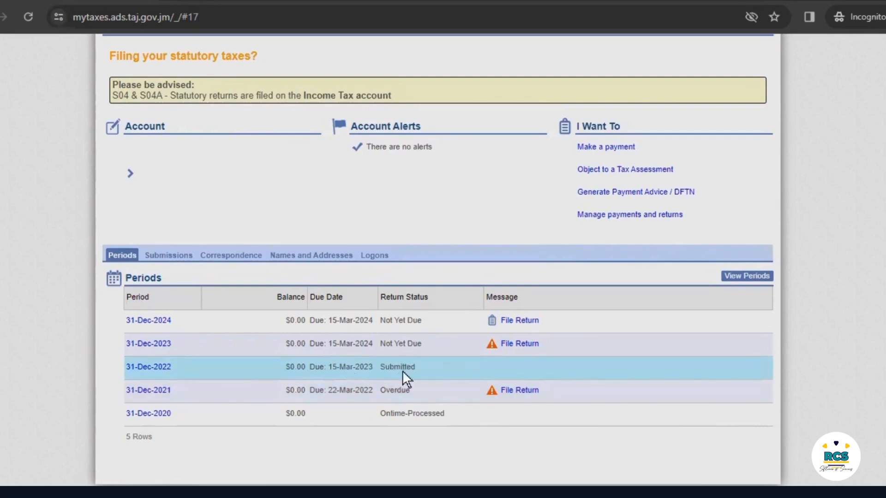
pyautogui.moveTo(462, 368)
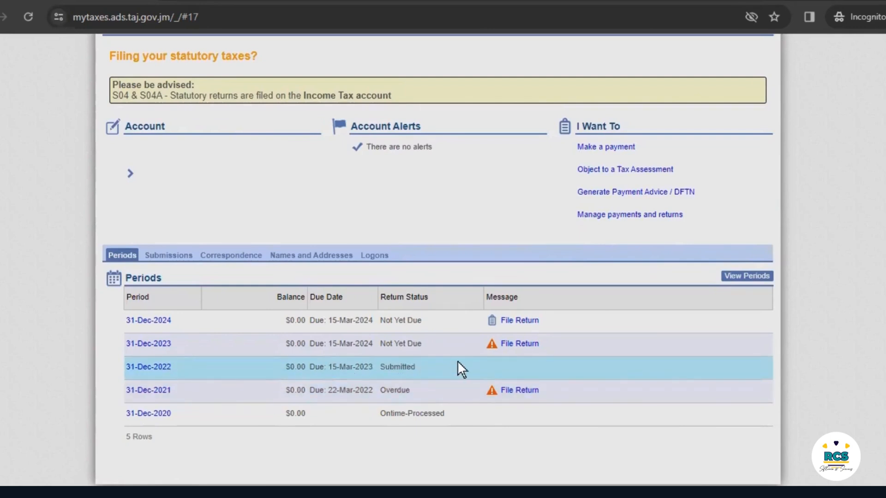